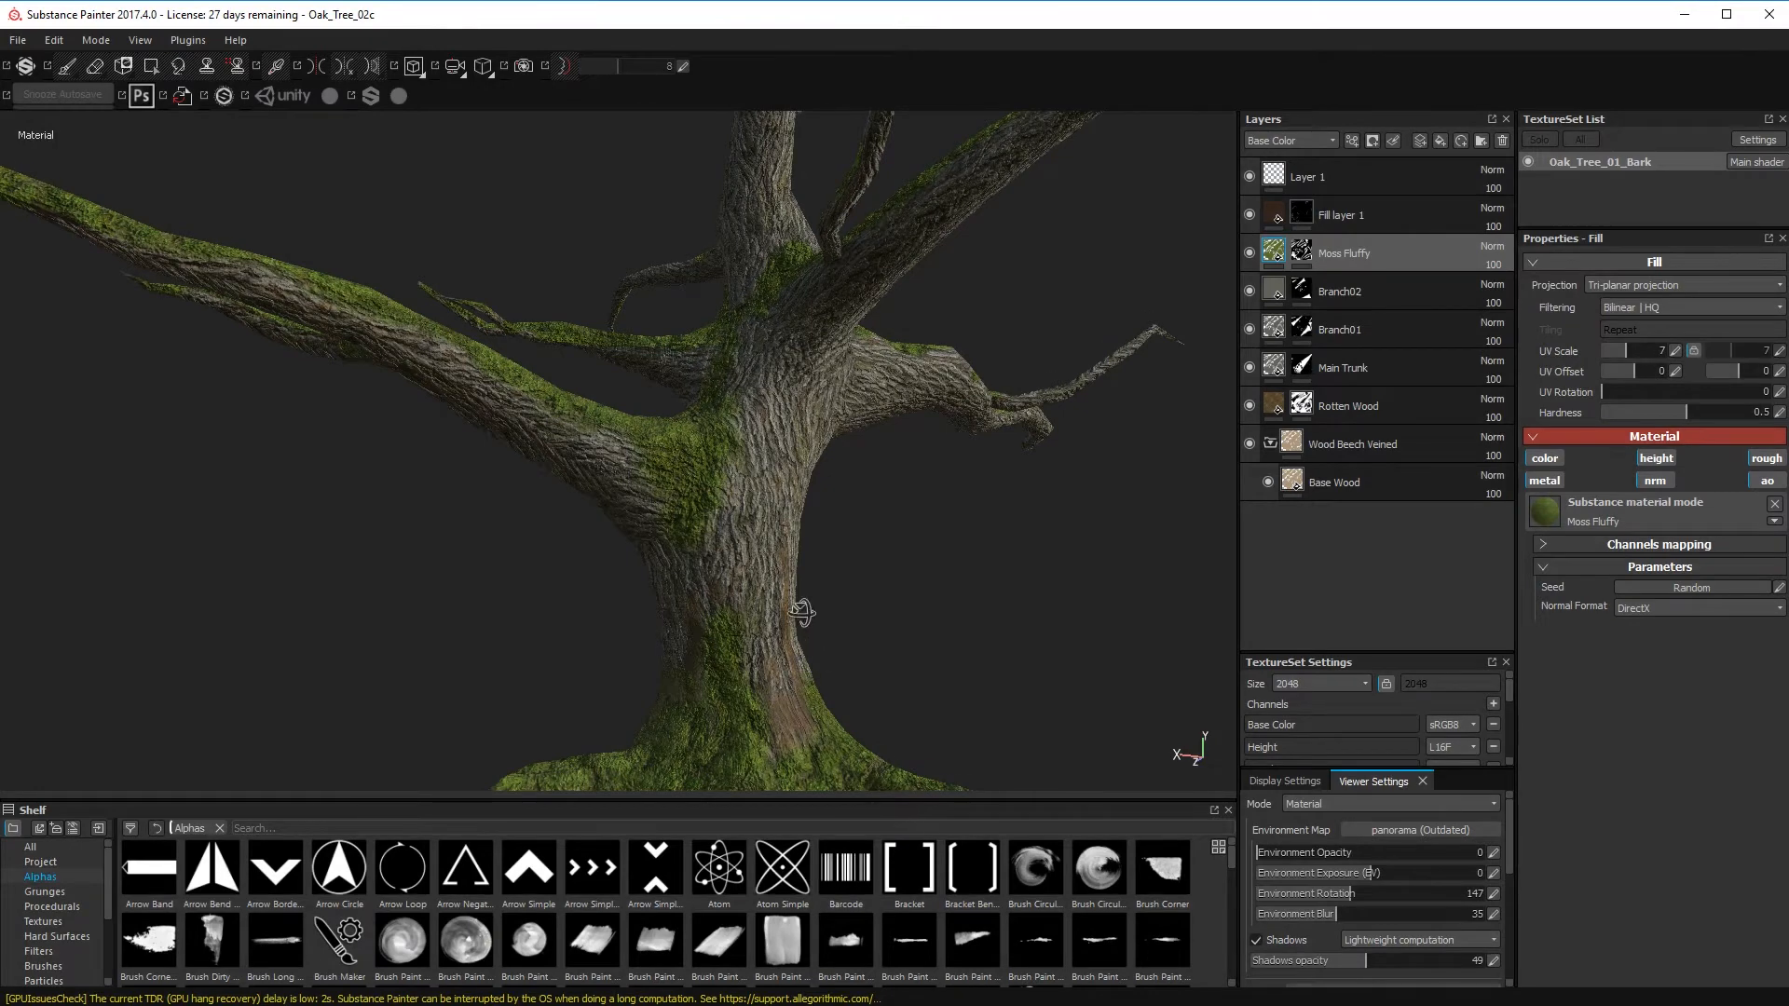
- Add the Bark Red Oak Tree Large material as a fill layer over the bare tree
{"action": "left_click_drag", "start_coordinate": [802, 613], "coordinate": [825, 590]}
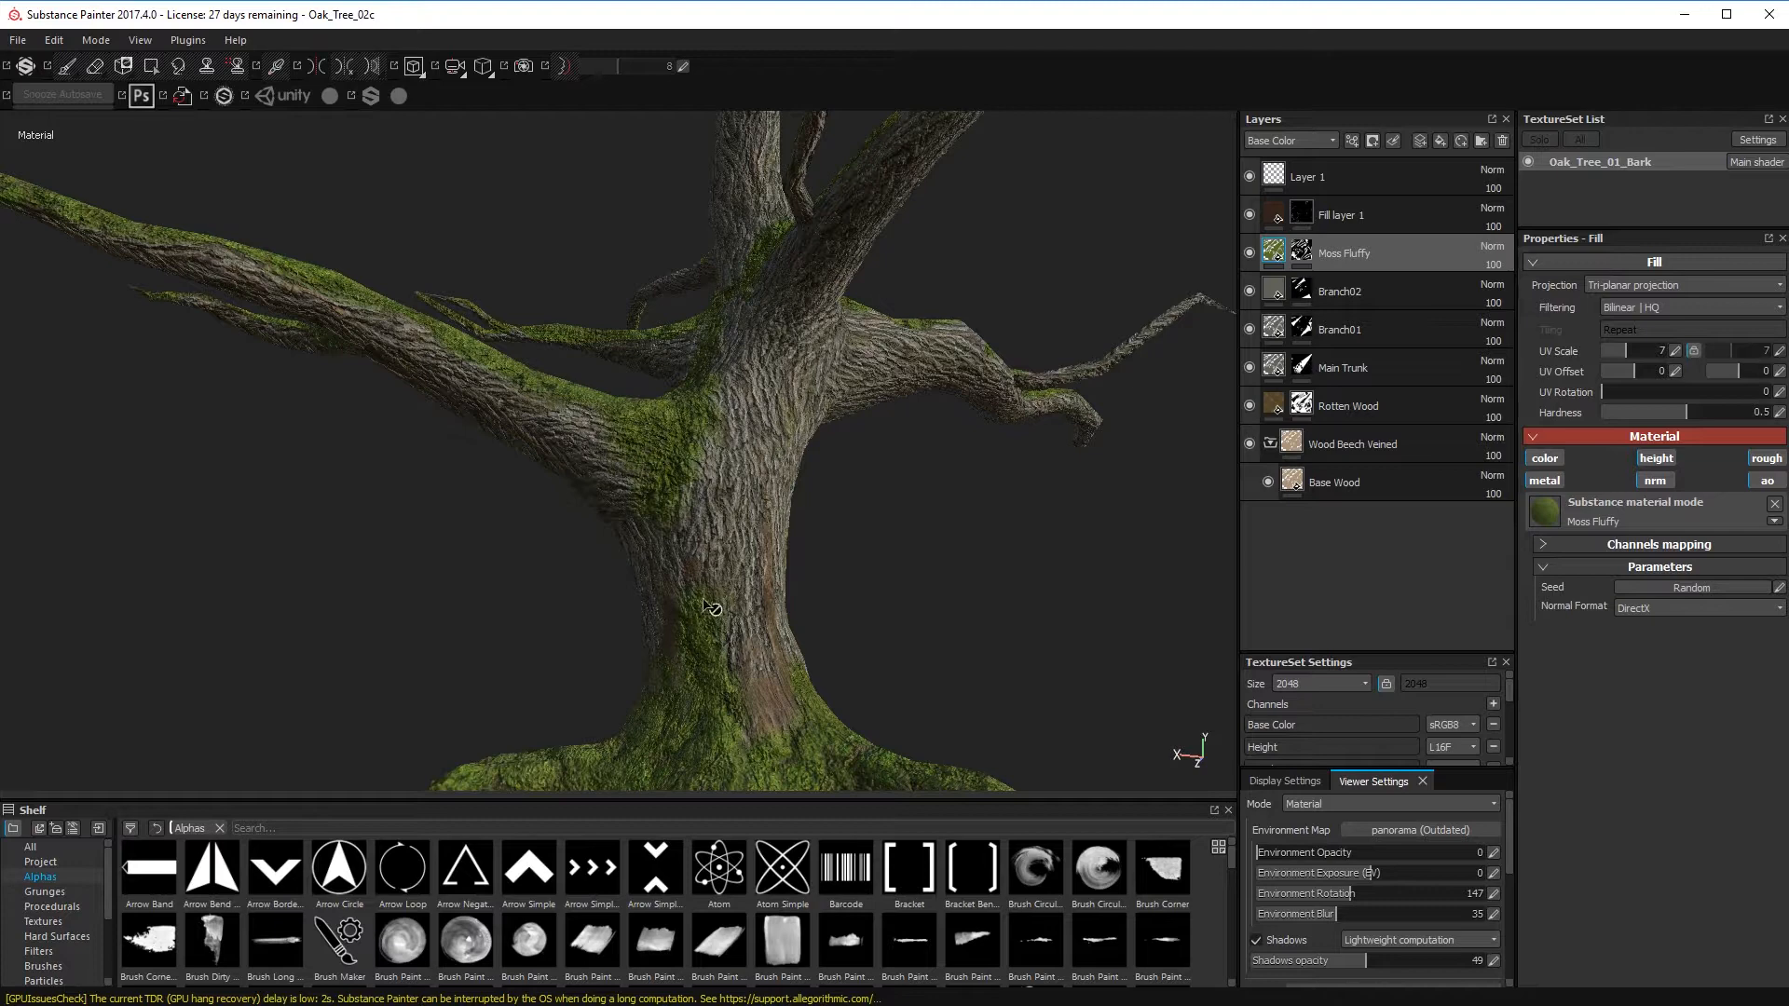
{"action": "mouse_move", "coordinate": [654, 343]}
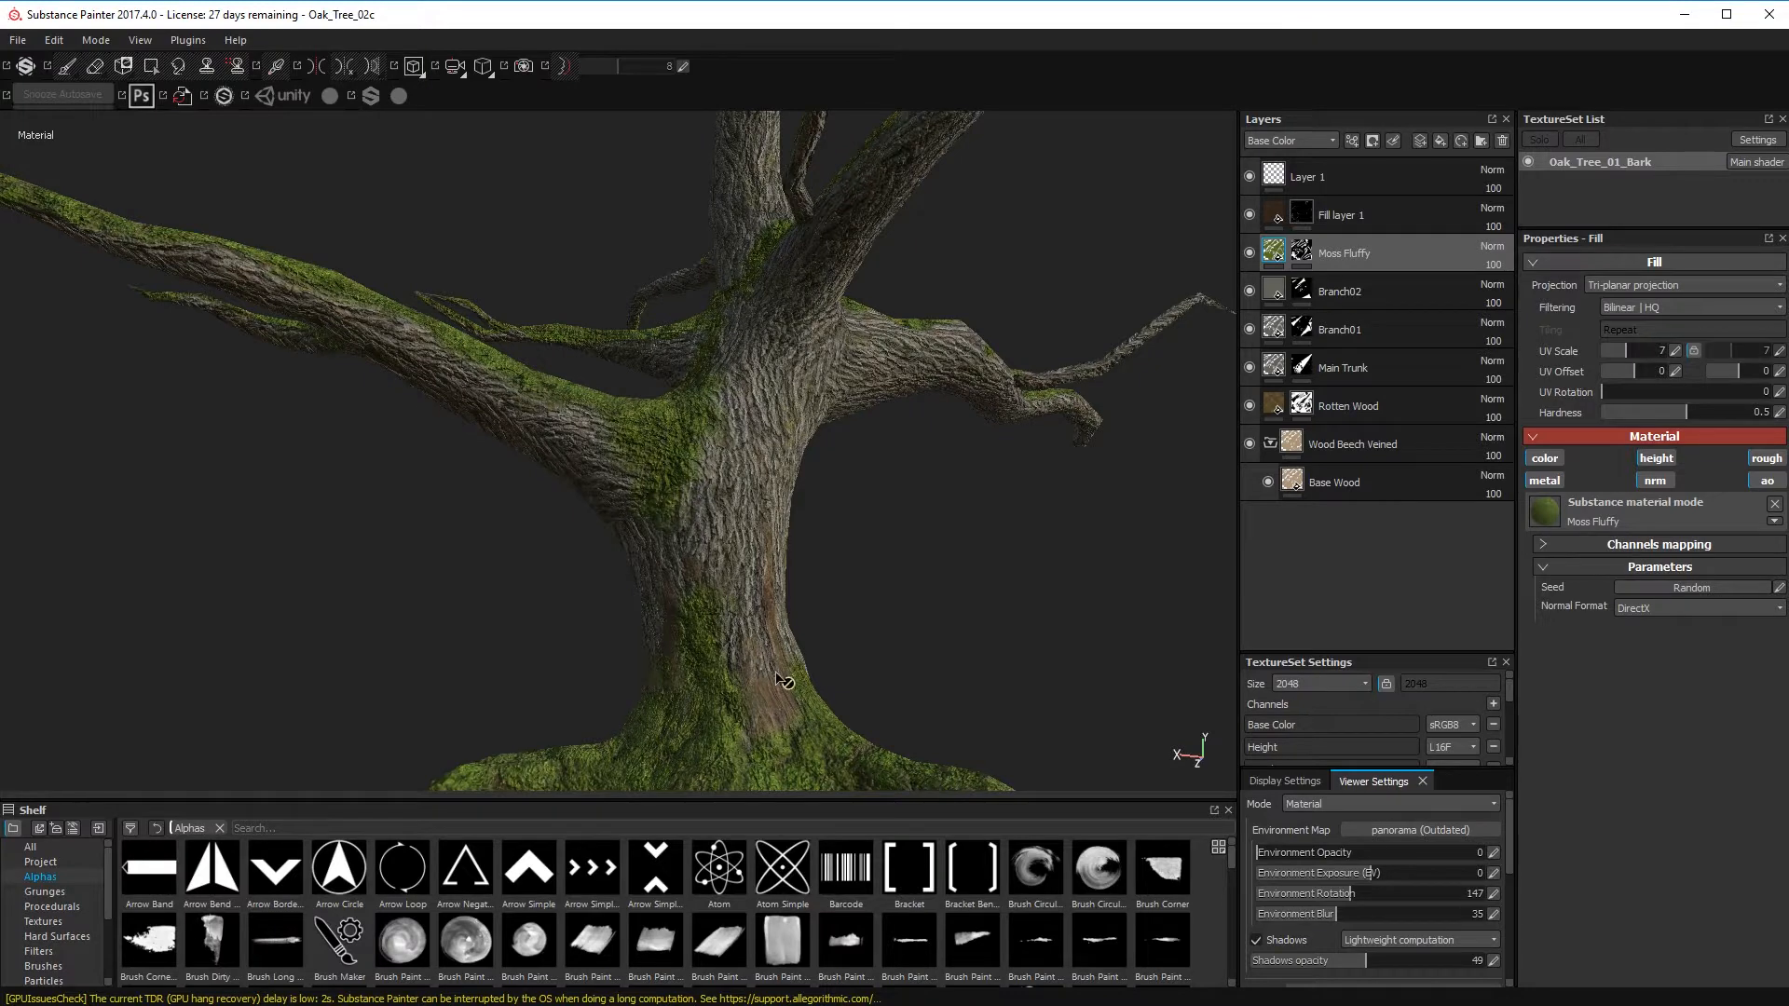
{"action": "mouse_move", "coordinate": [702, 587]}
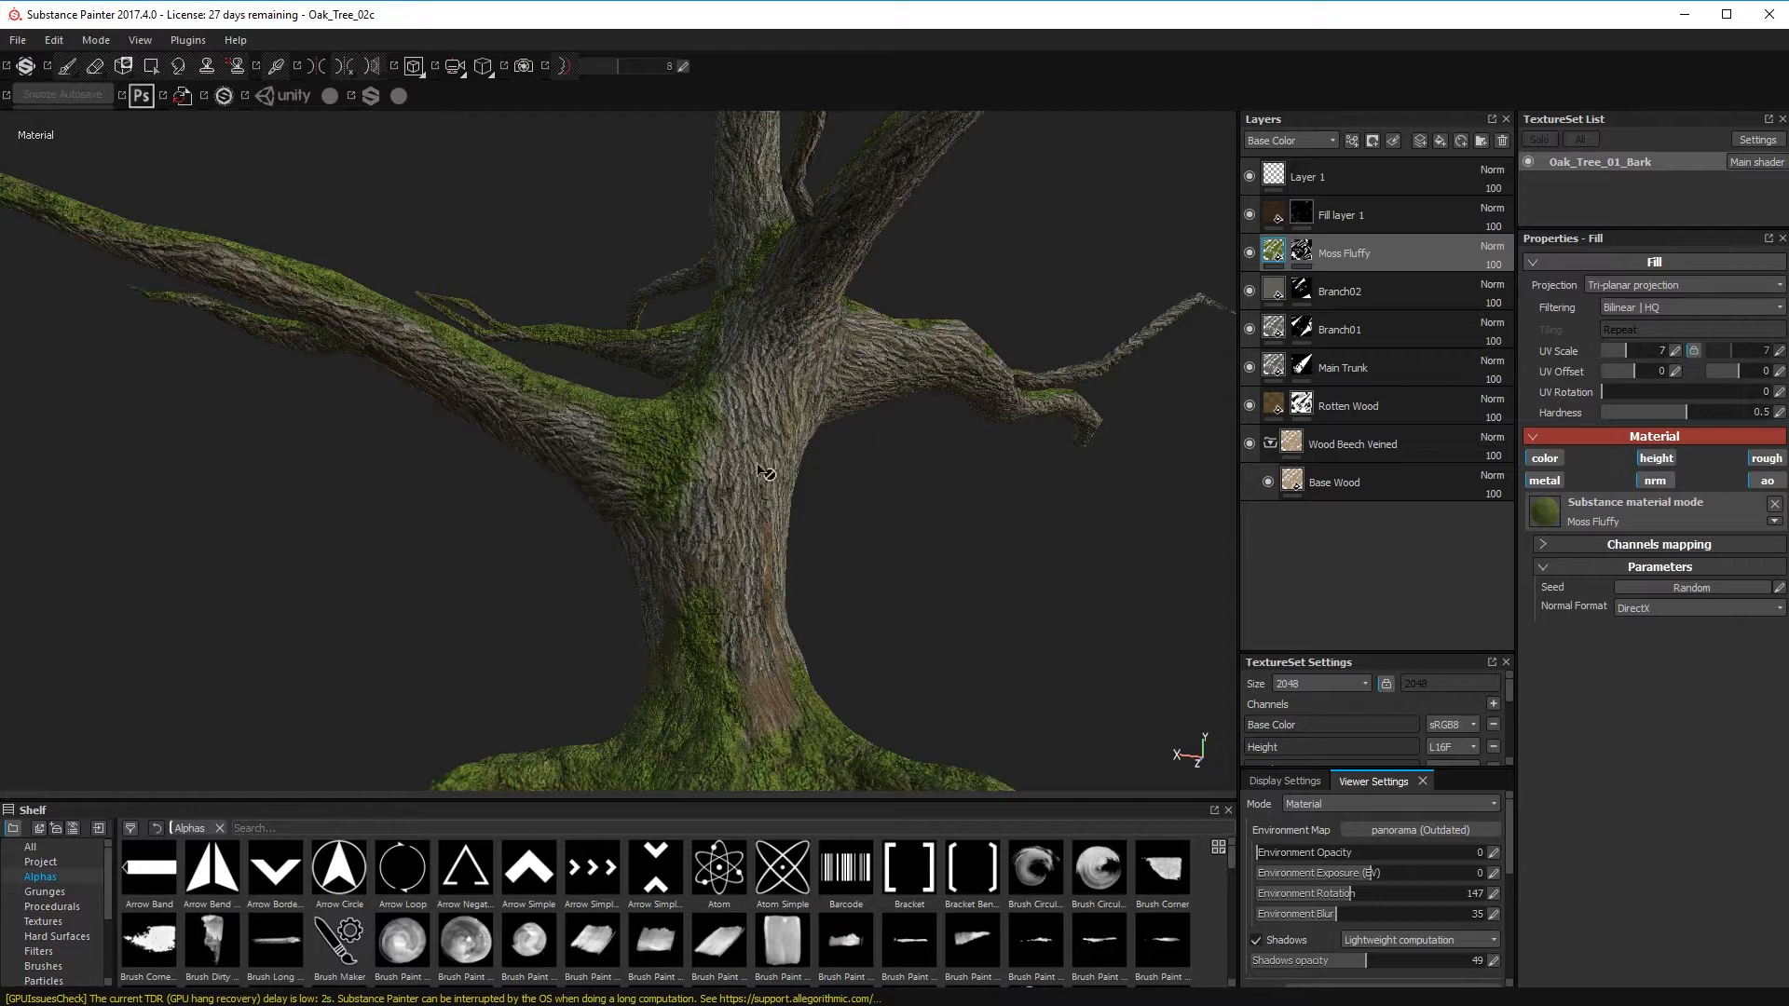
{"action": "mouse_move", "coordinate": [723, 512]}
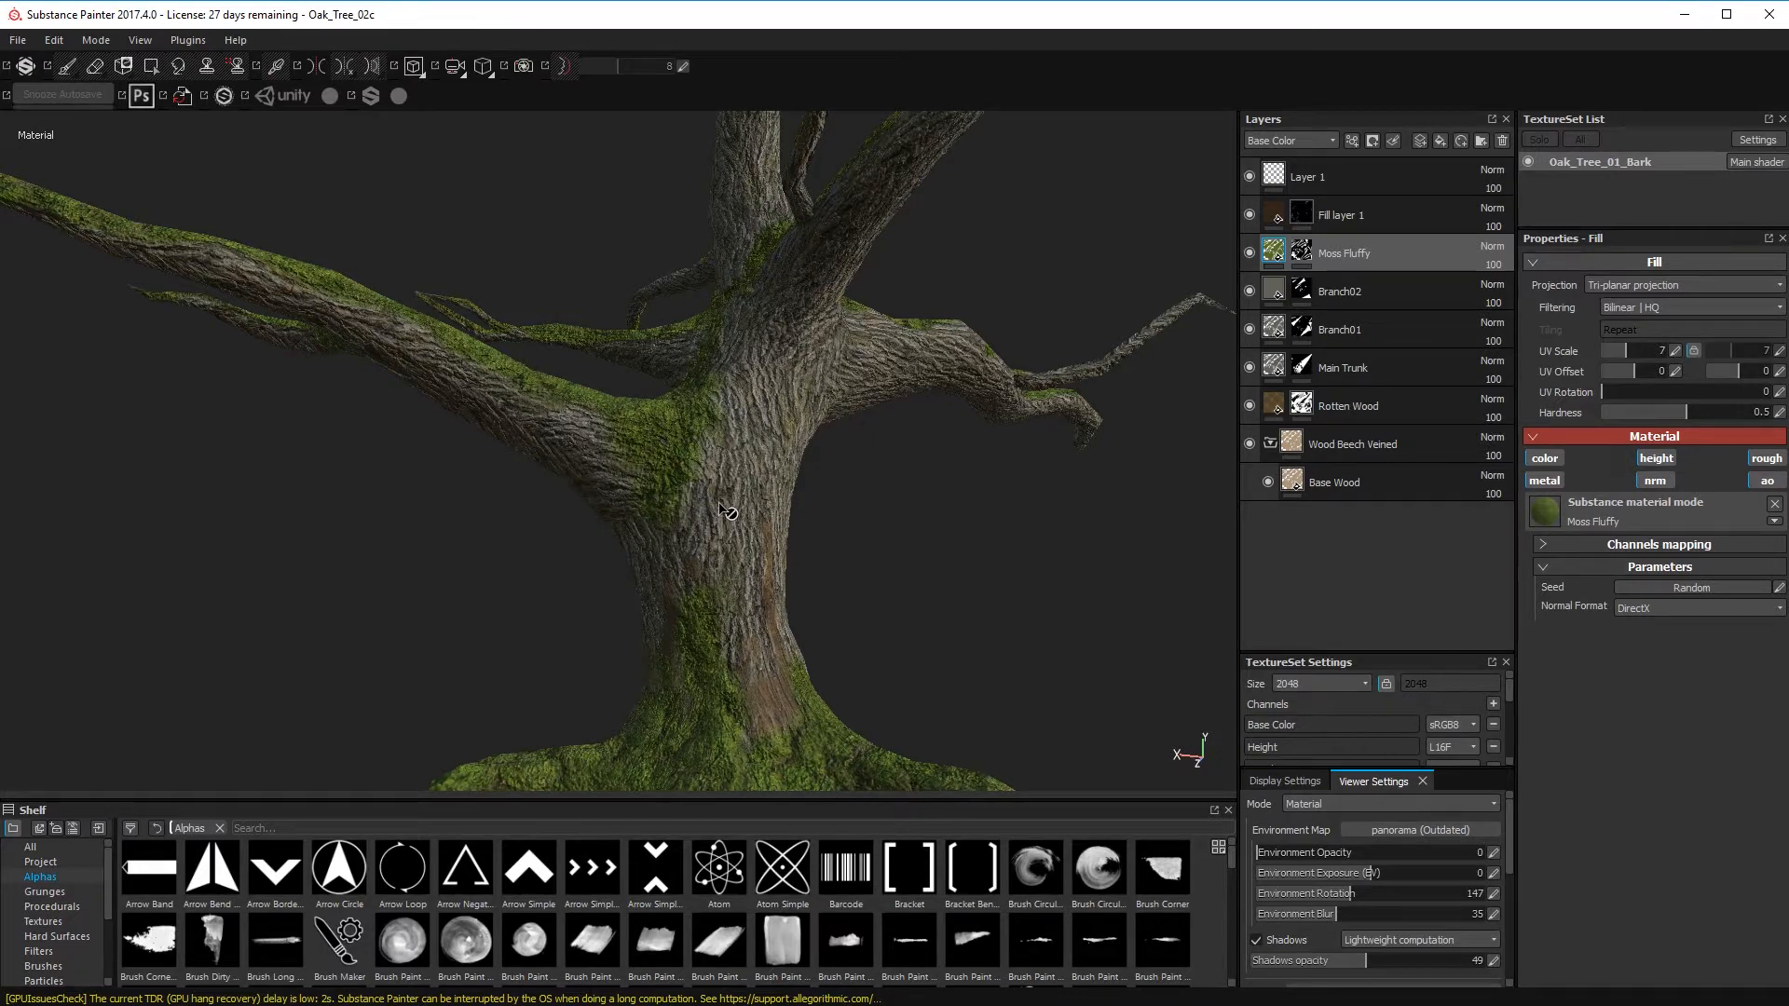
{"action": "mouse_move", "coordinate": [796, 395]}
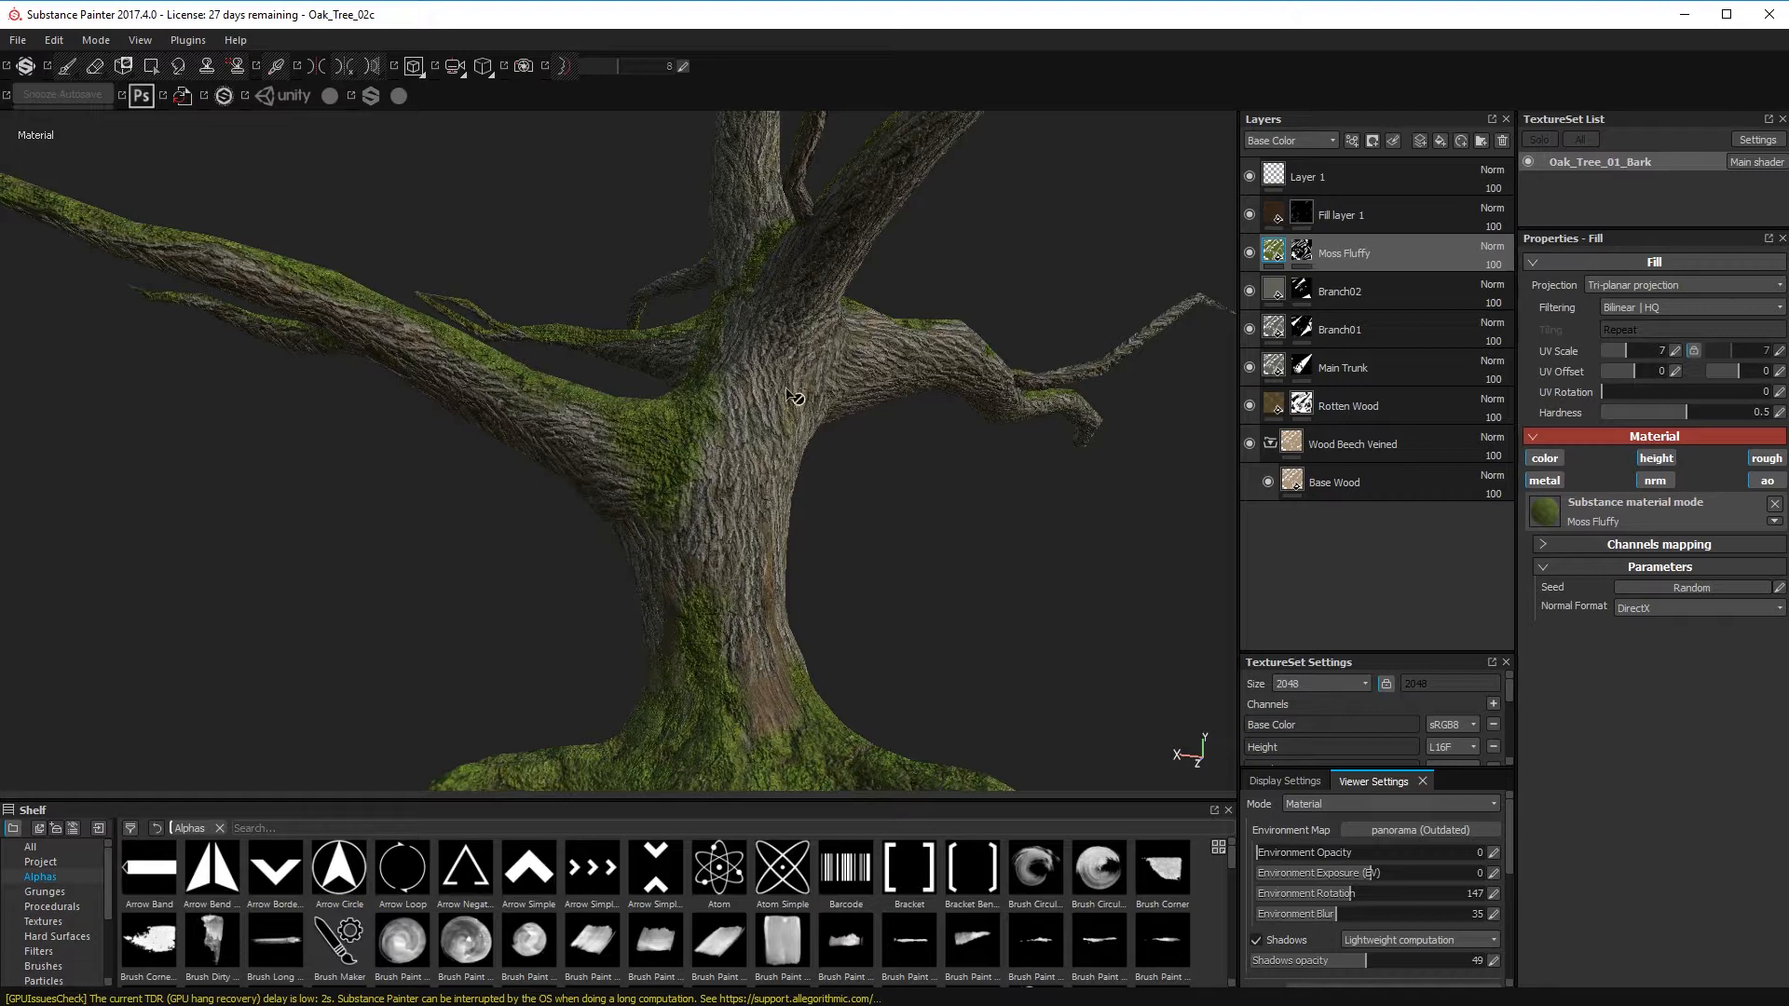
{"action": "mouse_move", "coordinate": [736, 623]}
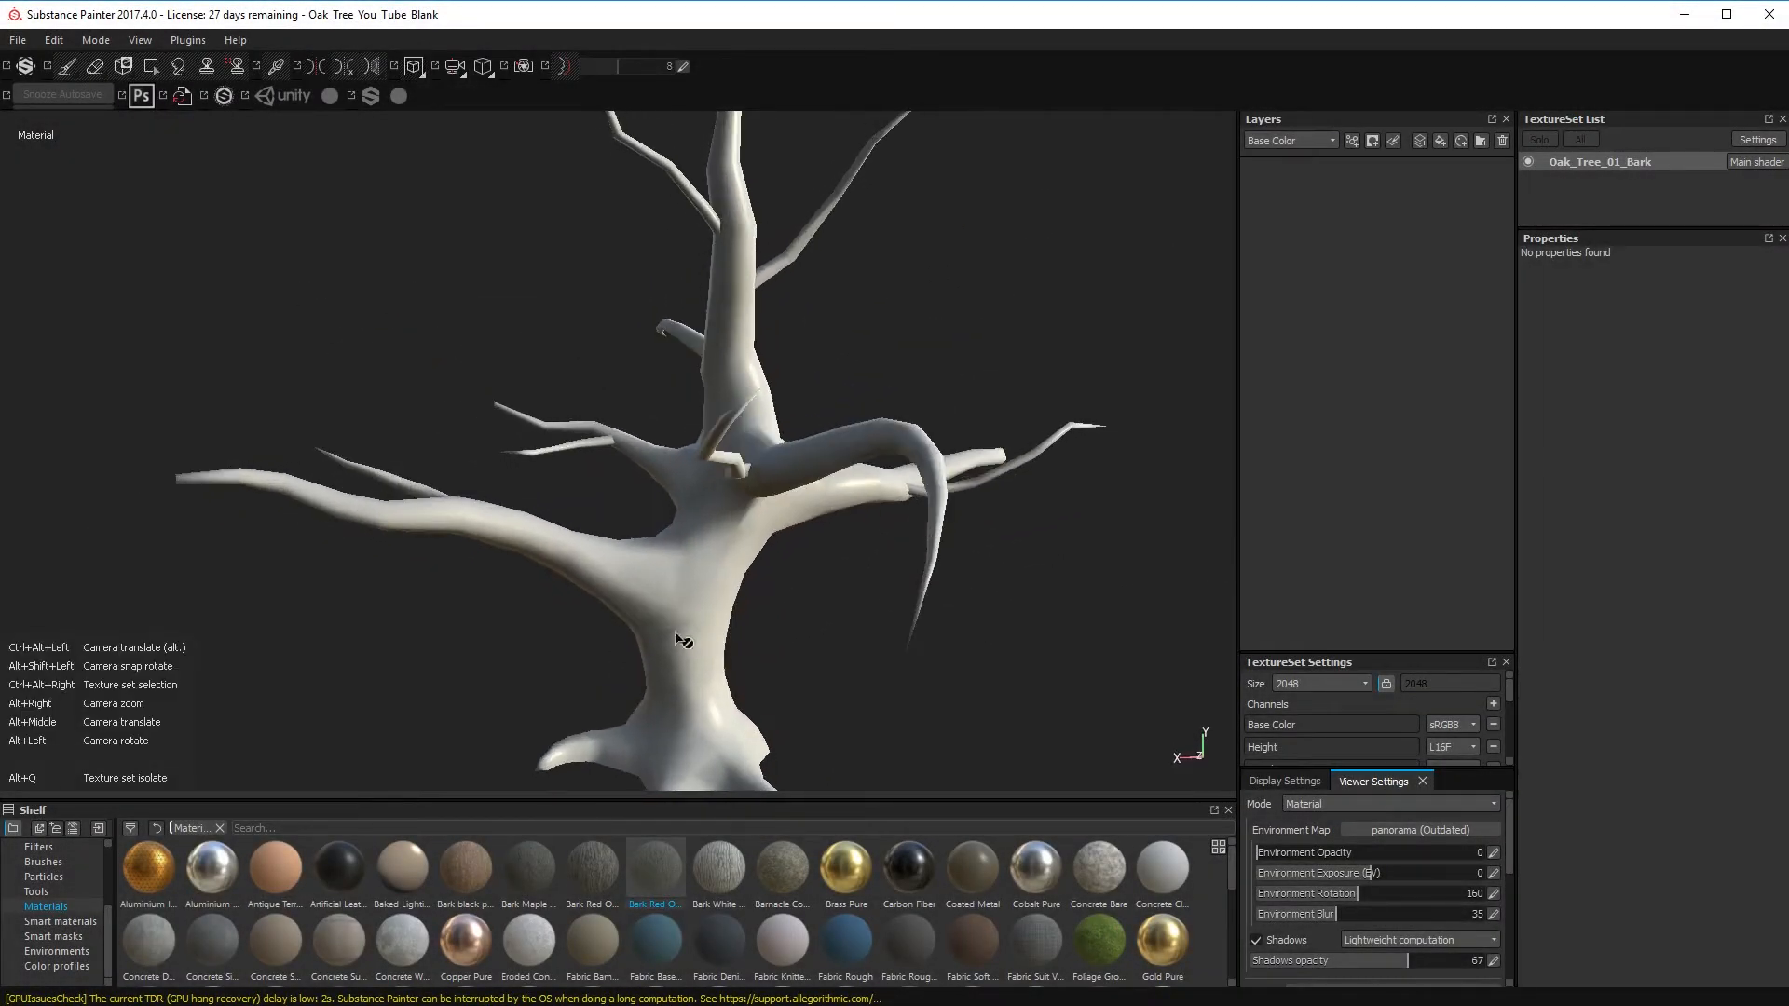
{"action": "left_click_drag", "start_coordinate": [682, 639], "coordinate": [613, 524]}
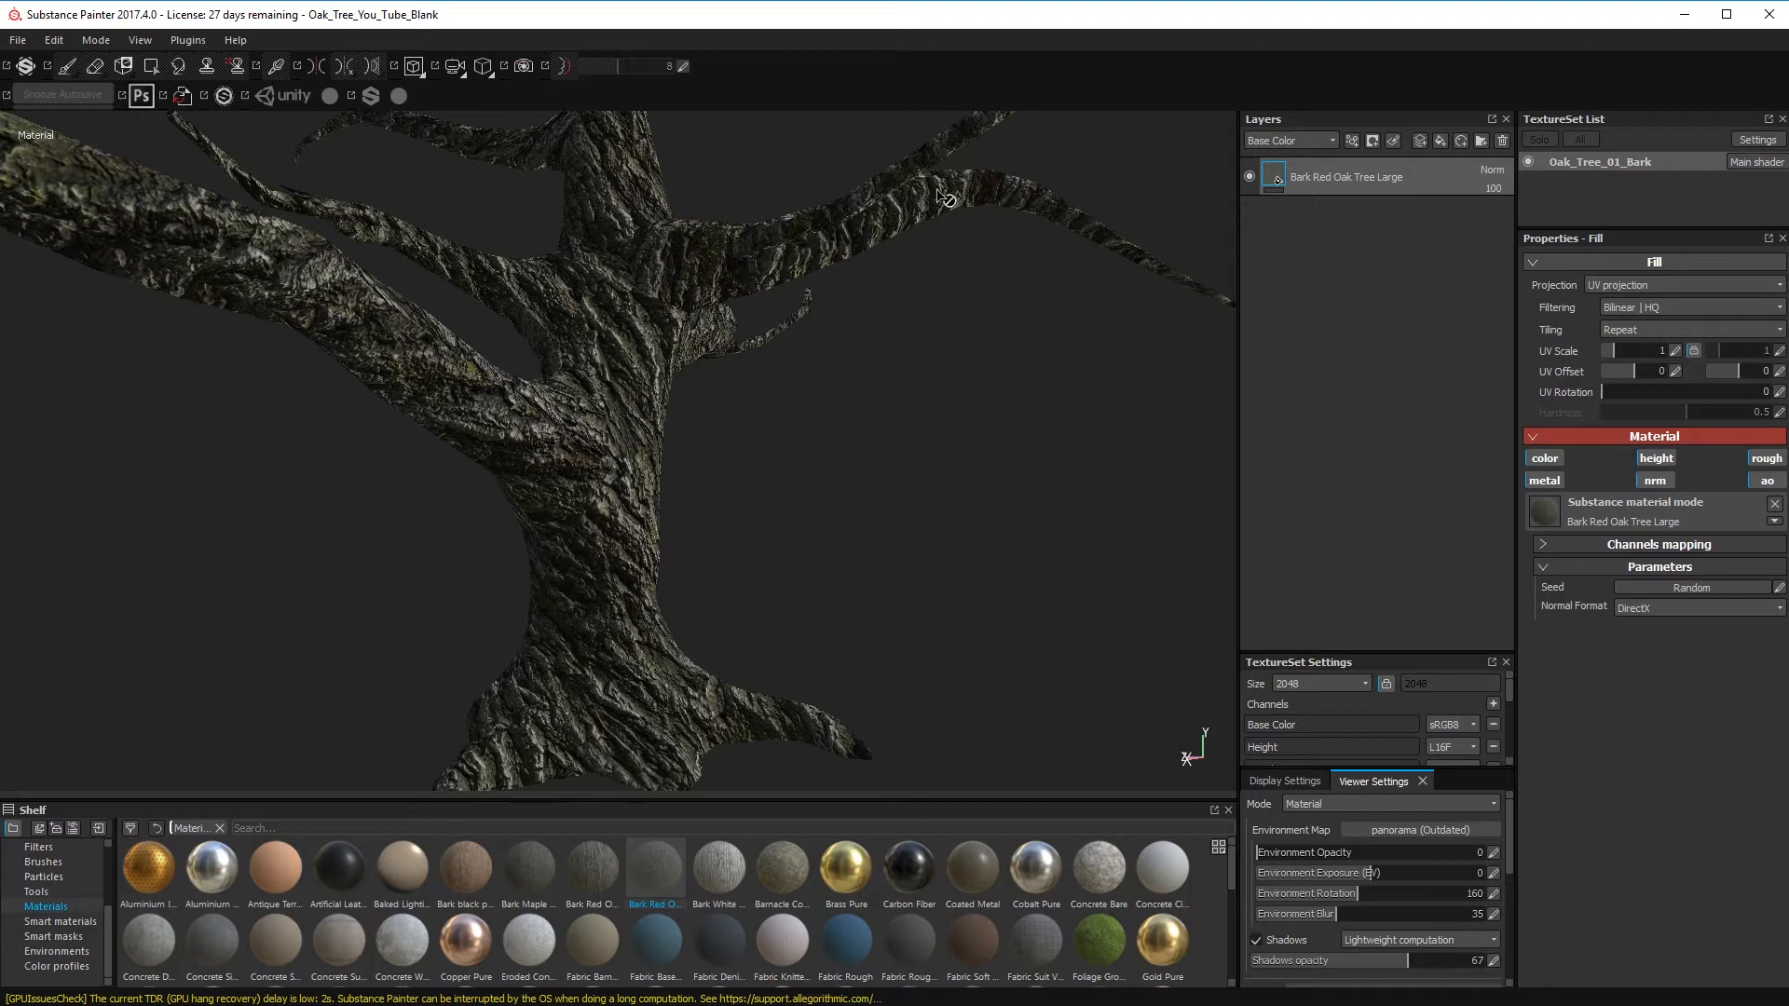
{"action": "mouse_move", "coordinate": [585, 285]}
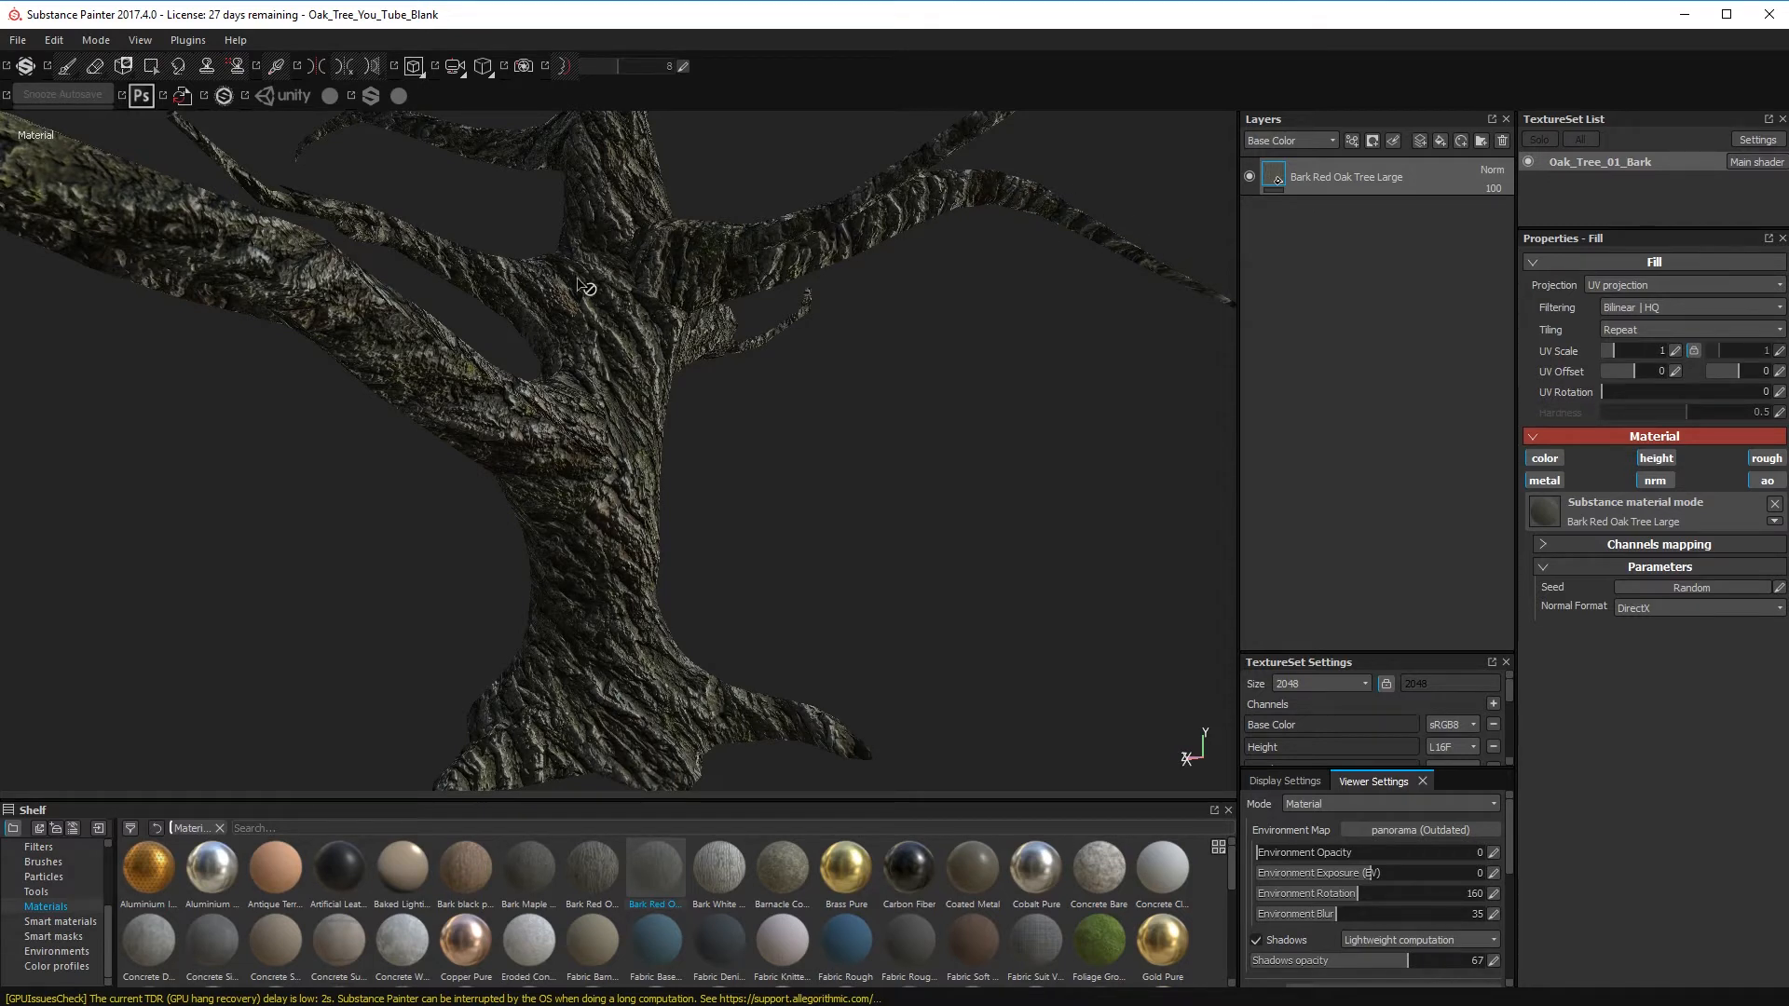
{"action": "mouse_move", "coordinate": [511, 289]}
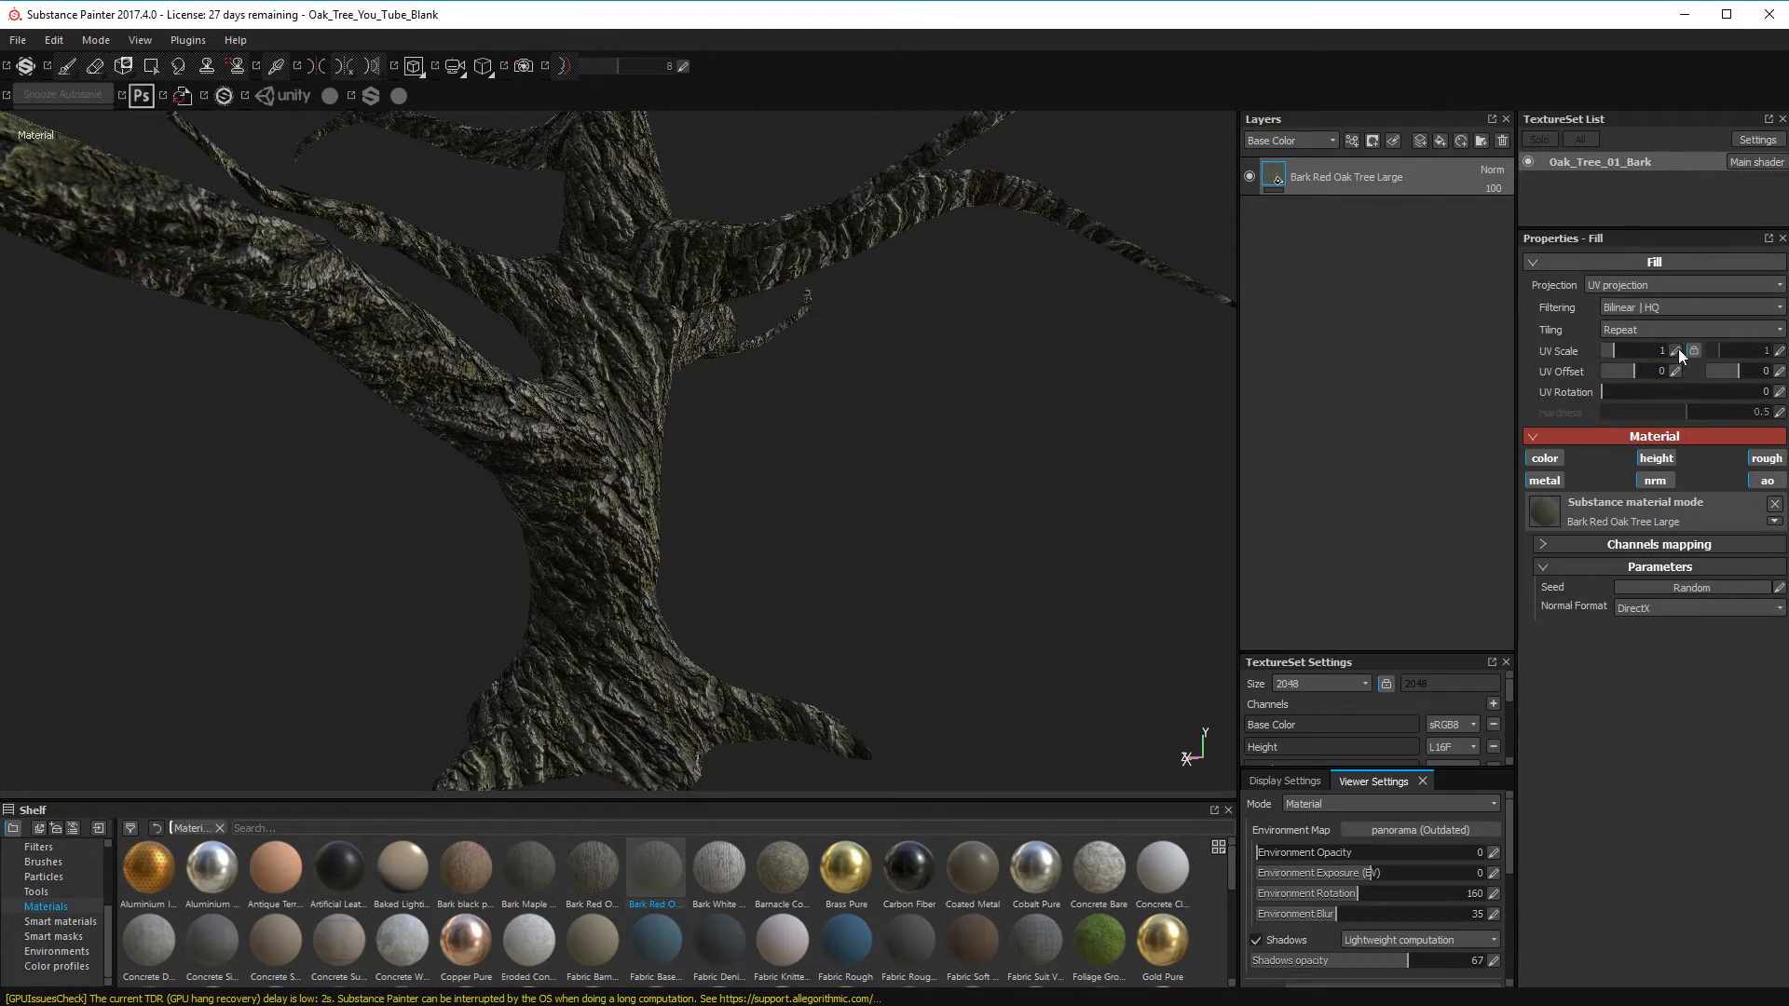
- Set the bark fill to tri-planar projection with UV scale 3 and inspect the tiling
{"action": "left_click", "coordinate": [1646, 351]}
{"action": "type", "text": "3"}
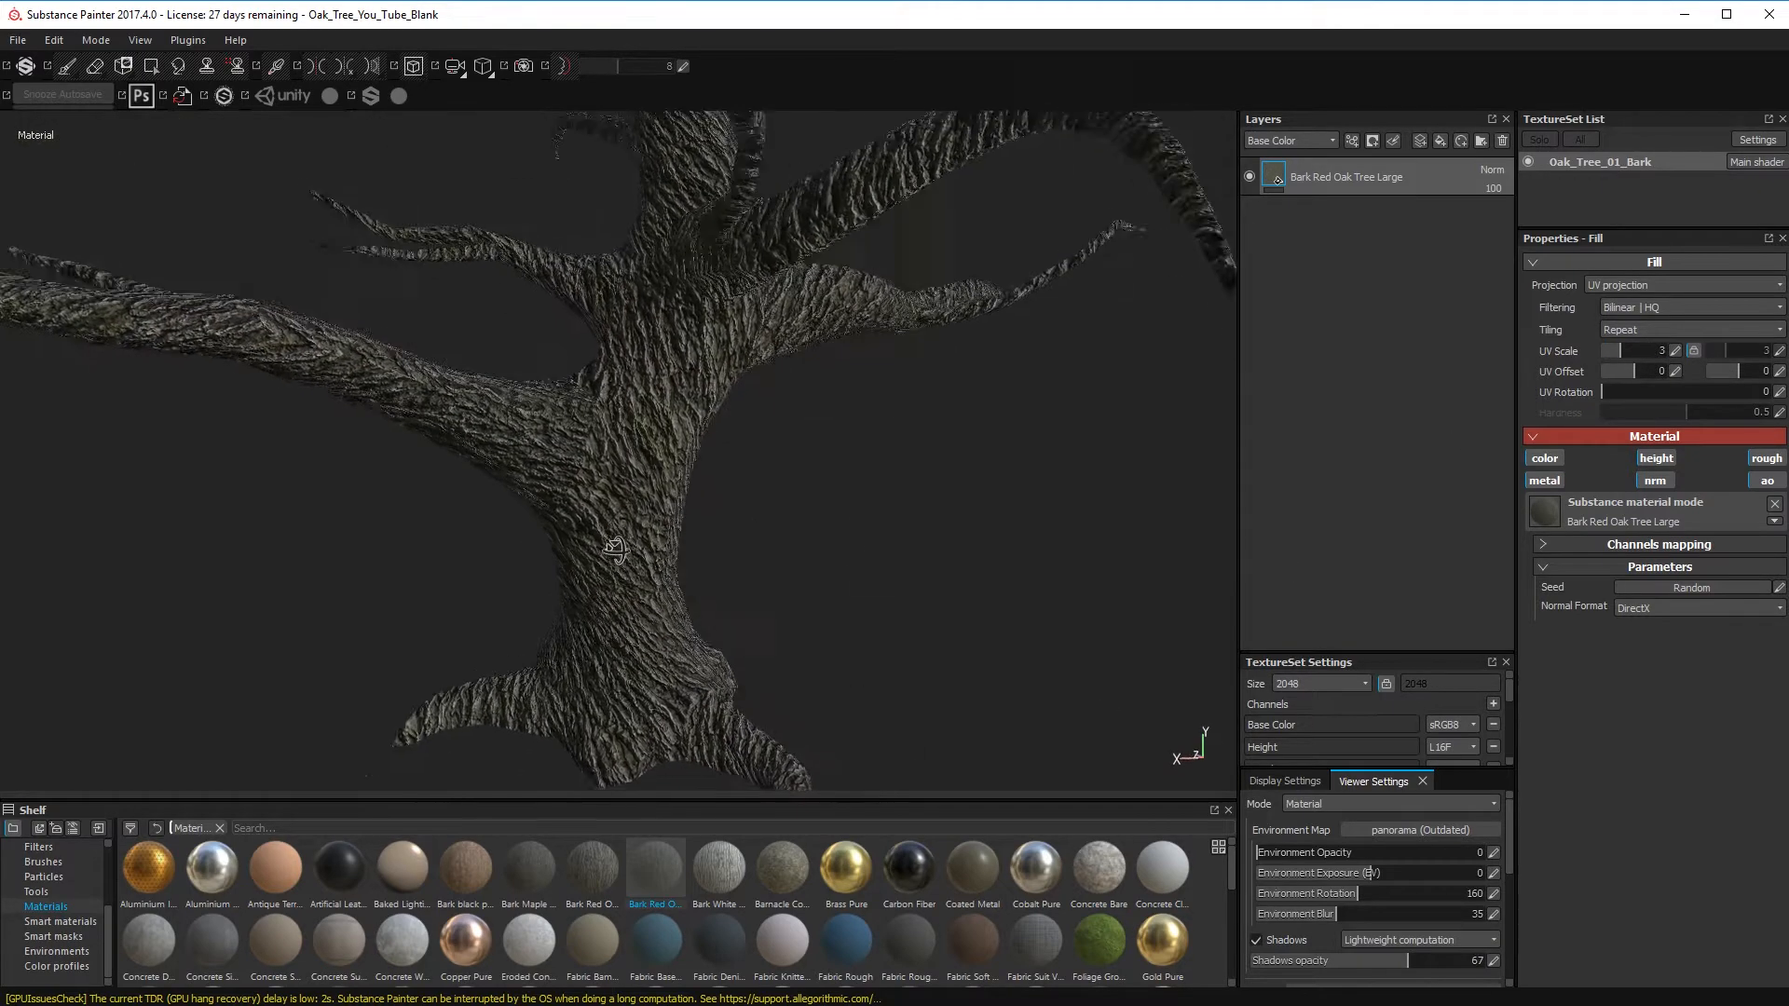
{"action": "left_click_drag", "start_coordinate": [616, 548], "coordinate": [799, 399]}
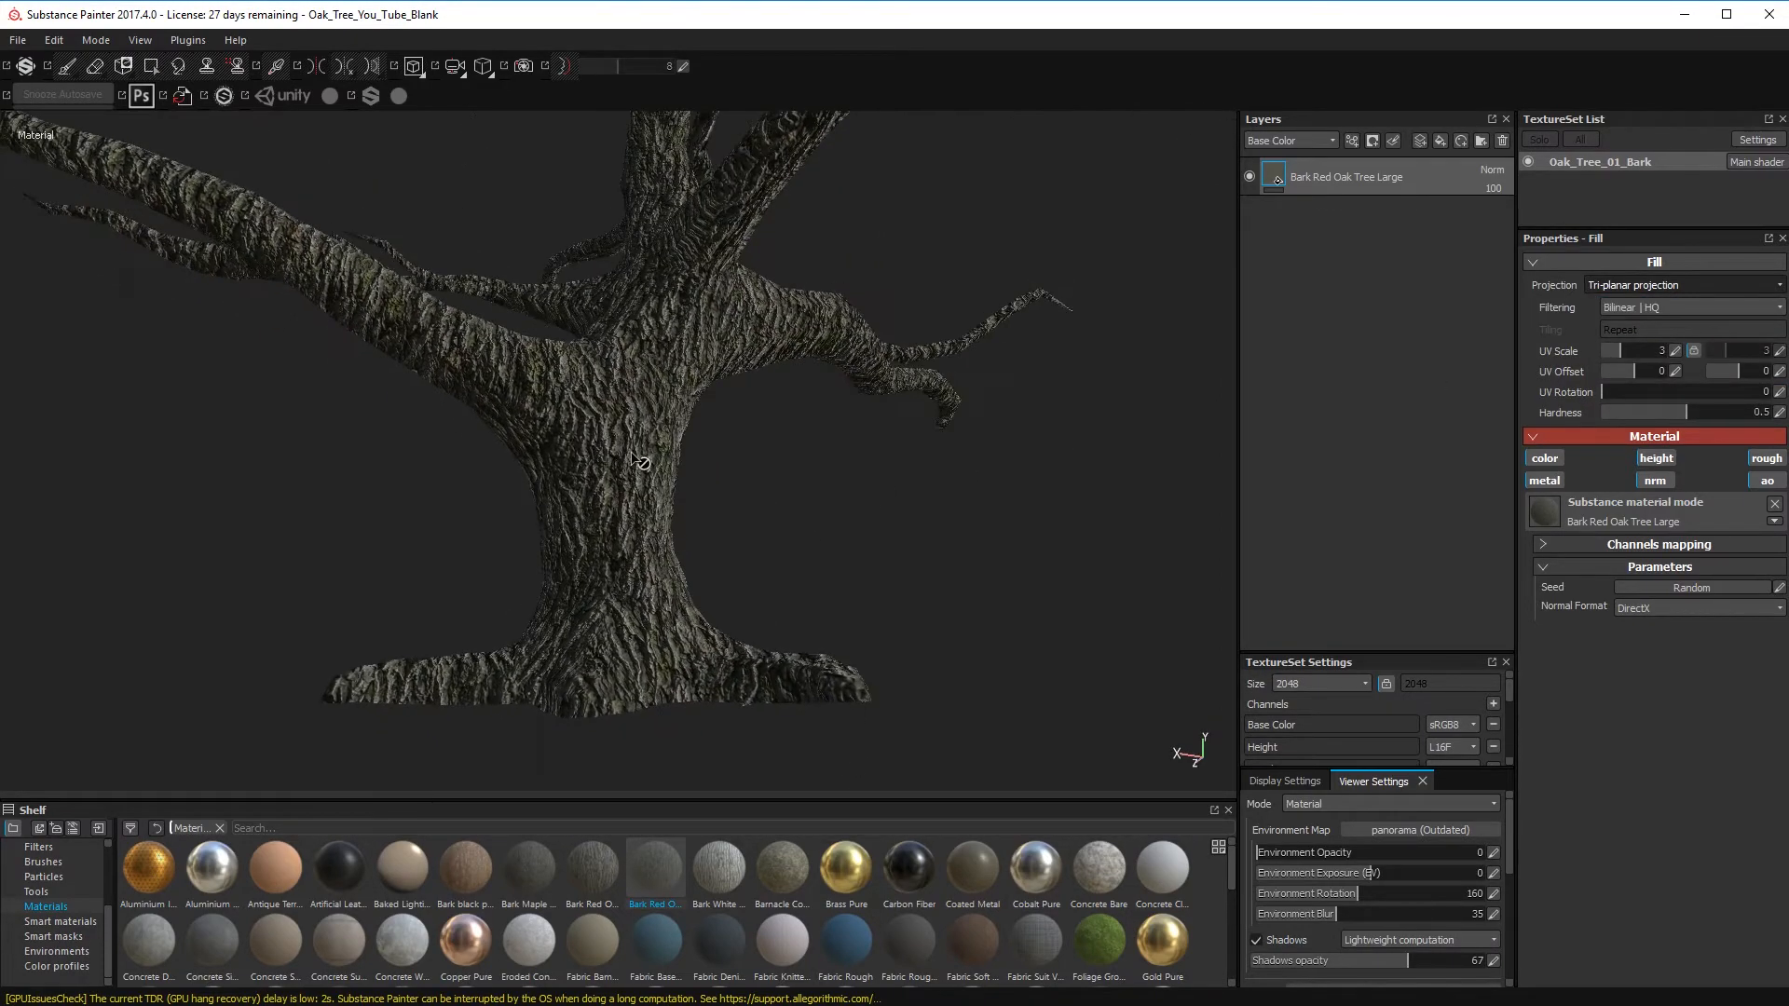
{"action": "left_click_drag", "start_coordinate": [639, 457], "coordinate": [587, 506]}
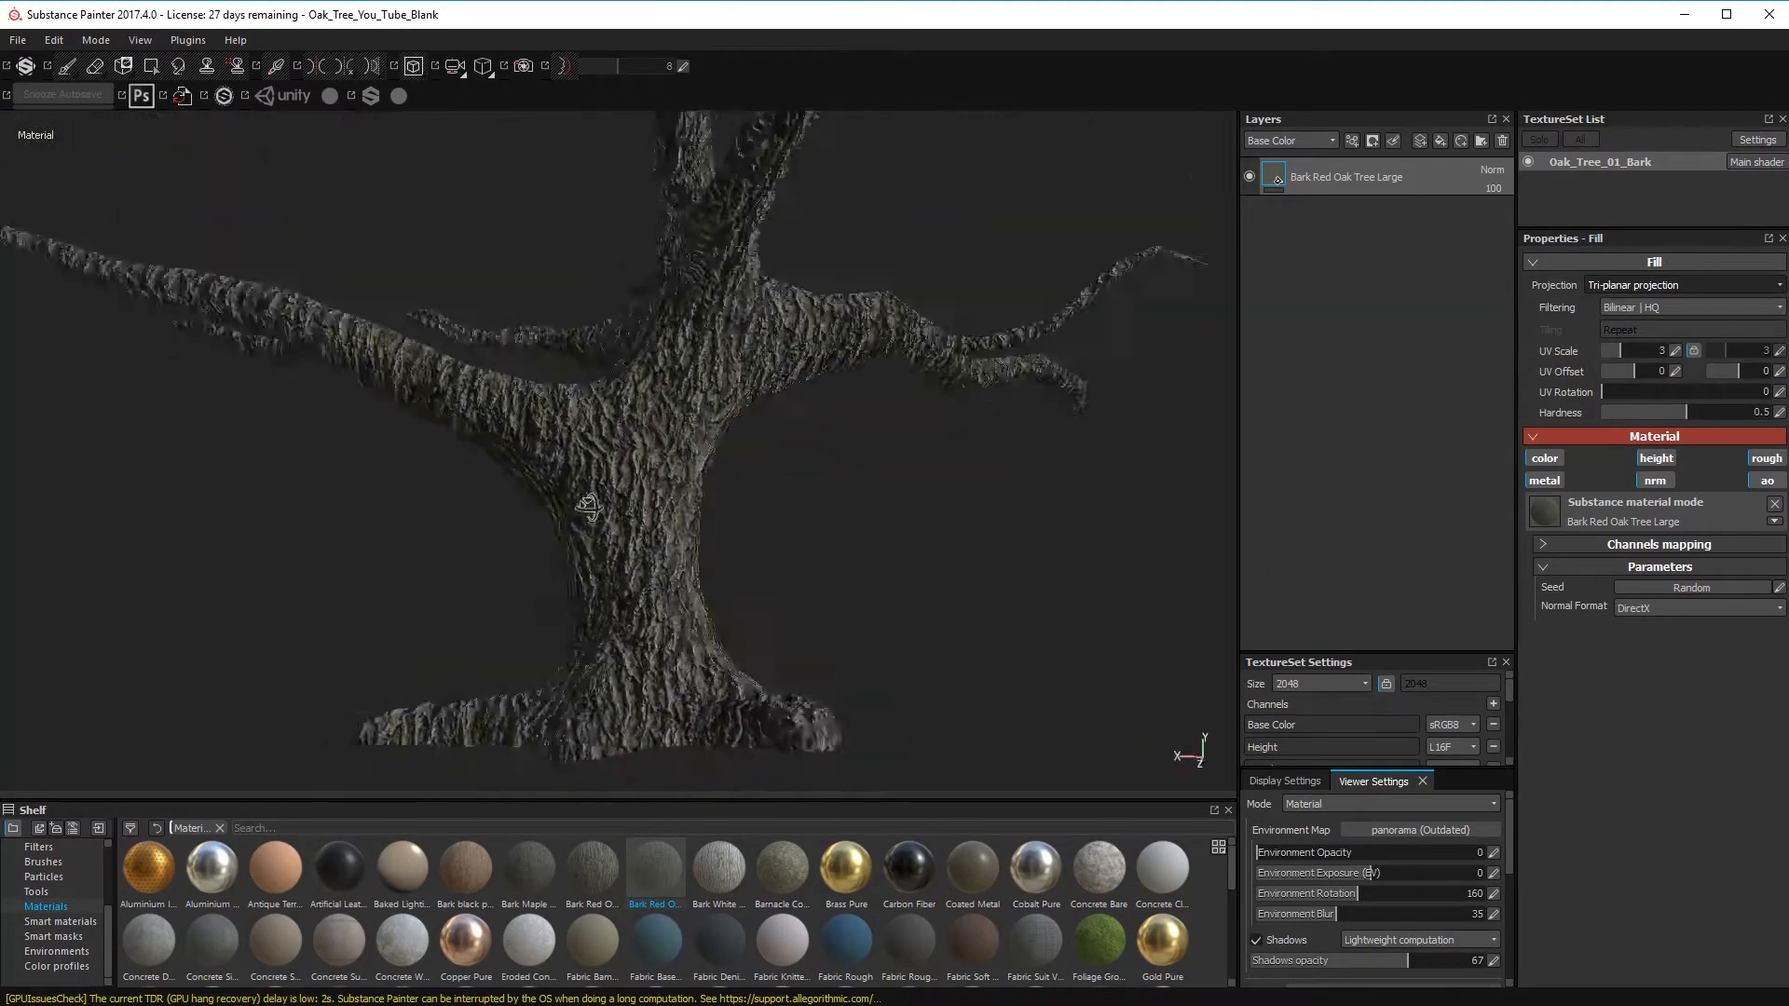
{"action": "left_click_drag", "start_coordinate": [587, 505], "coordinate": [625, 473]}
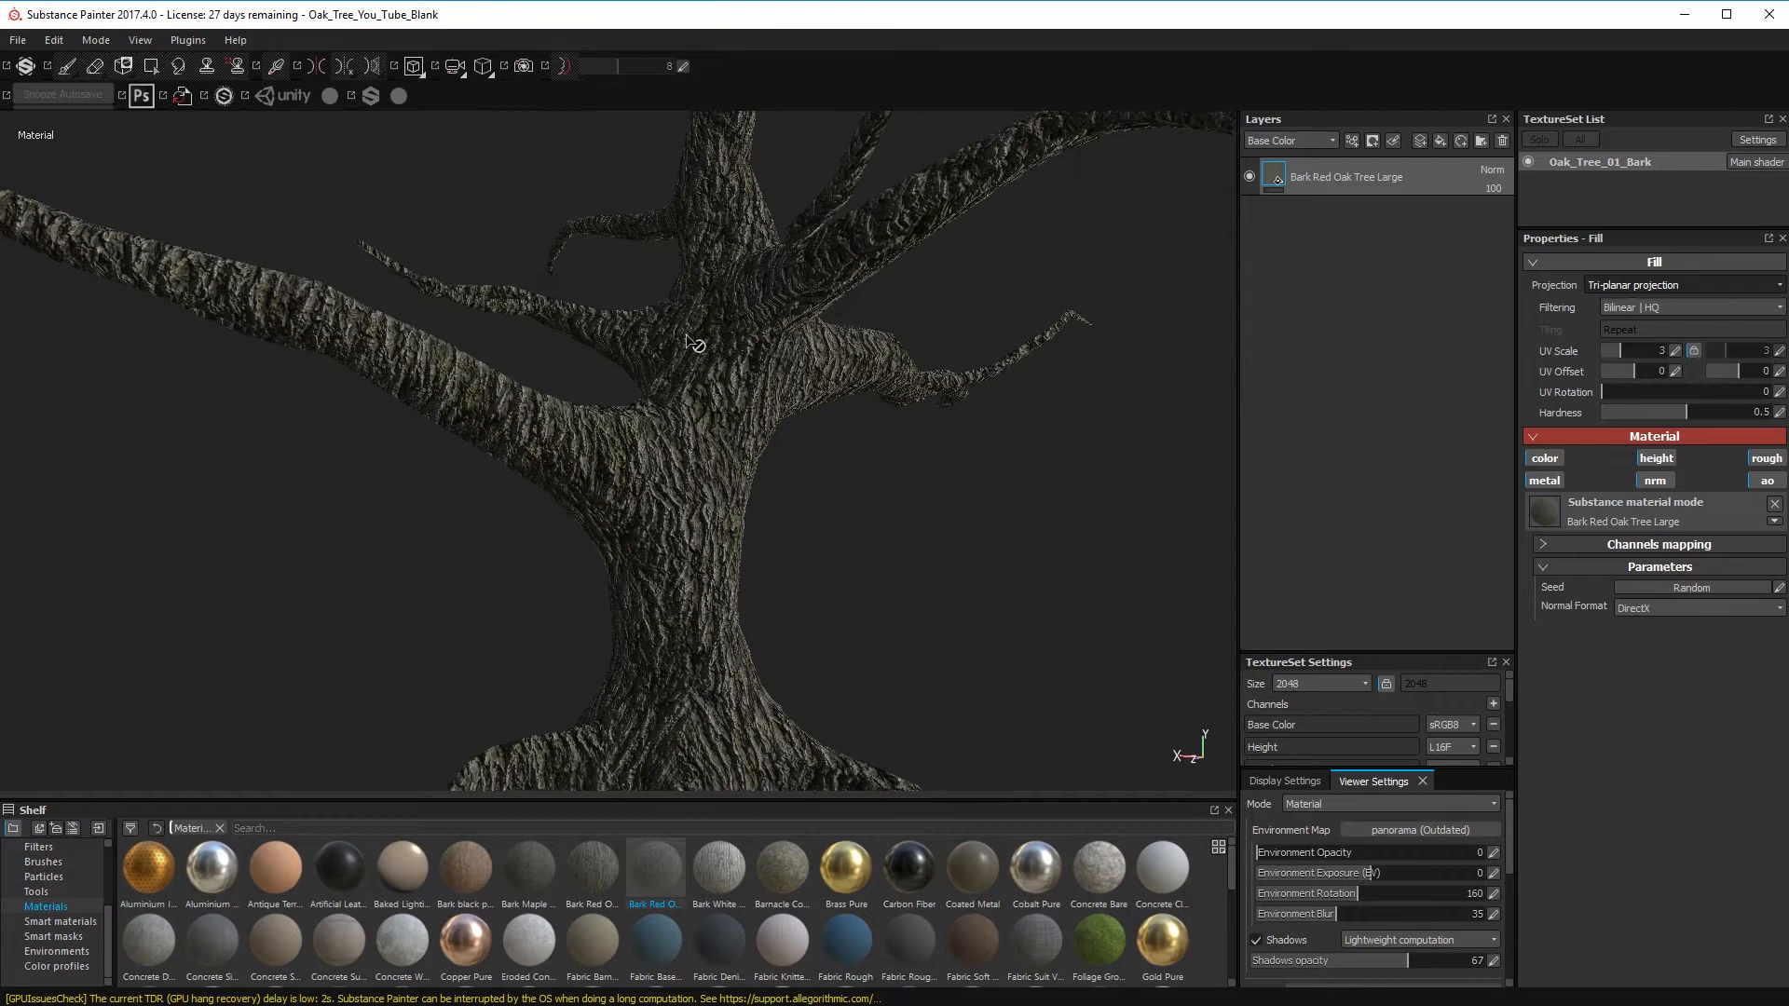
{"action": "left_click_drag", "start_coordinate": [1644, 391], "coordinate": [1606, 391]}
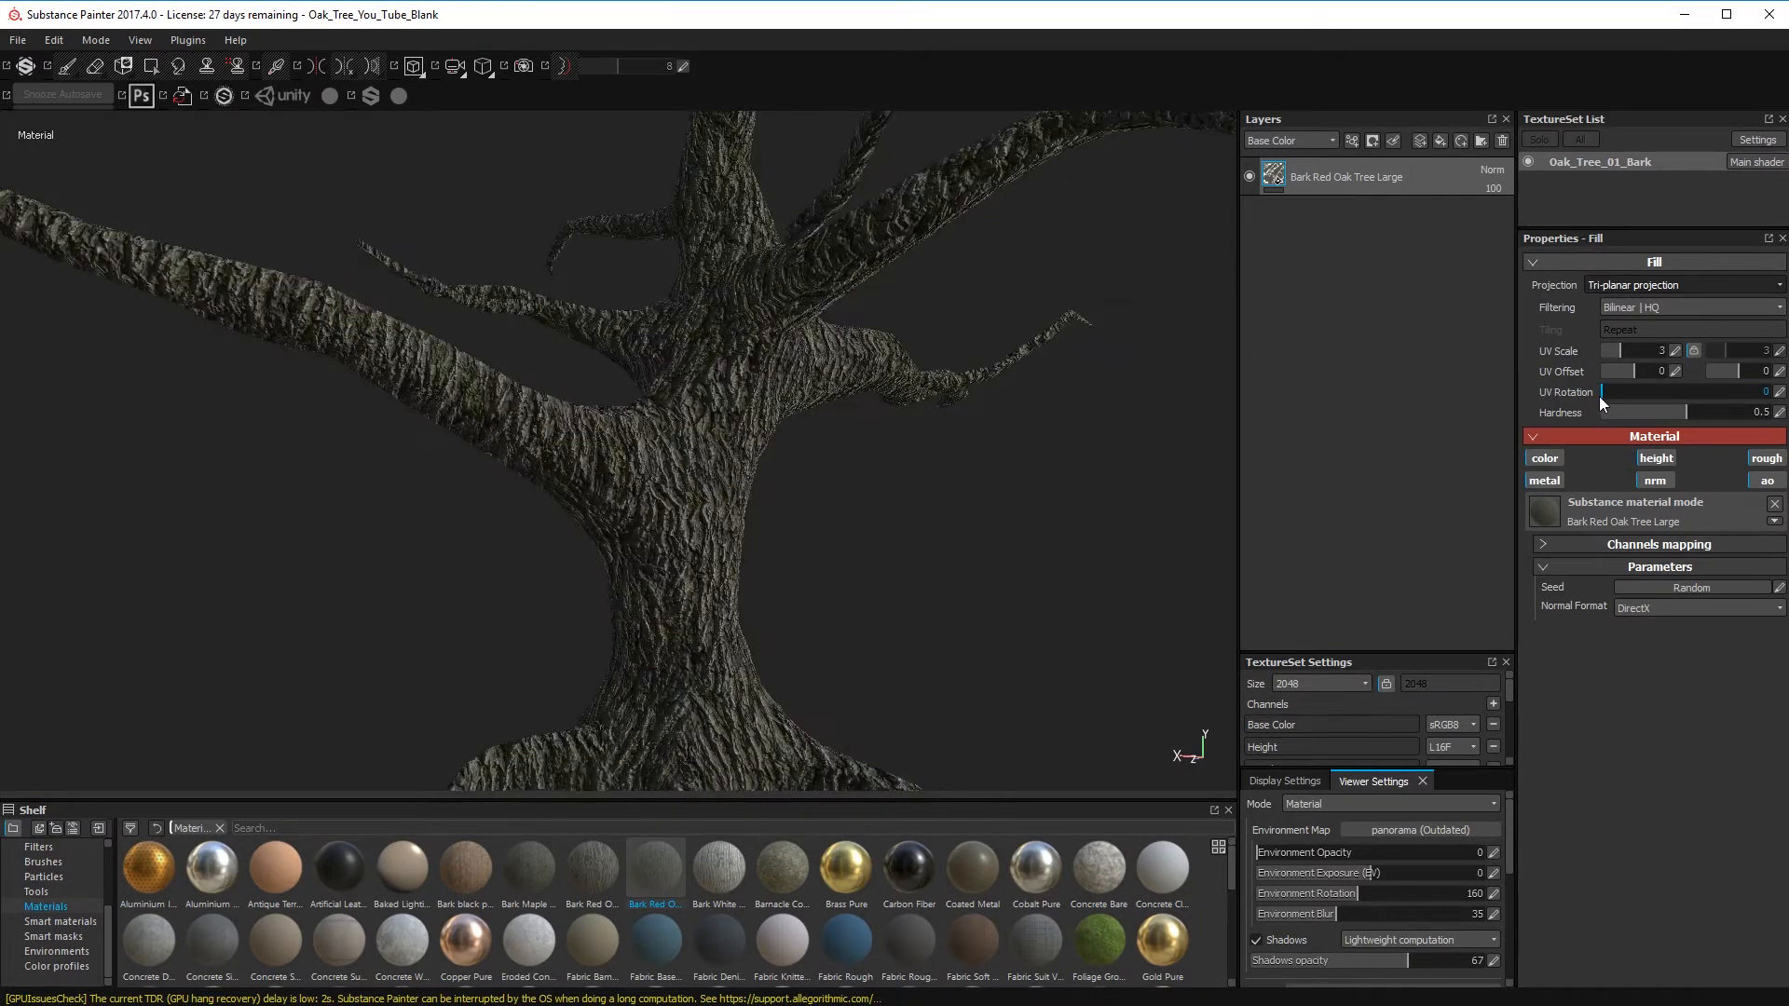
- Rotate the bark texture to about 182.98 degrees to change the trunk grain direction
{"action": "left_click_drag", "start_coordinate": [1600, 391], "coordinate": [1654, 391]}
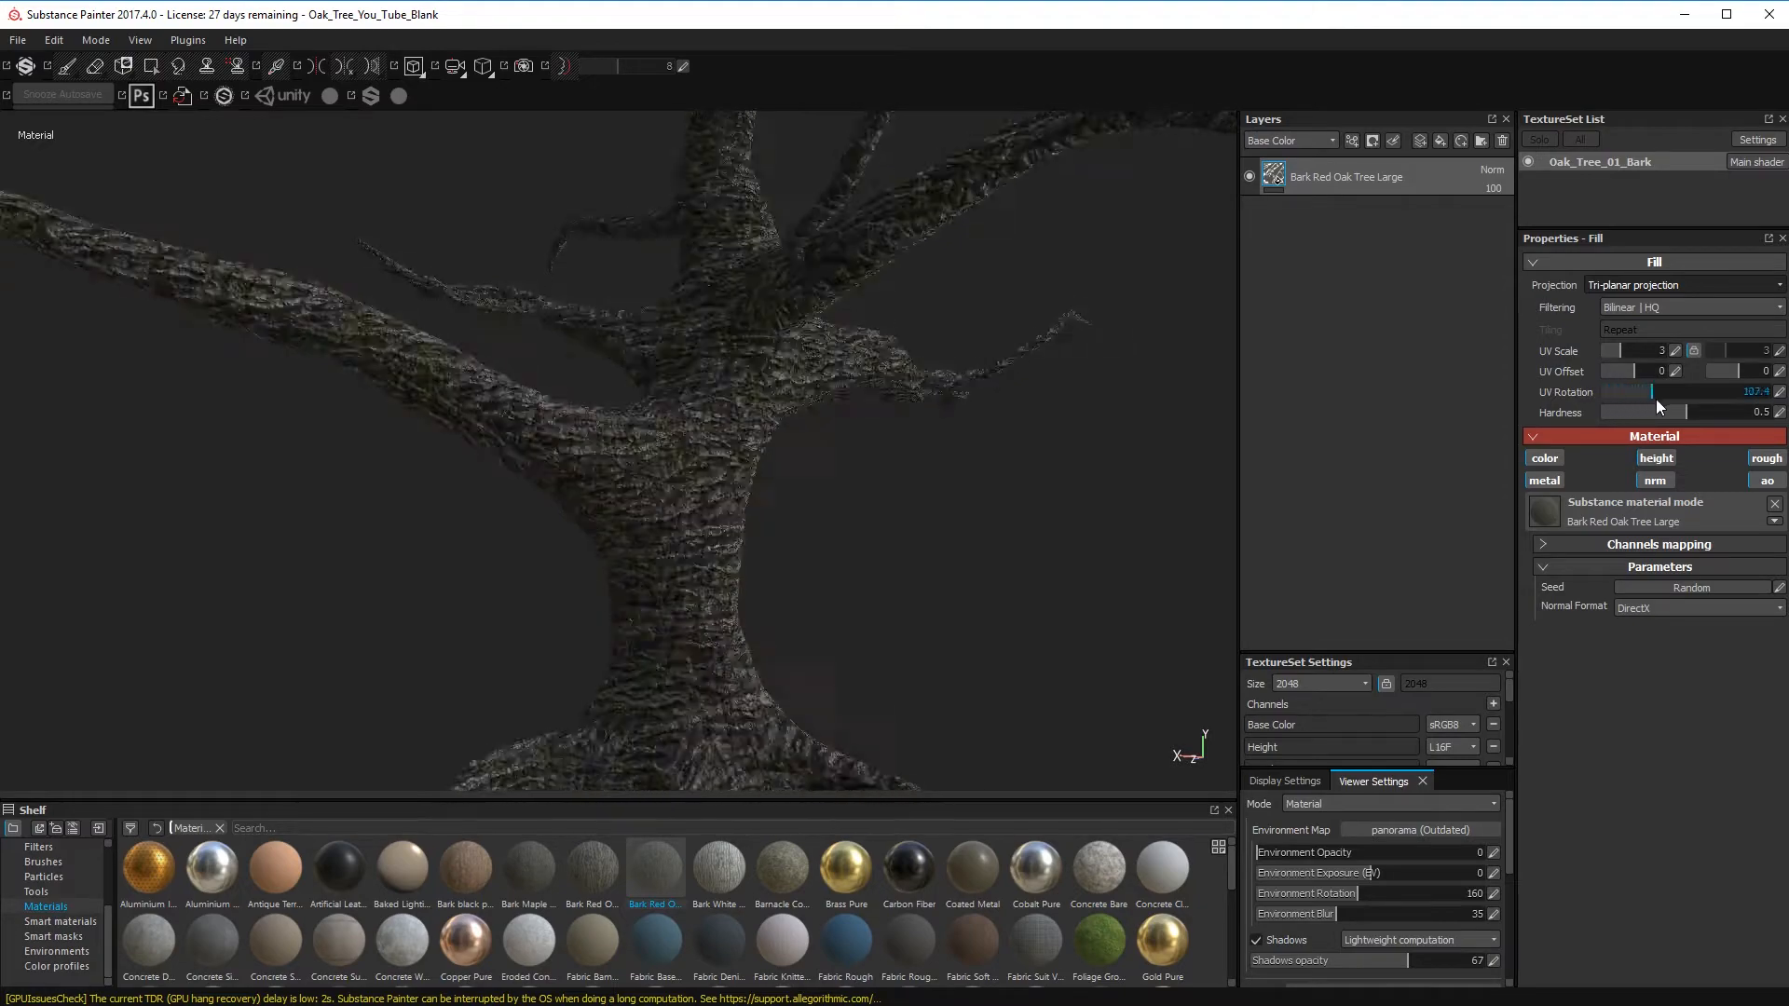
{"action": "left_click_drag", "start_coordinate": [1649, 391], "coordinate": [1688, 391]}
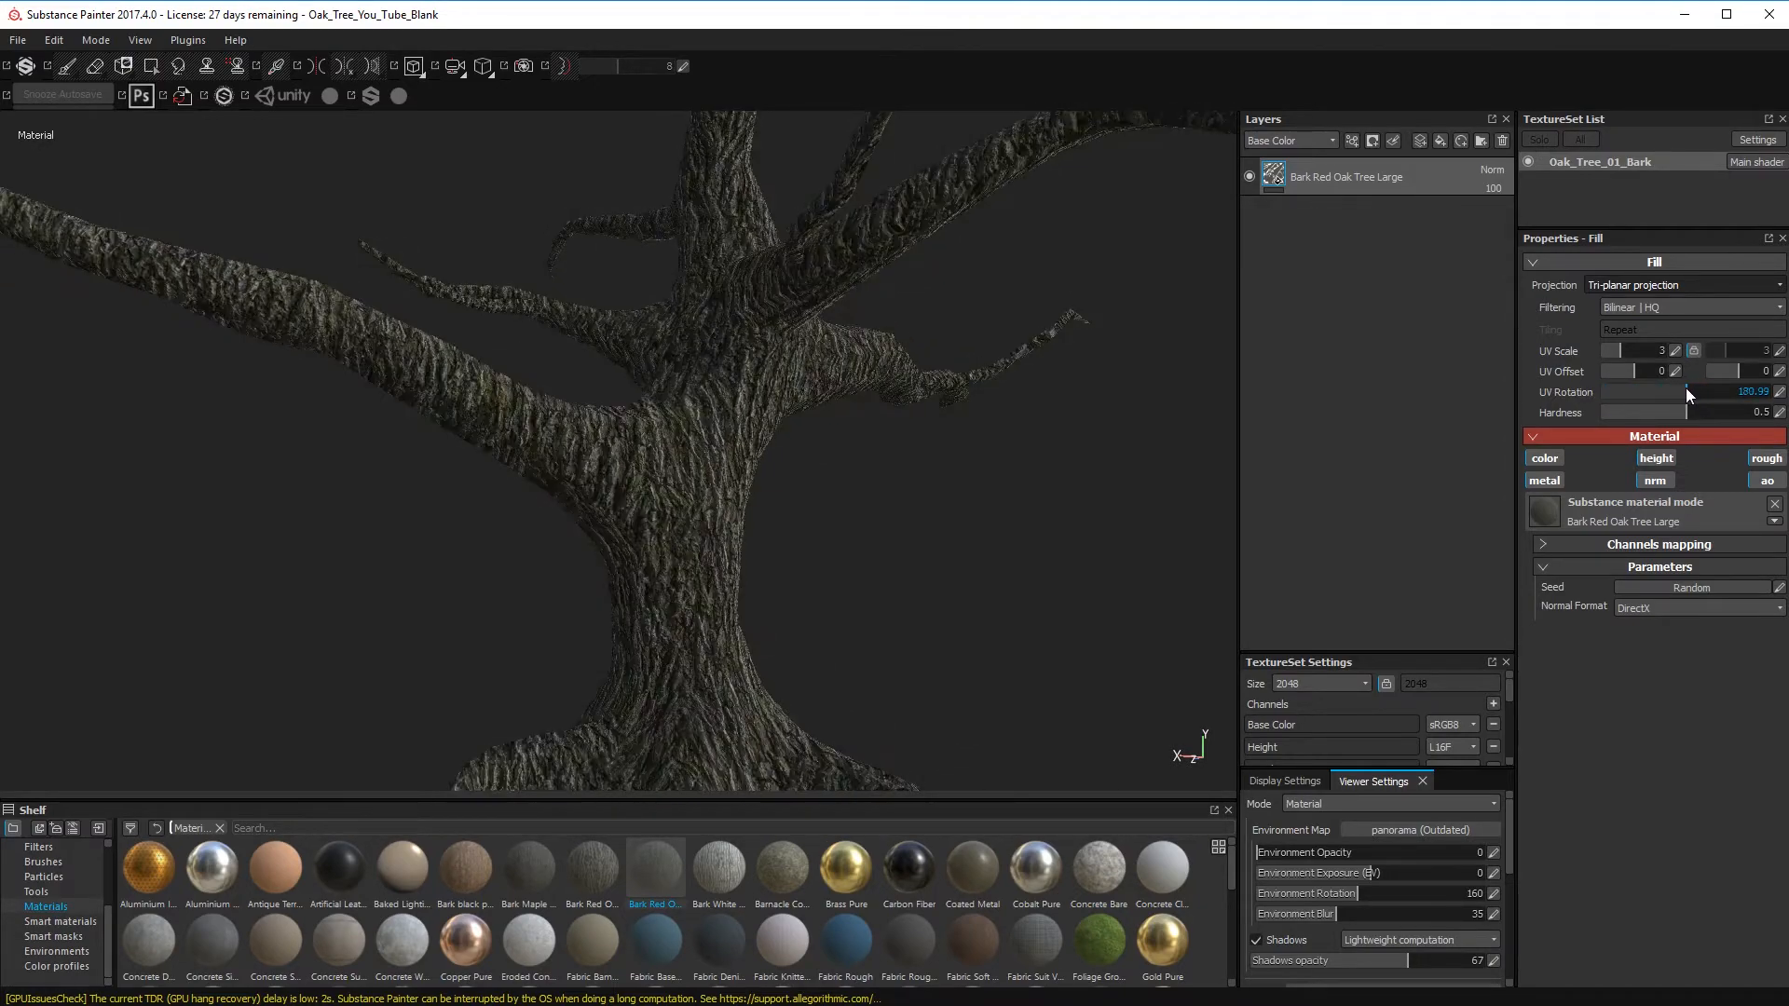
{"action": "left_click_drag", "start_coordinate": [1686, 391], "coordinate": [1690, 391]}
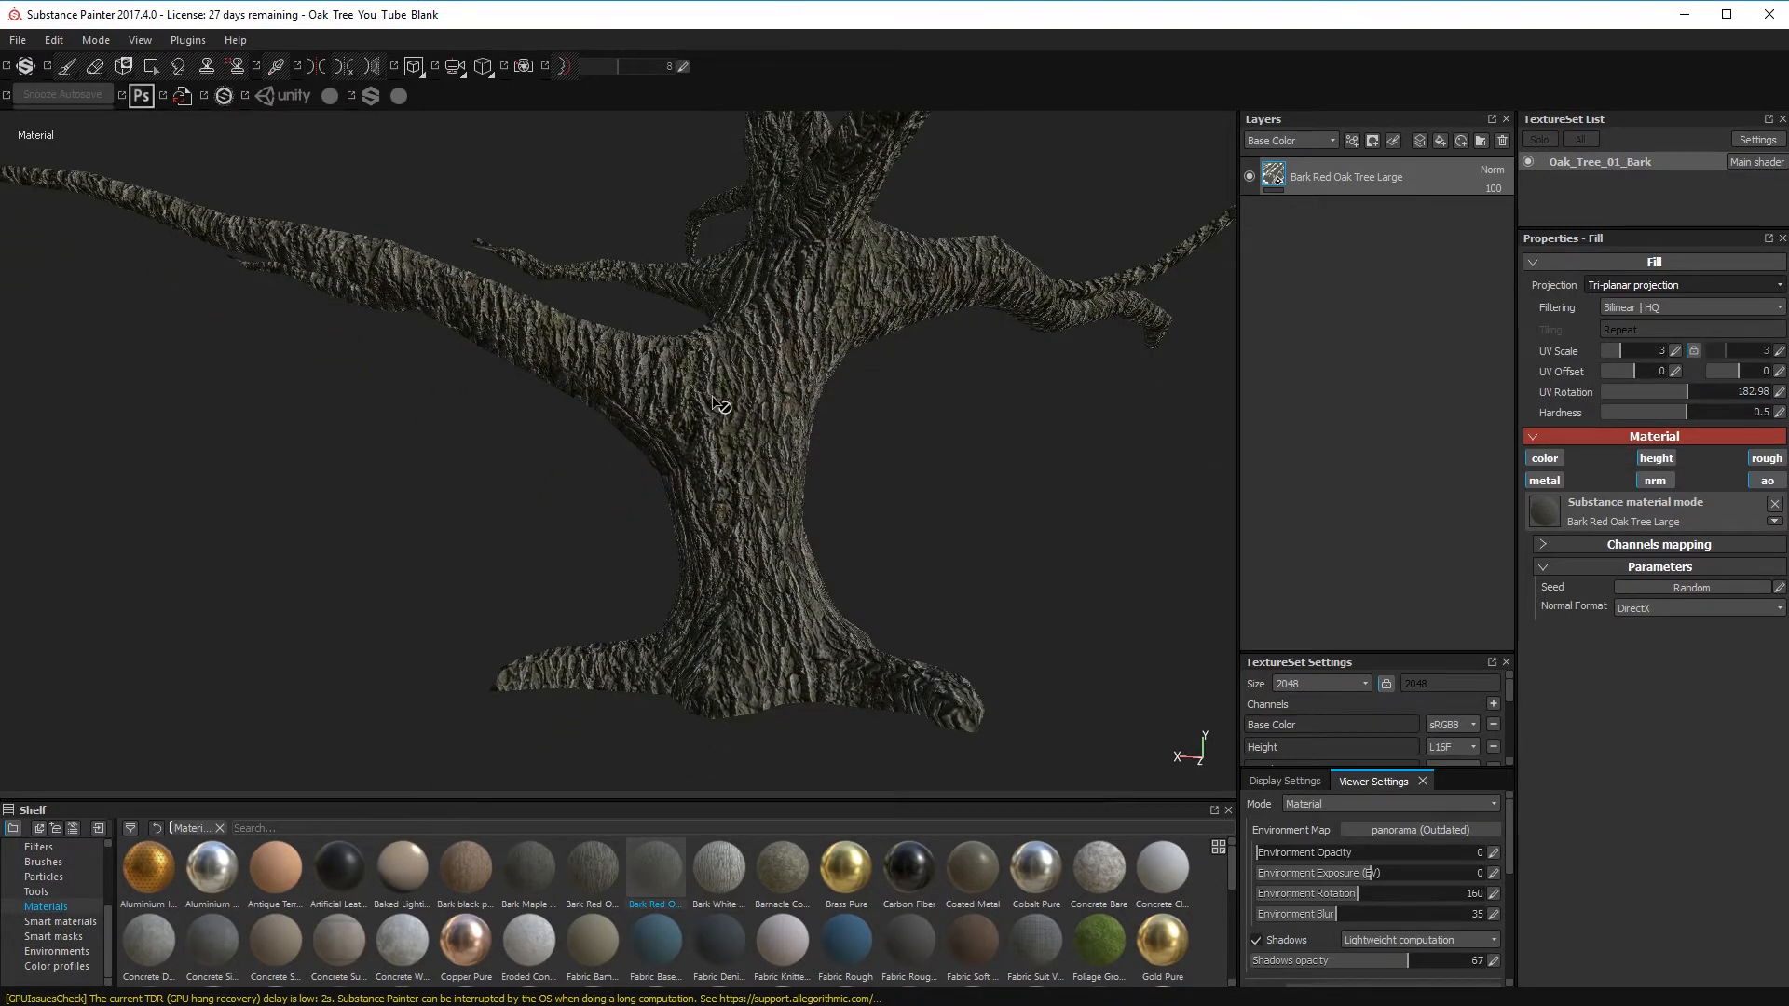
{"action": "left_click_drag", "start_coordinate": [720, 404], "coordinate": [622, 577]}
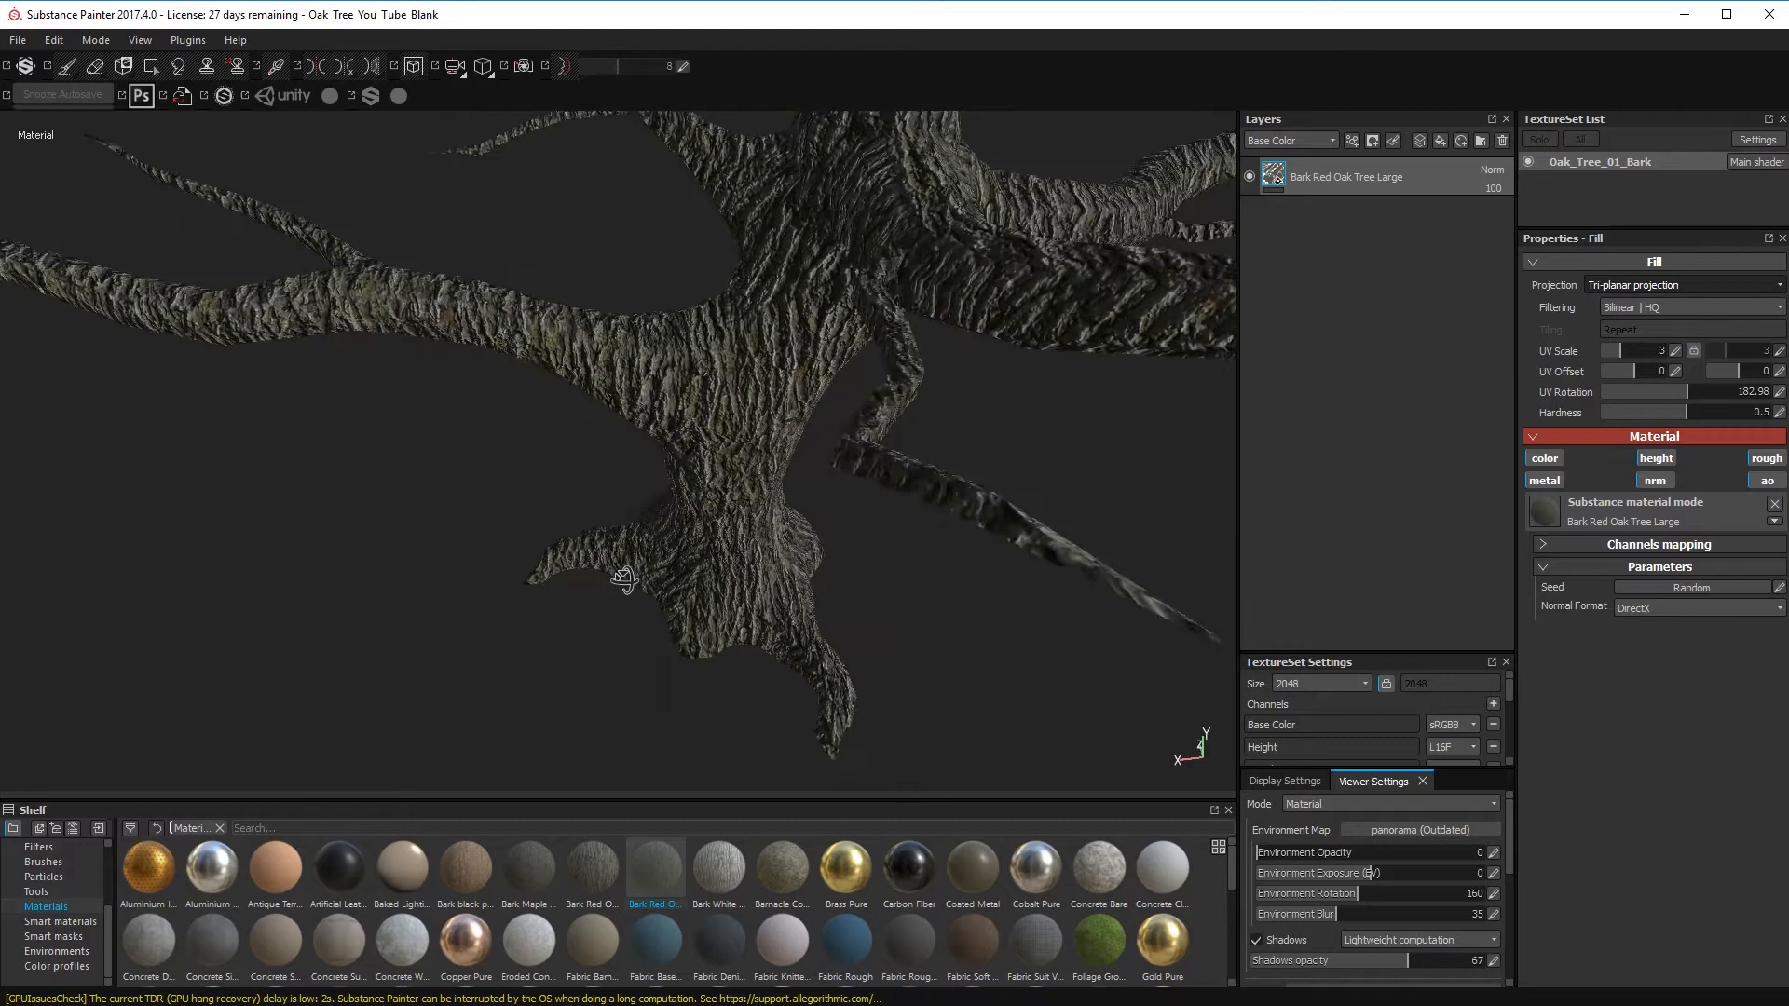
{"action": "left_click_drag", "start_coordinate": [623, 576], "coordinate": [501, 192]}
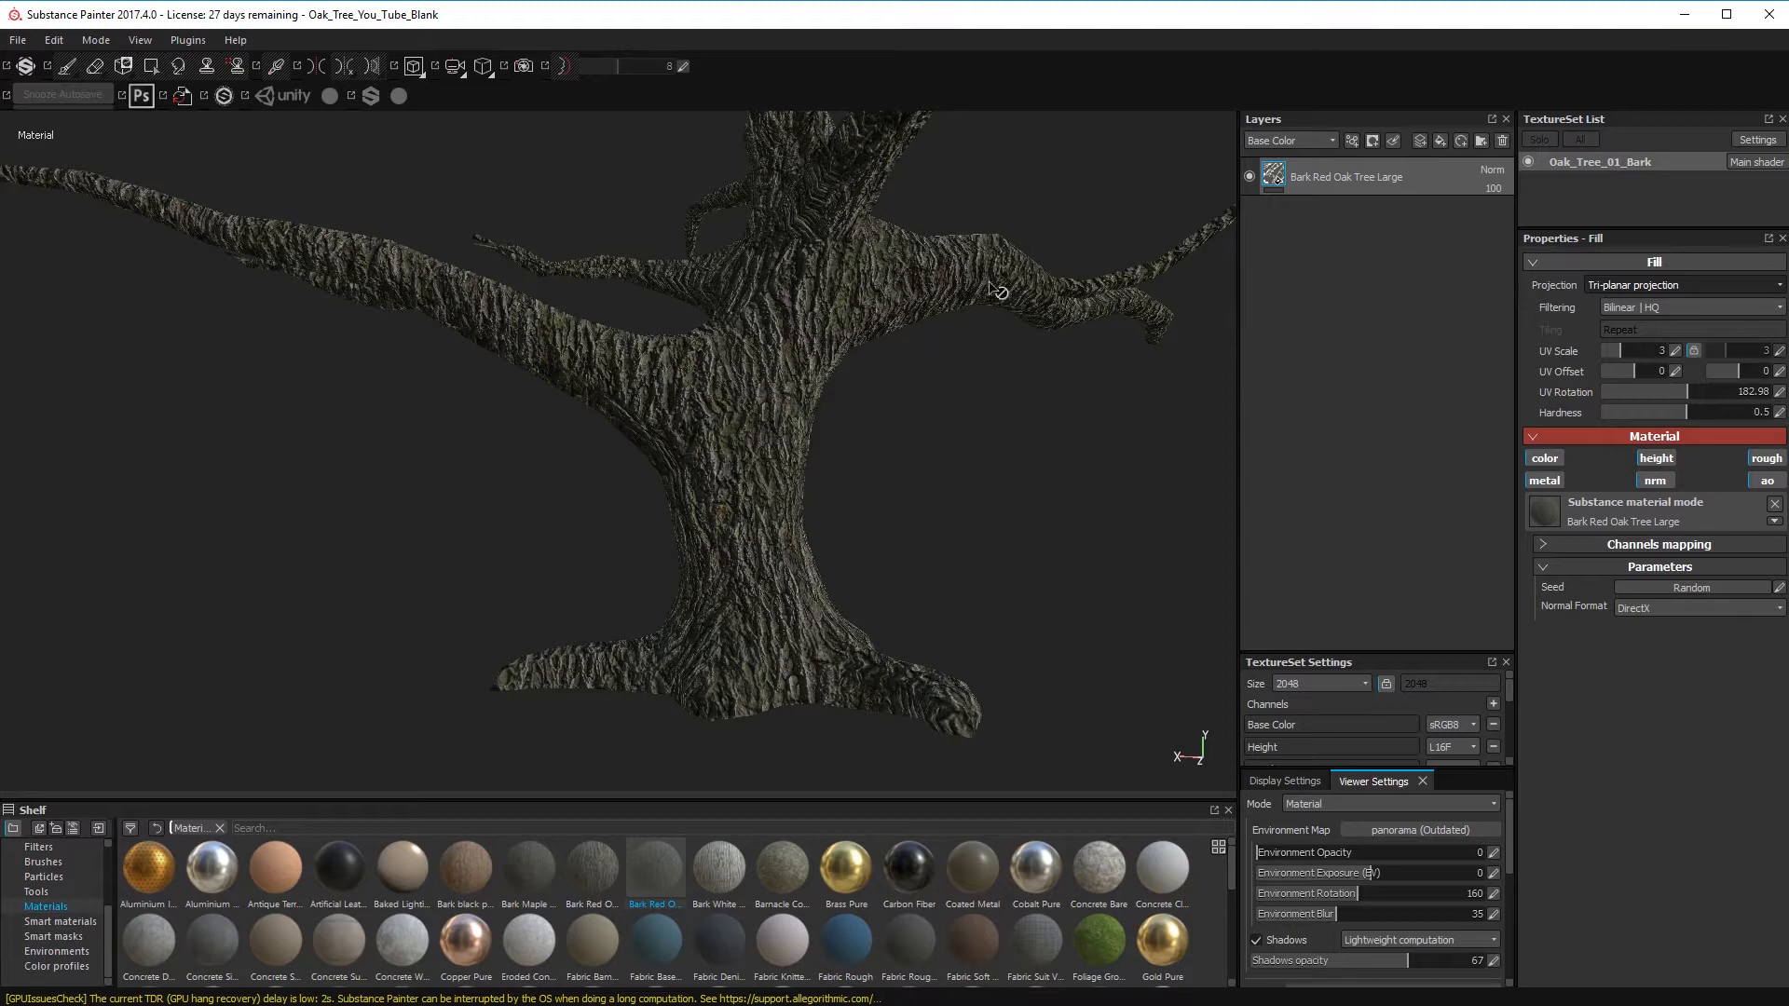
{"action": "mouse_move", "coordinate": [915, 339]}
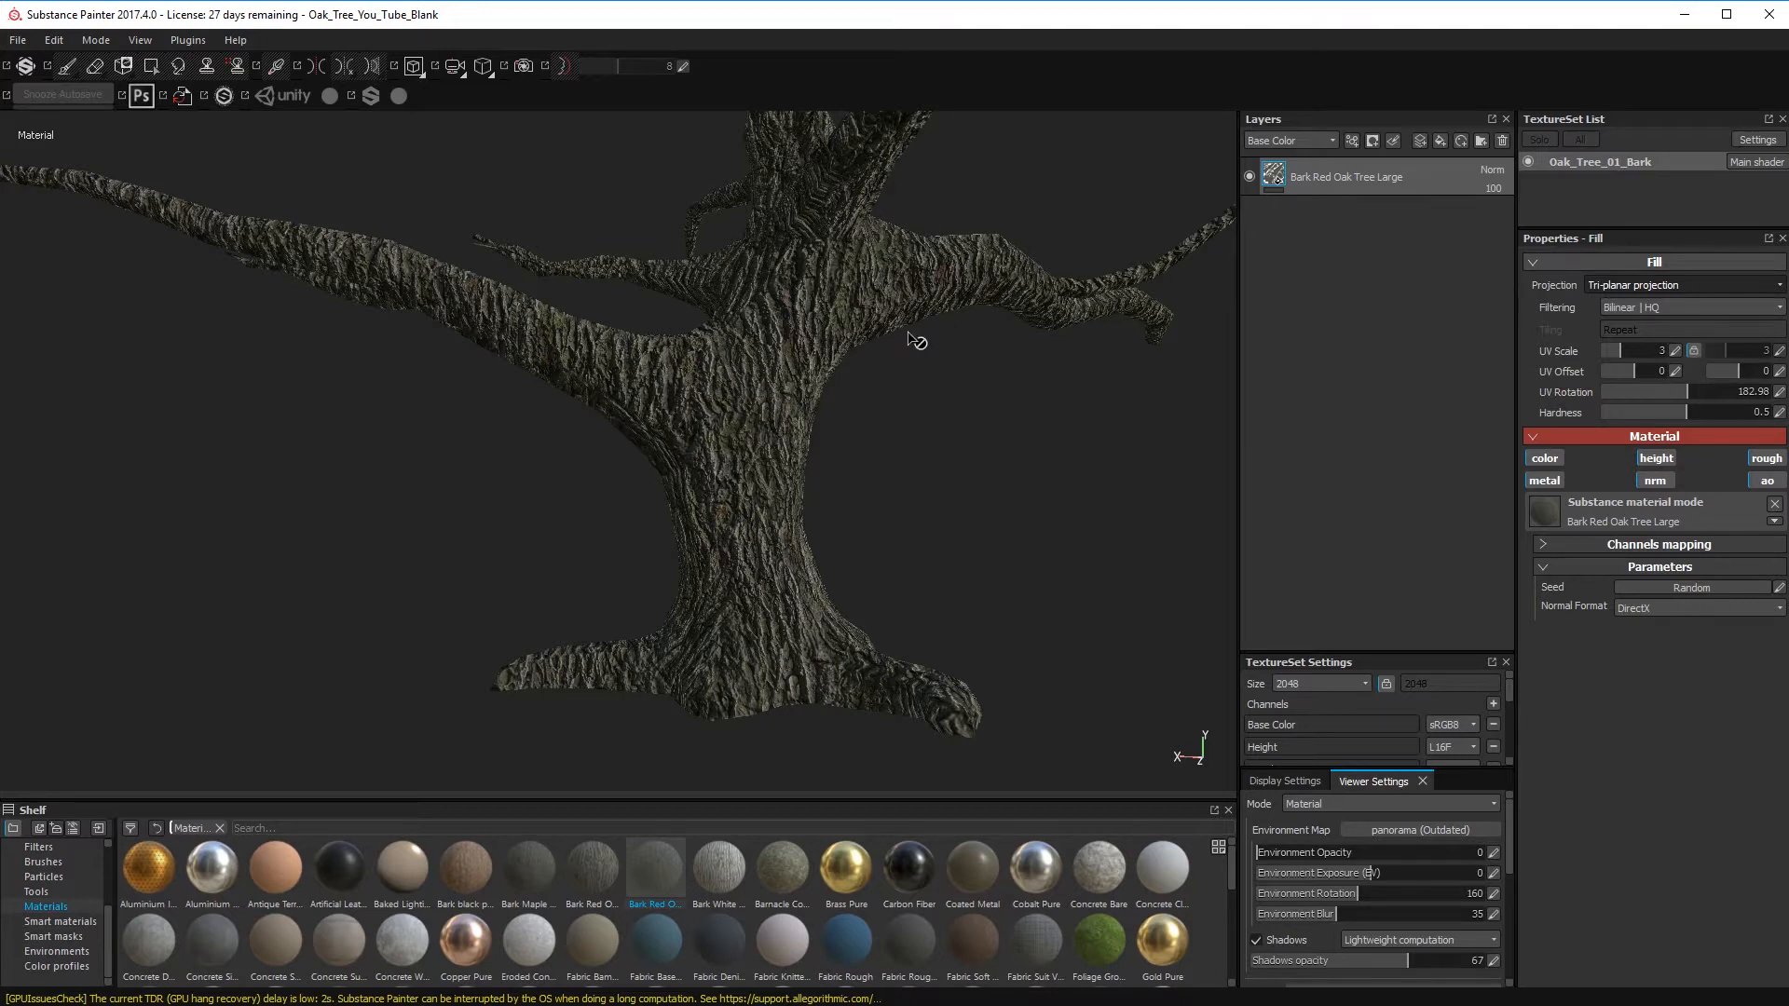
{"action": "mouse_move", "coordinate": [1242, 196]}
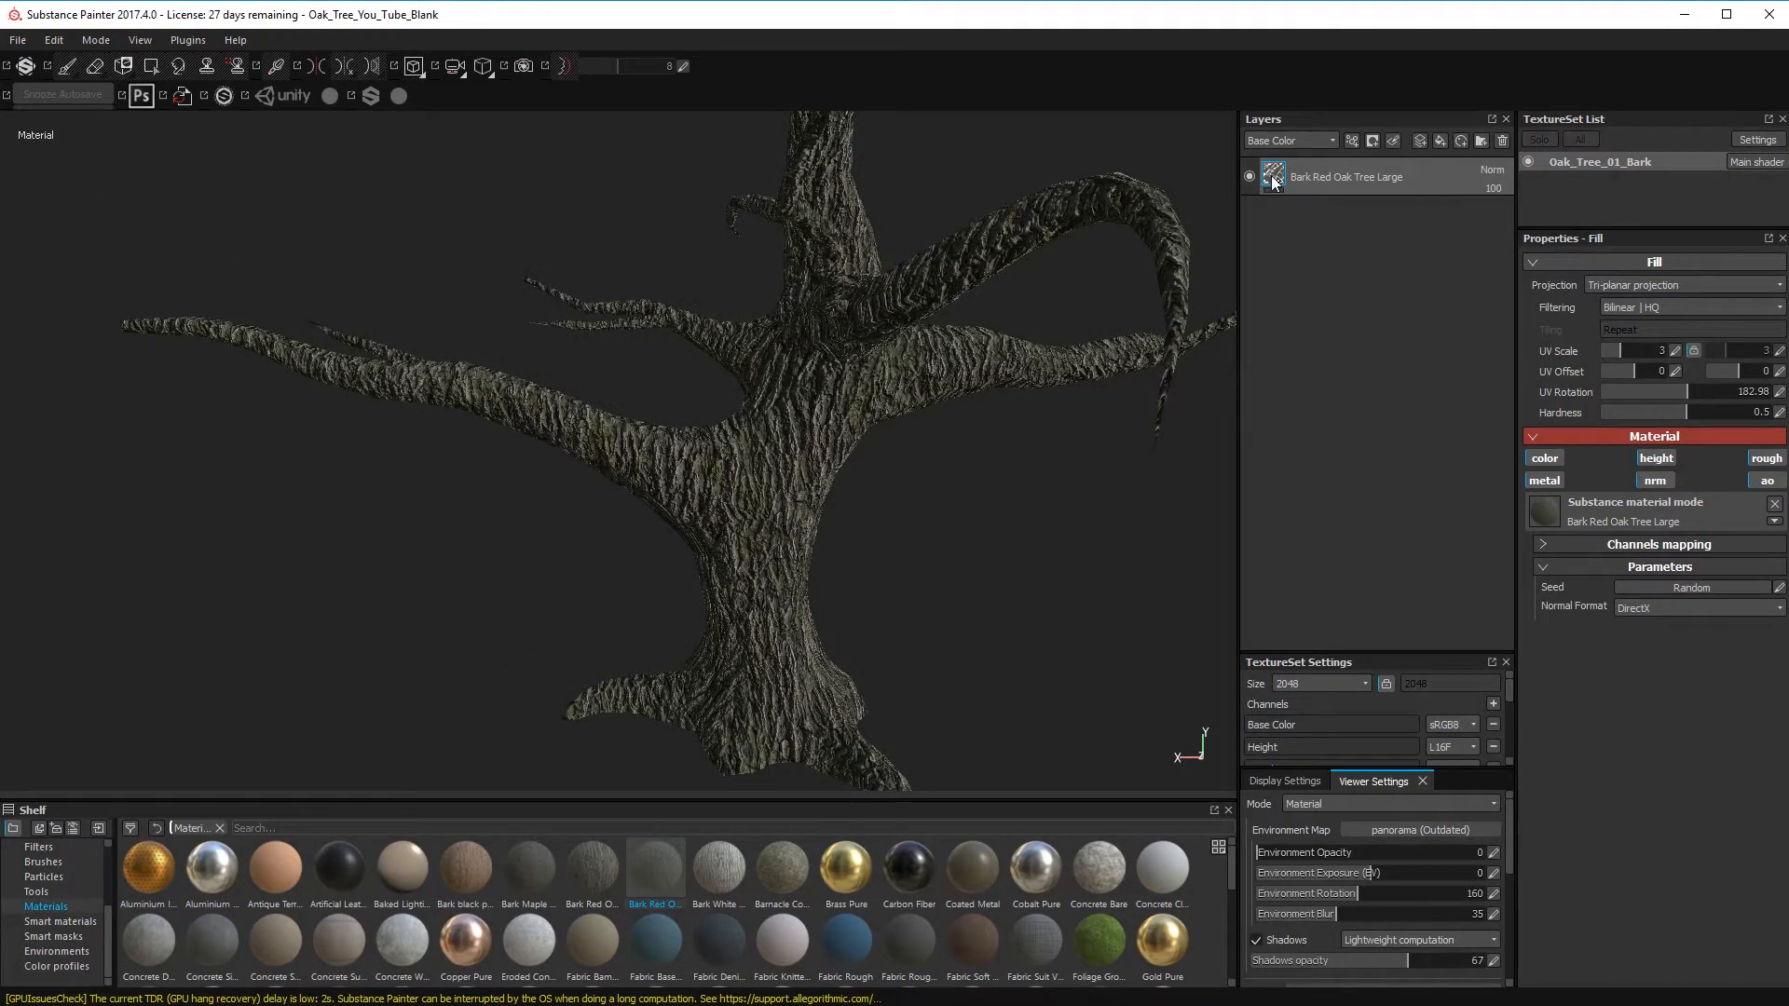
- Mask the right branch out of the bark layer with Polygon Fill and add a second bark fill layer
{"action": "right_click", "coordinate": [1345, 175]}
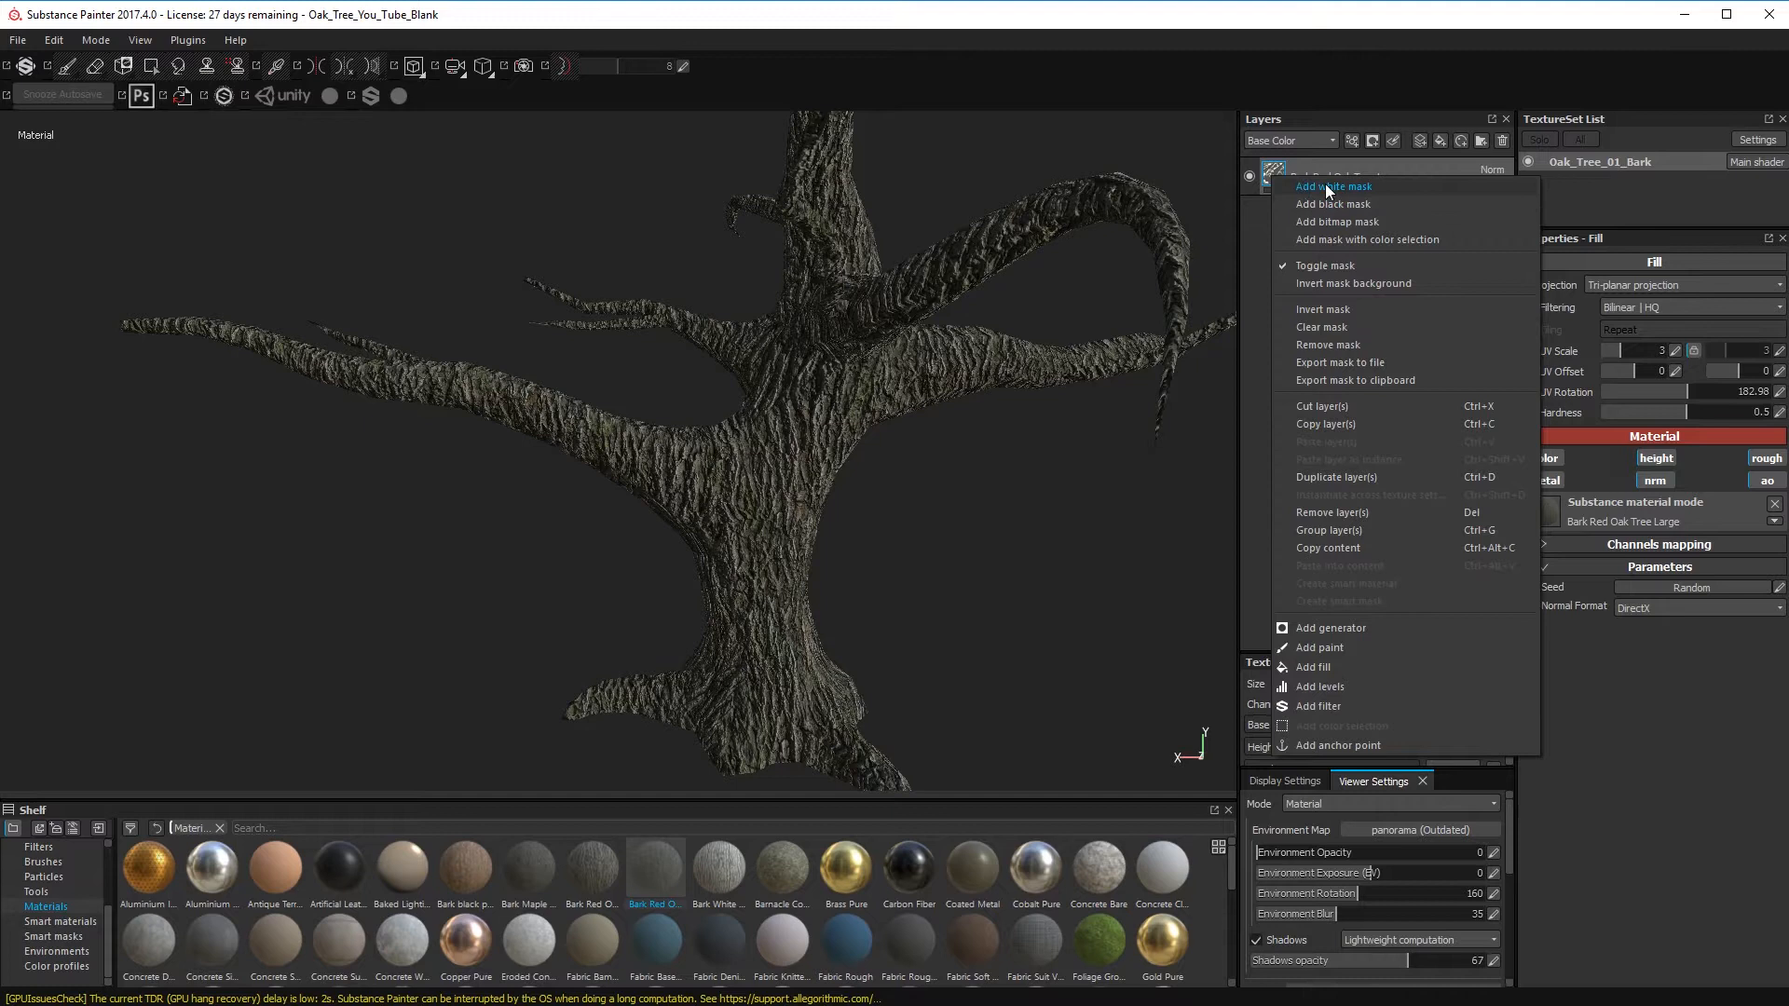
{"action": "mouse_move", "coordinate": [1092, 404]}
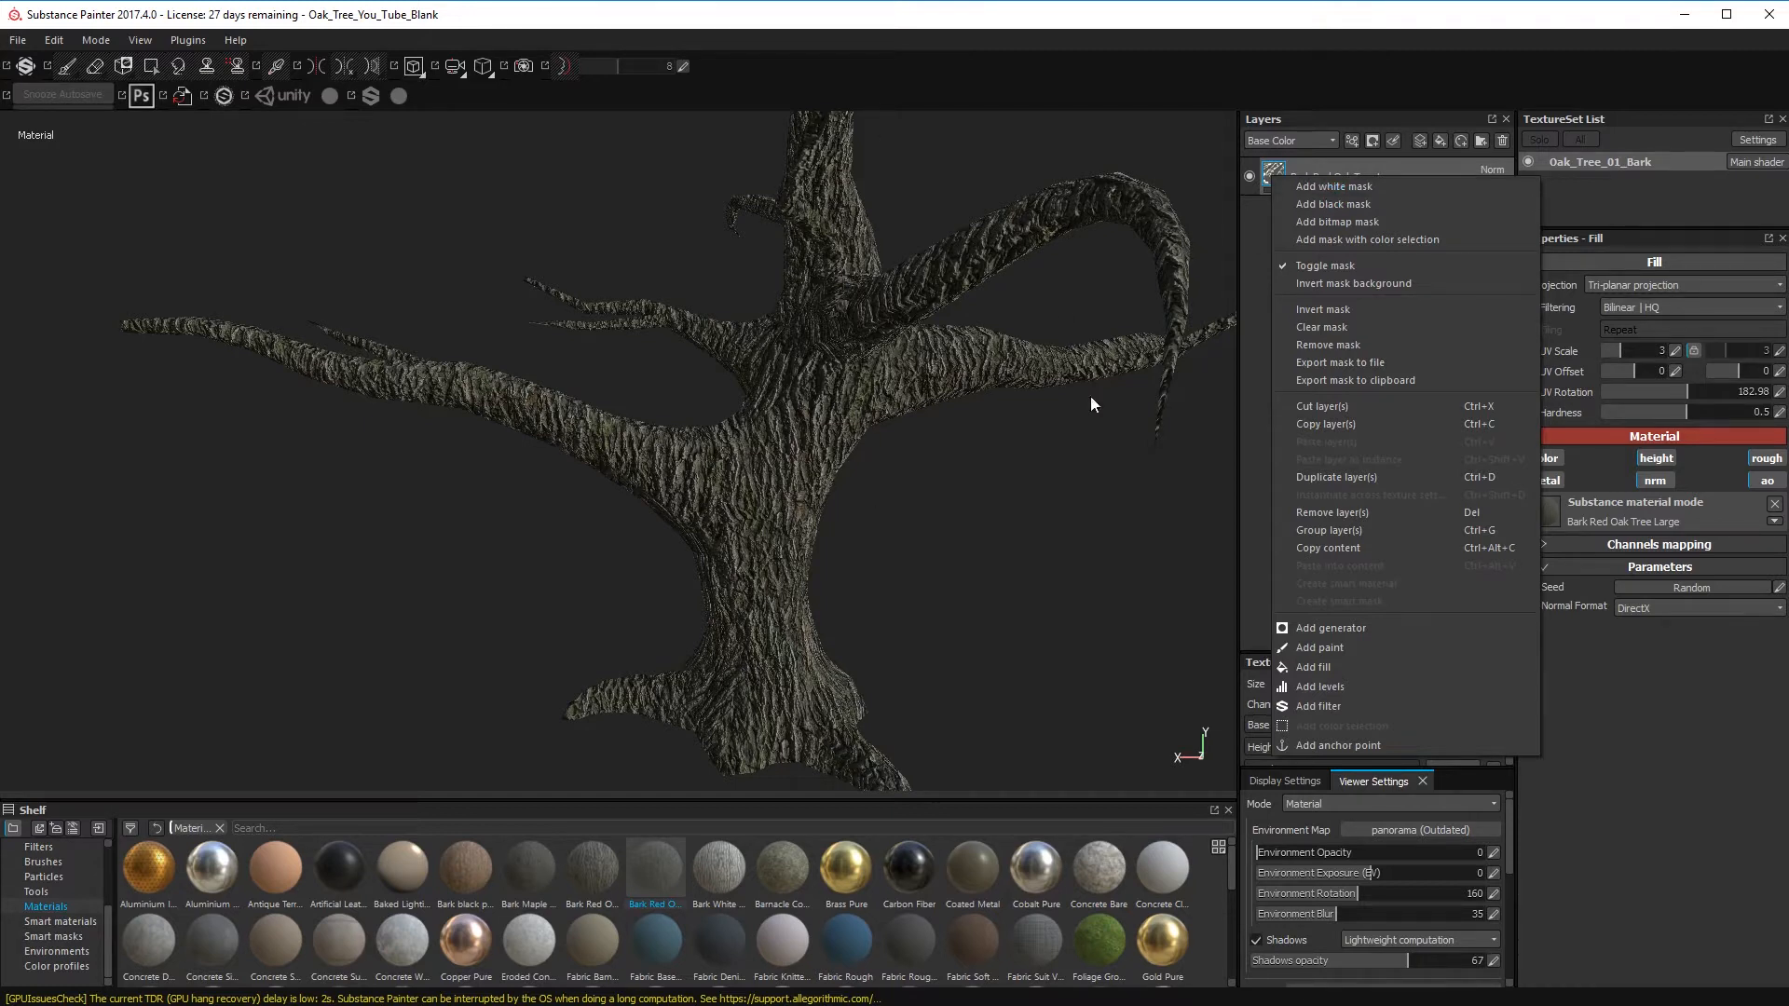
{"action": "mouse_move", "coordinate": [1330, 186]}
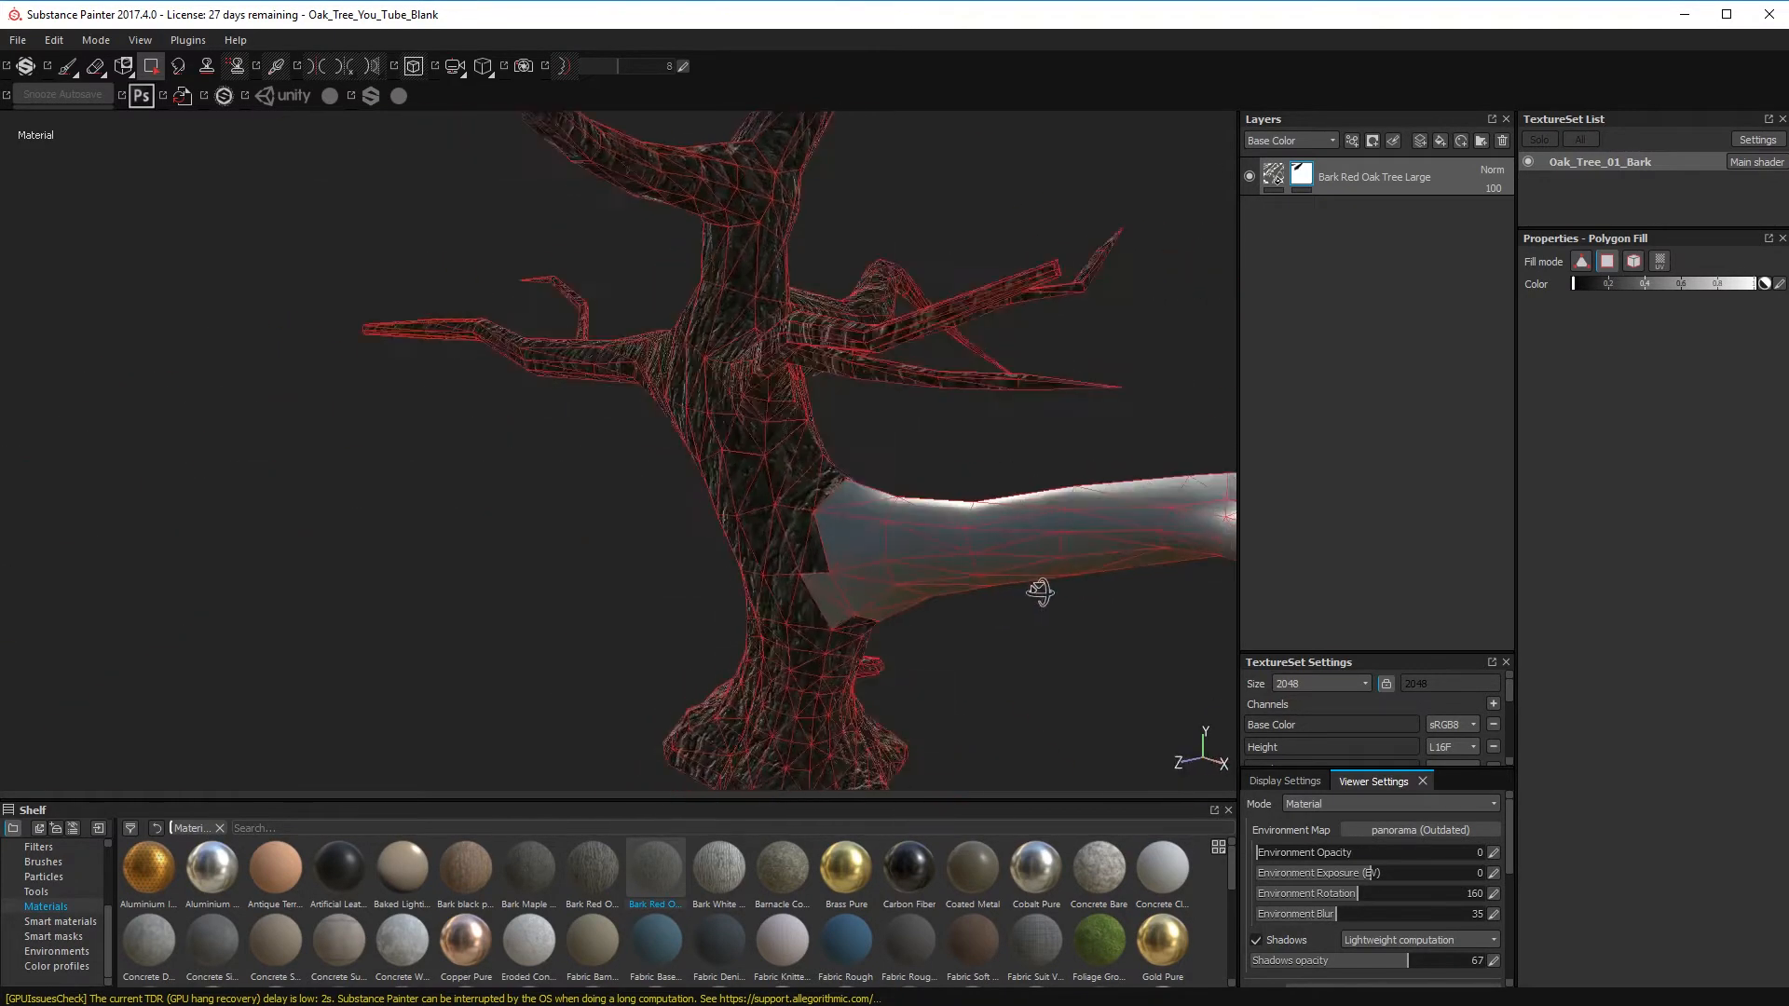
{"action": "left_click_drag", "start_coordinate": [1037, 590], "coordinate": [662, 425]}
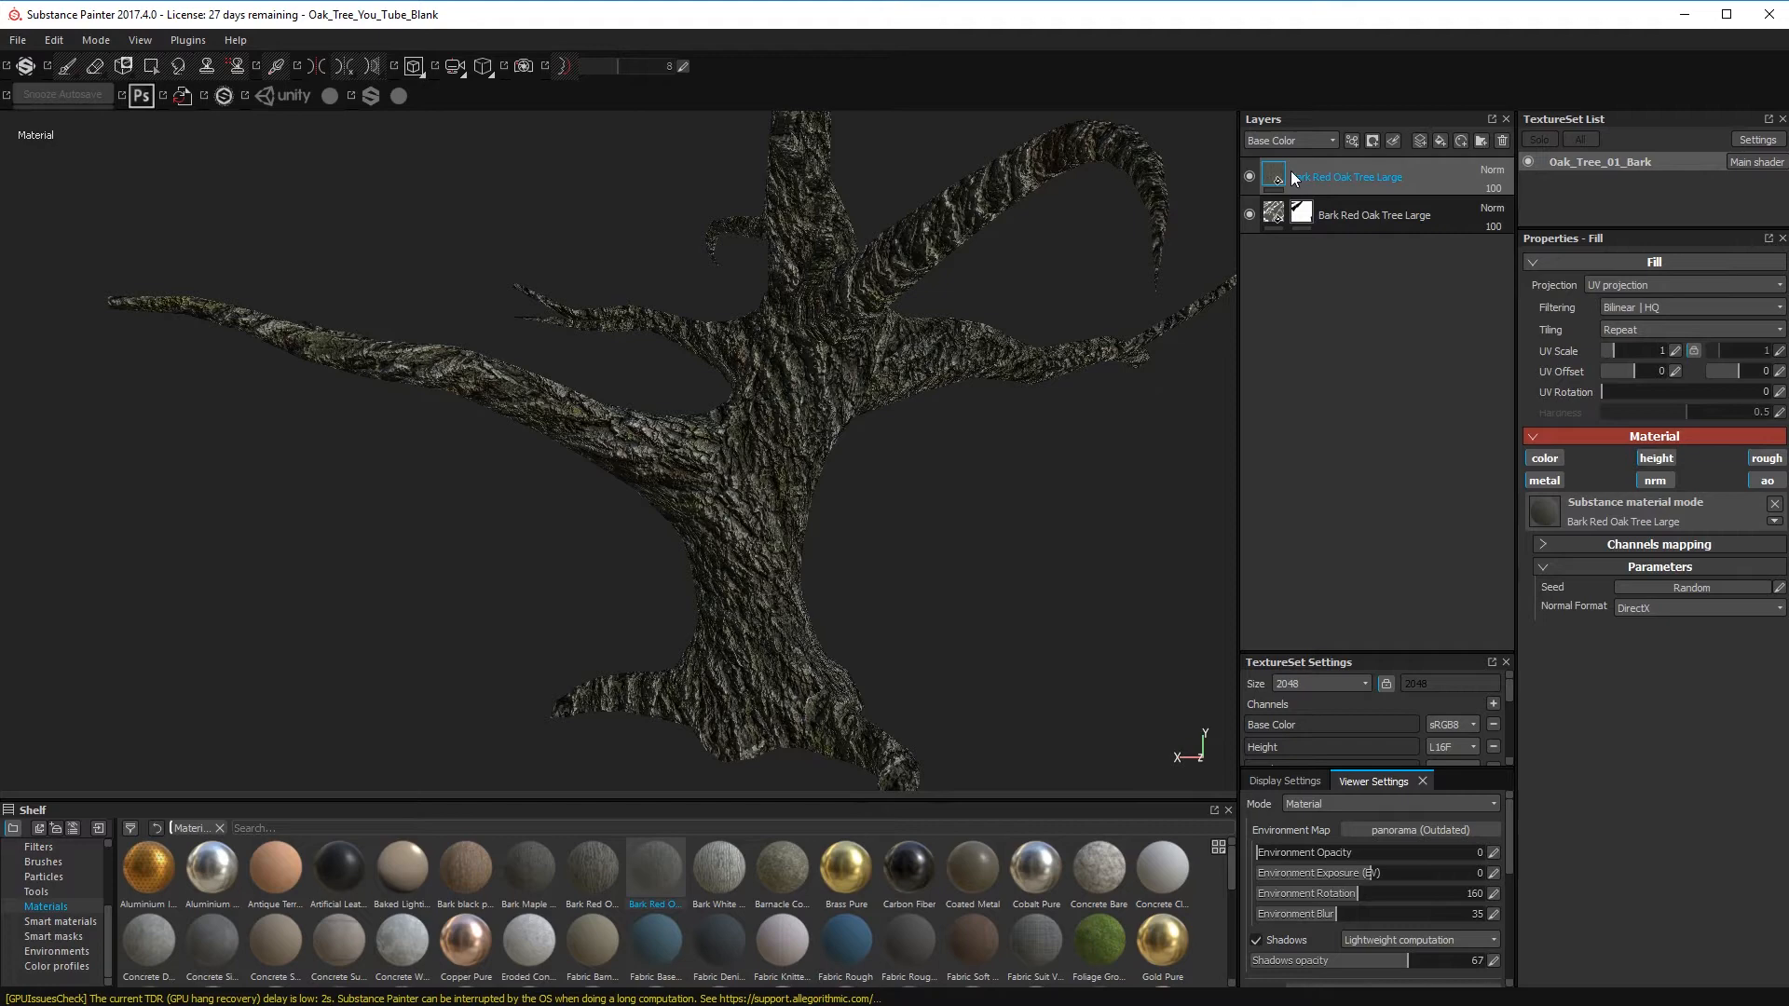
- Add a black mask to the new top Bark Red Oak Tree Large layer
{"action": "right_click", "coordinate": [1353, 177]}
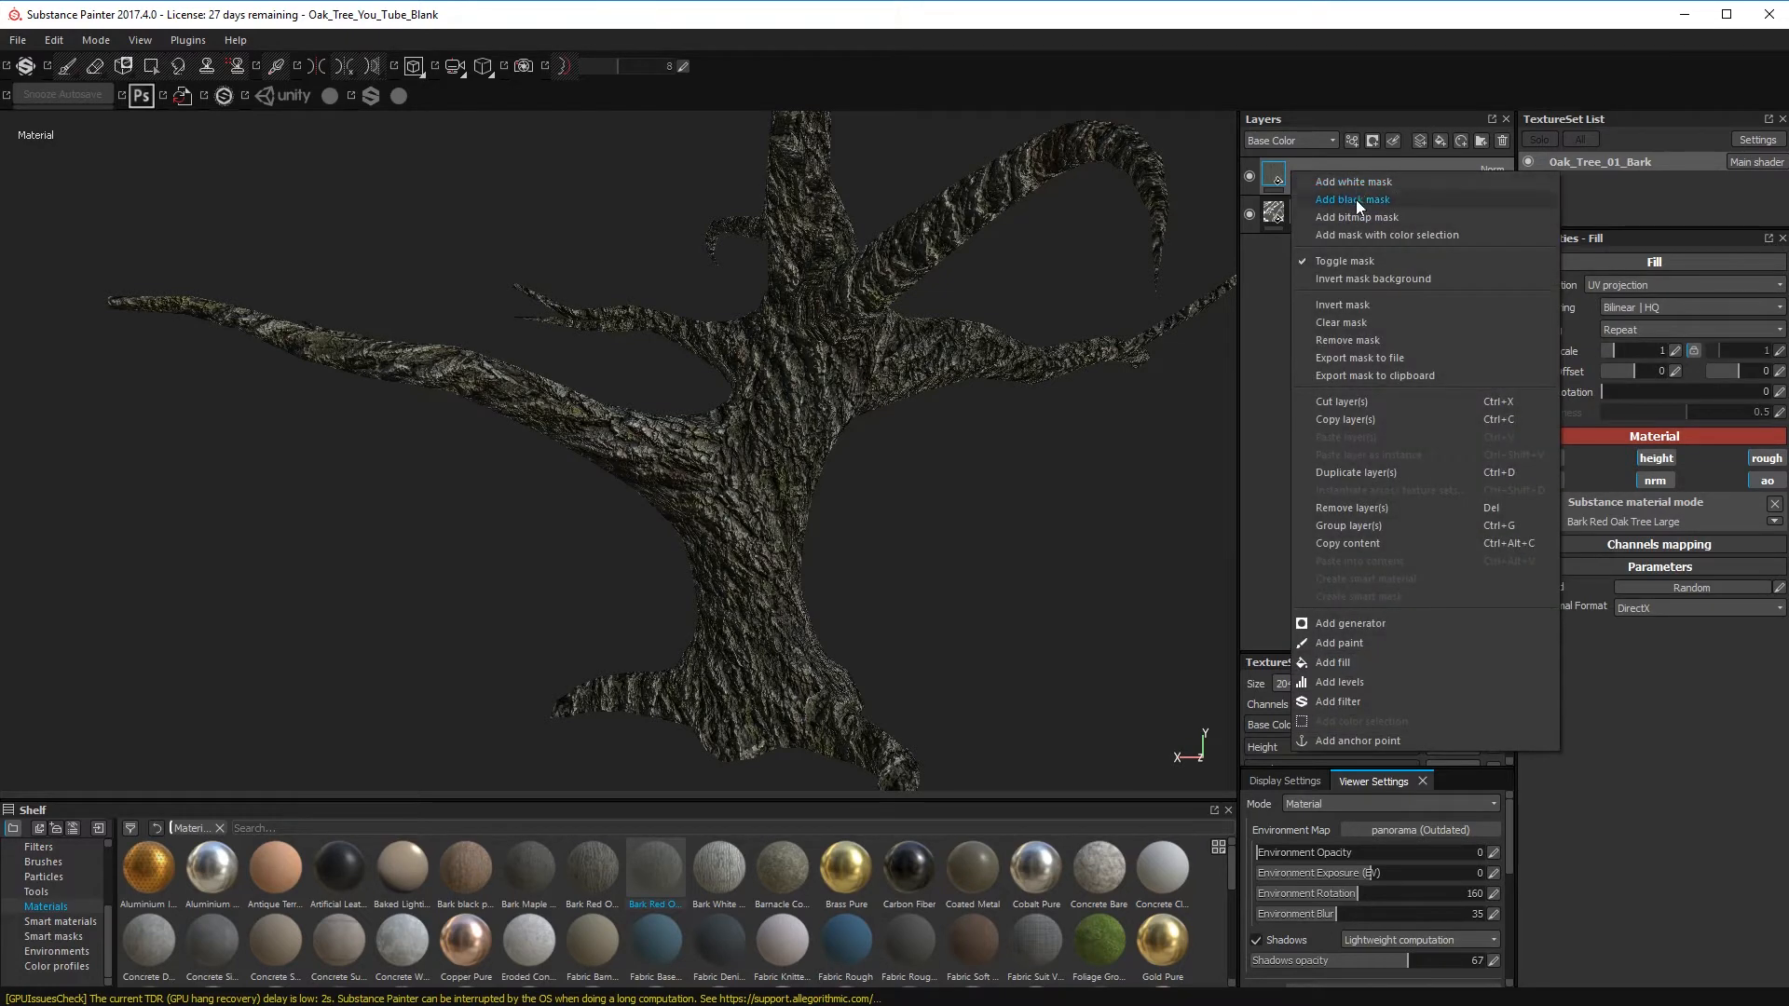
{"action": "left_click", "coordinate": [1351, 199]}
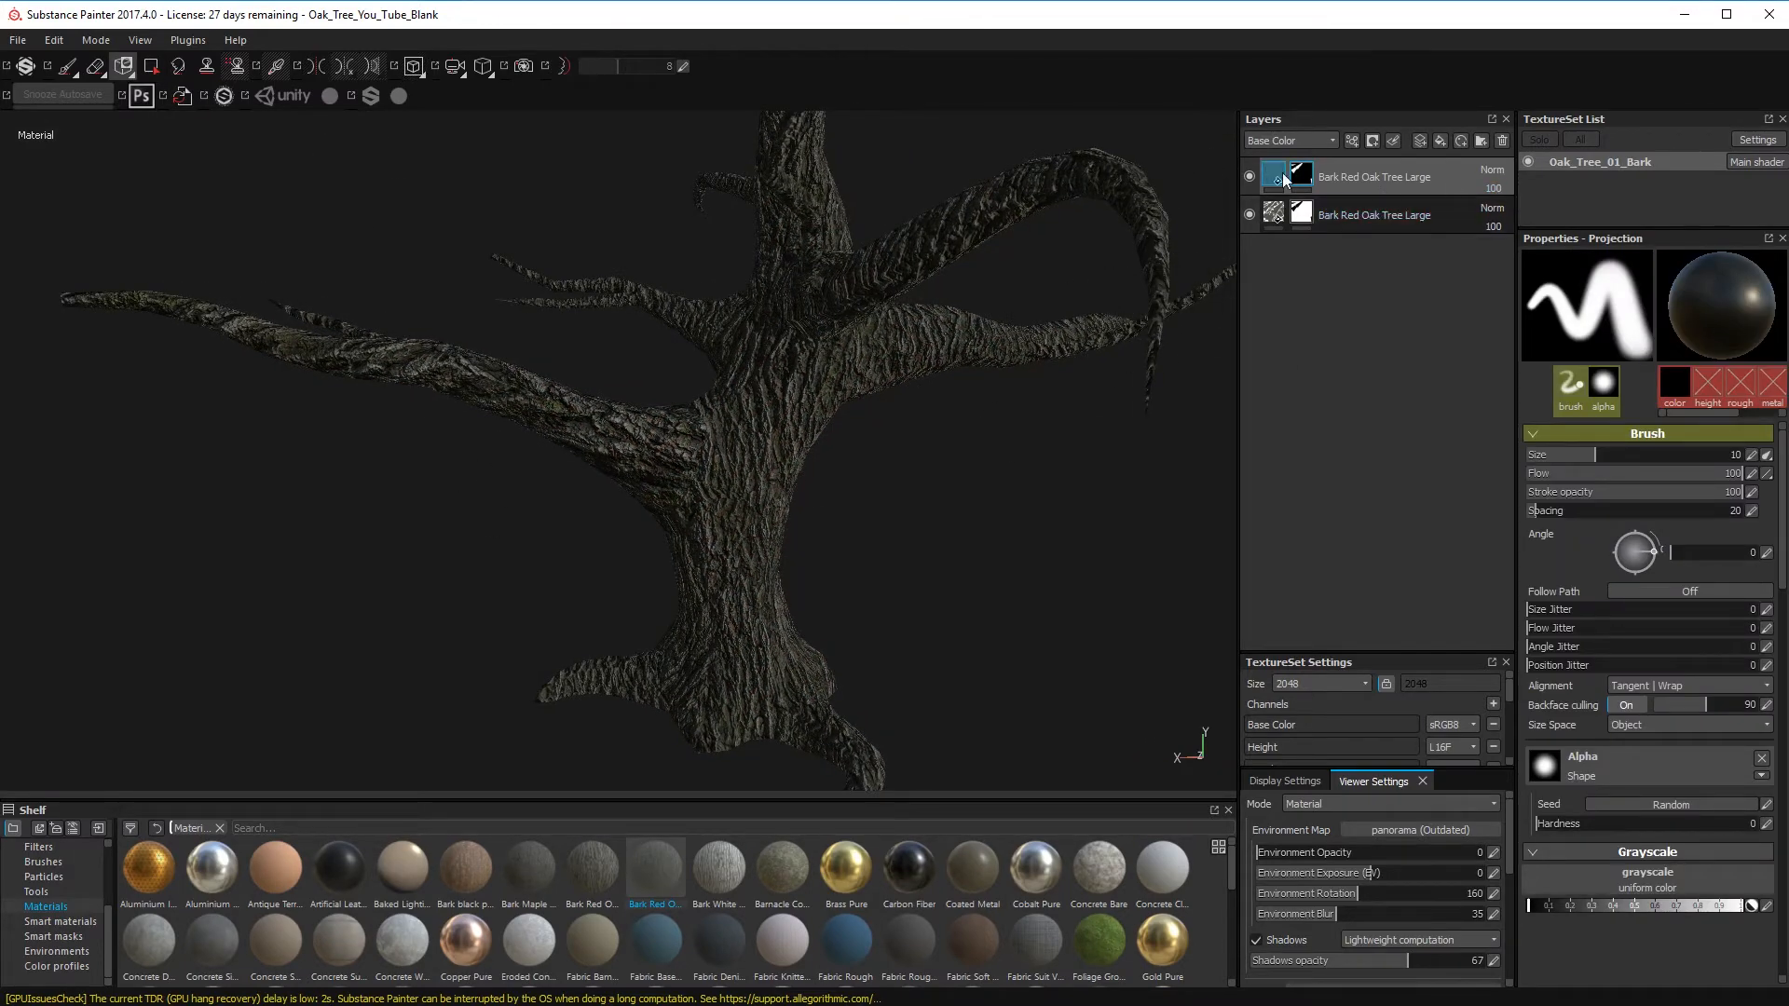
- Set the top bark layer to tri-planar projection at scale 3, rotated to about 83.5 degrees along the branch
{"action": "left_click", "coordinate": [1274, 175]}
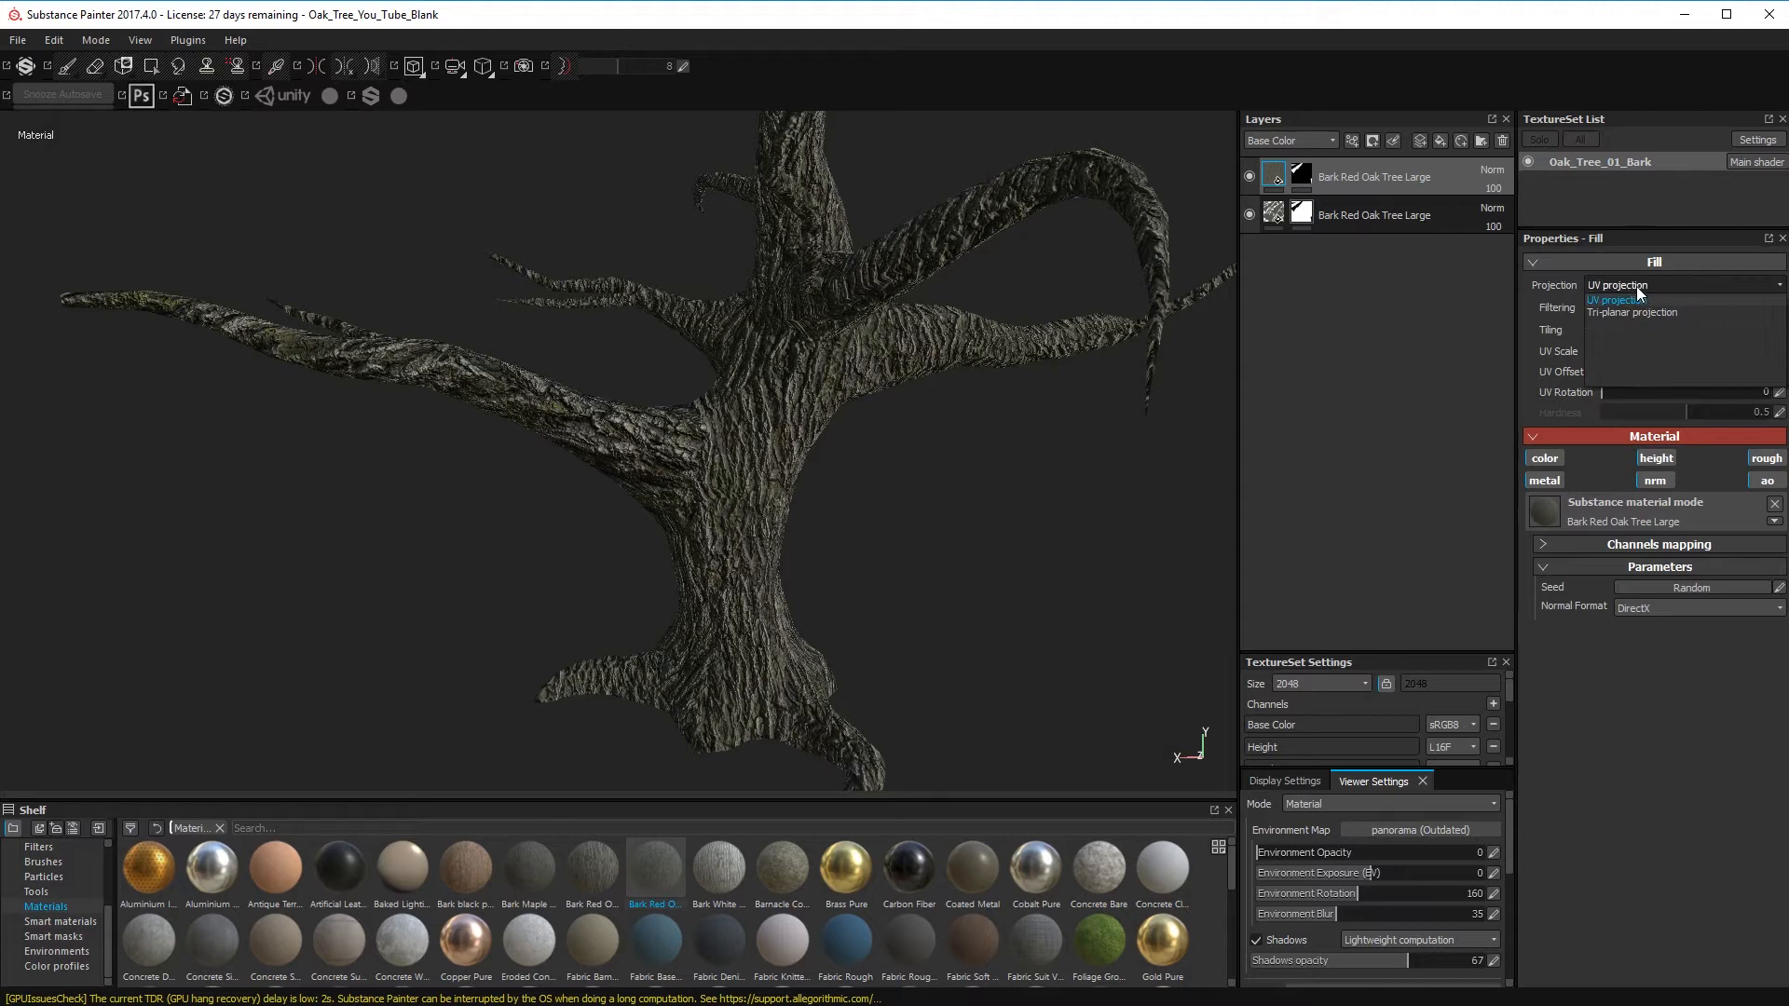
{"action": "left_click", "coordinate": [1630, 311]}
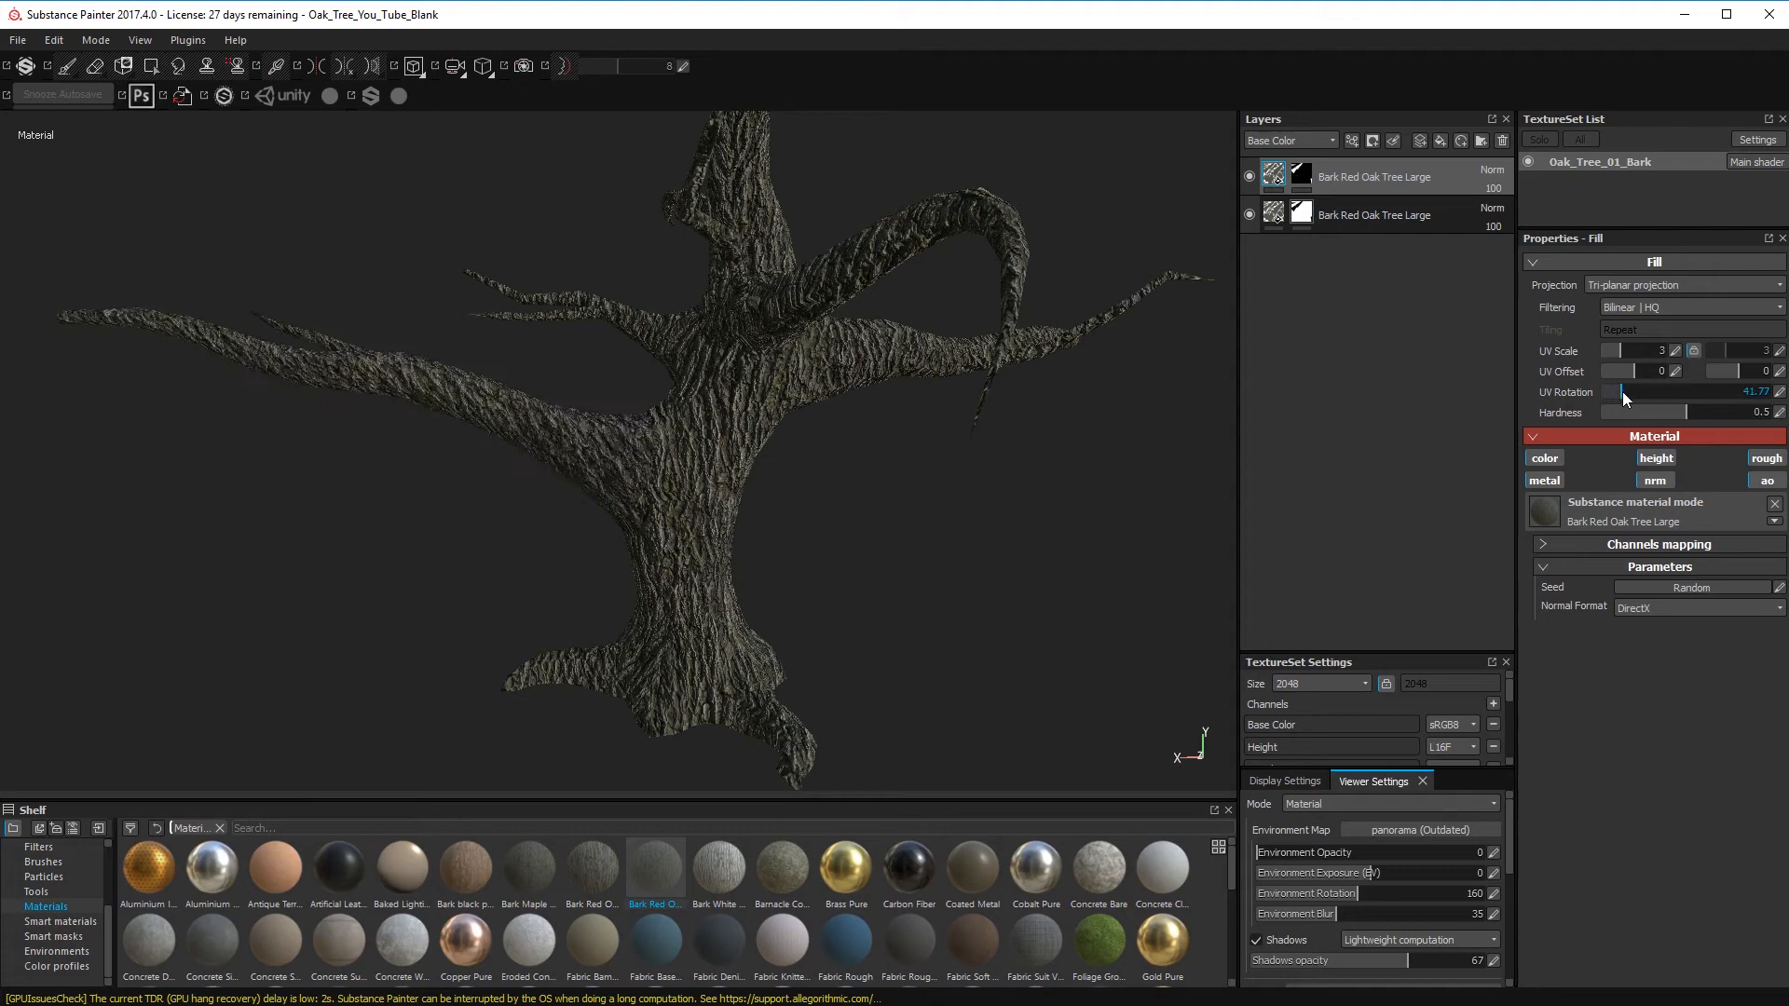
{"action": "left_click_drag", "start_coordinate": [1620, 394], "coordinate": [1645, 394]}
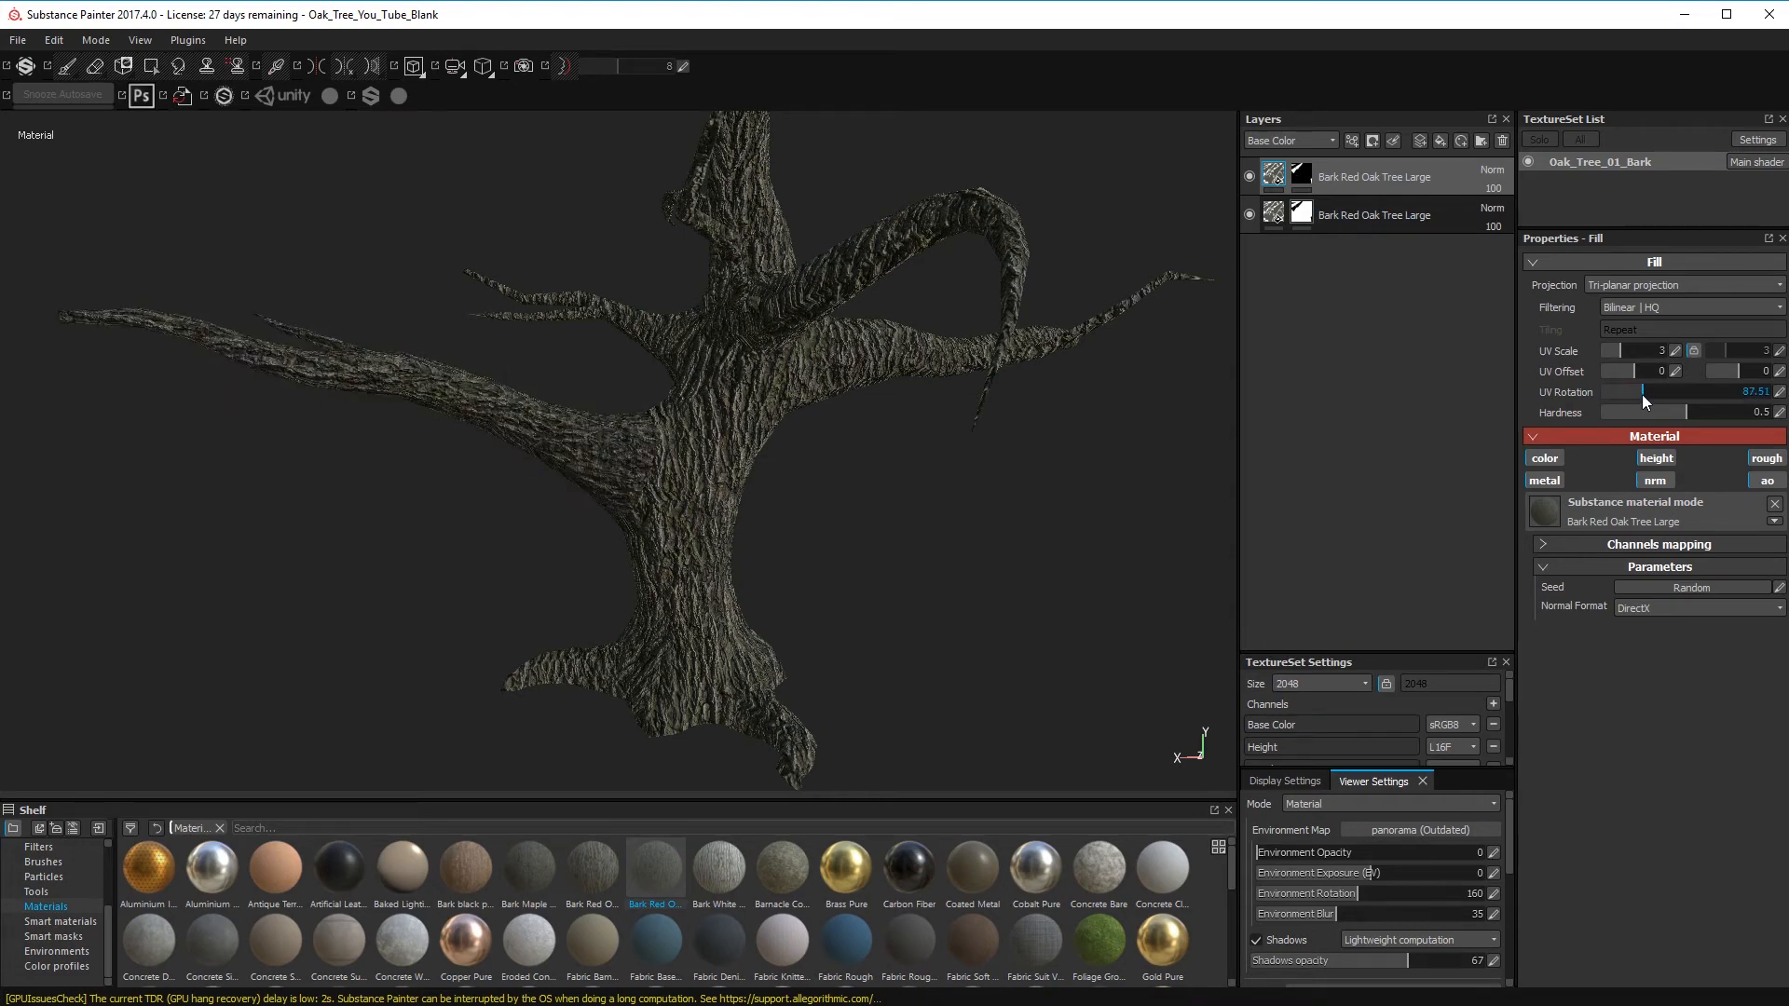
{"action": "left_click_drag", "start_coordinate": [1649, 401], "coordinate": [1639, 400]}
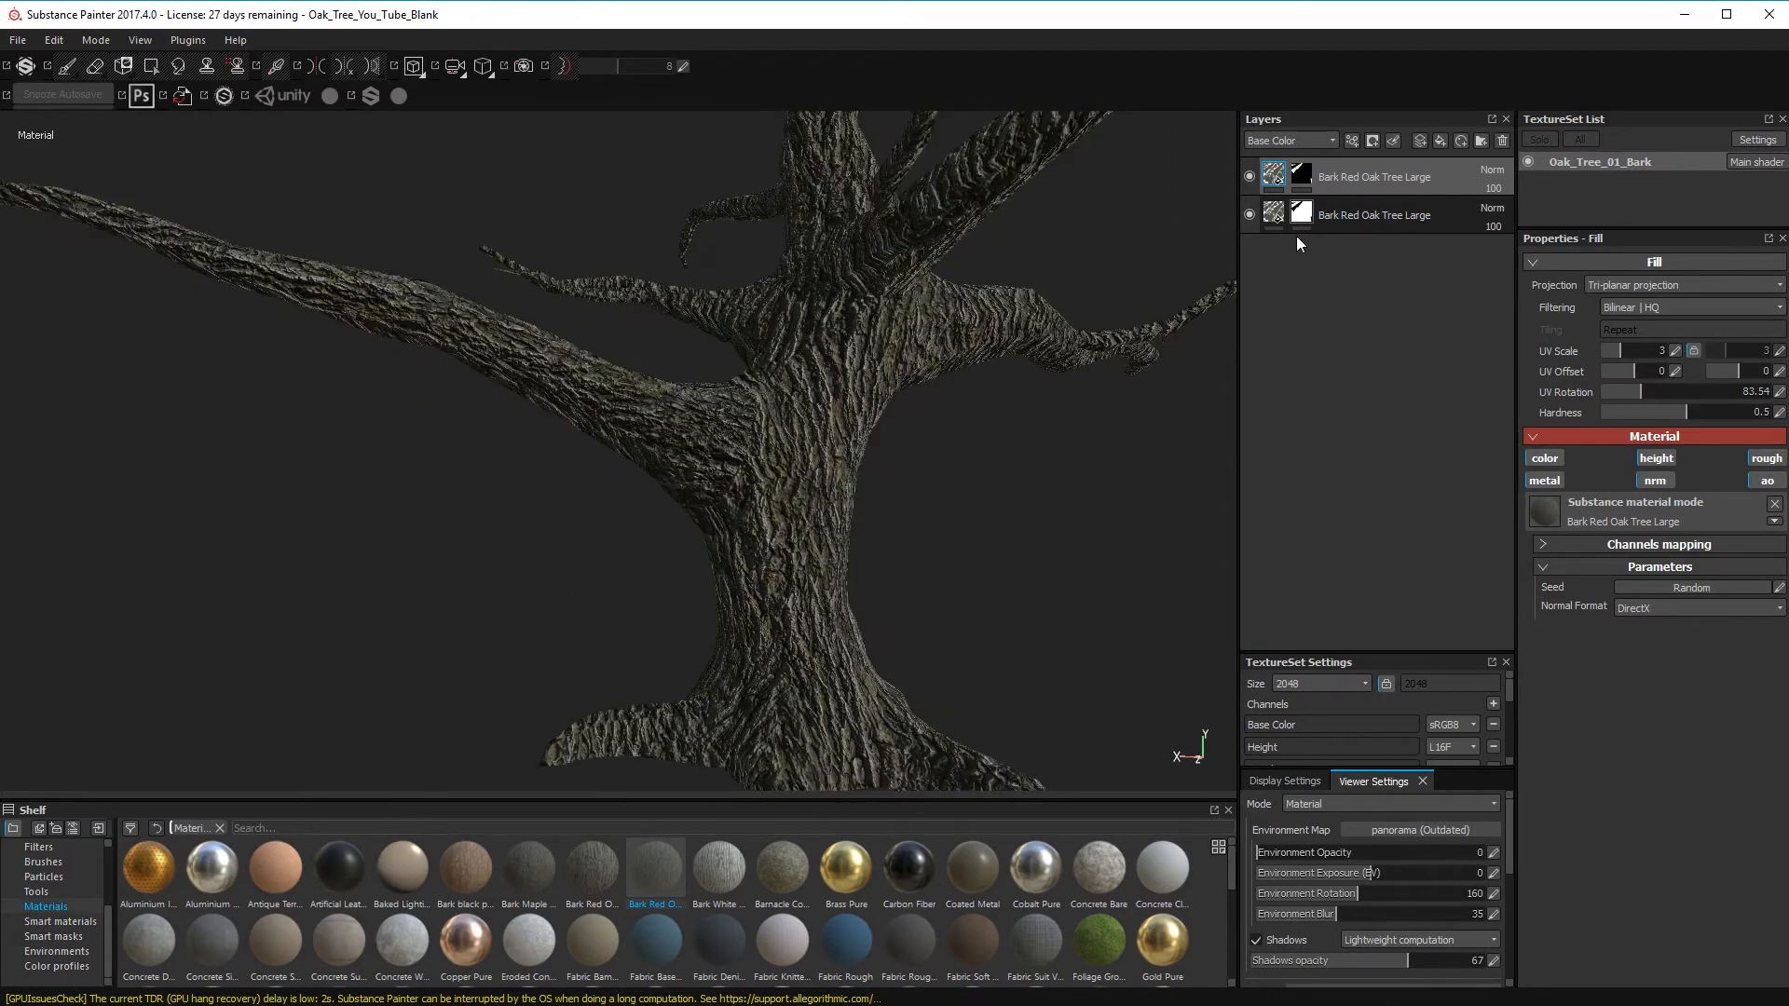
{"action": "left_click", "coordinate": [1375, 214]}
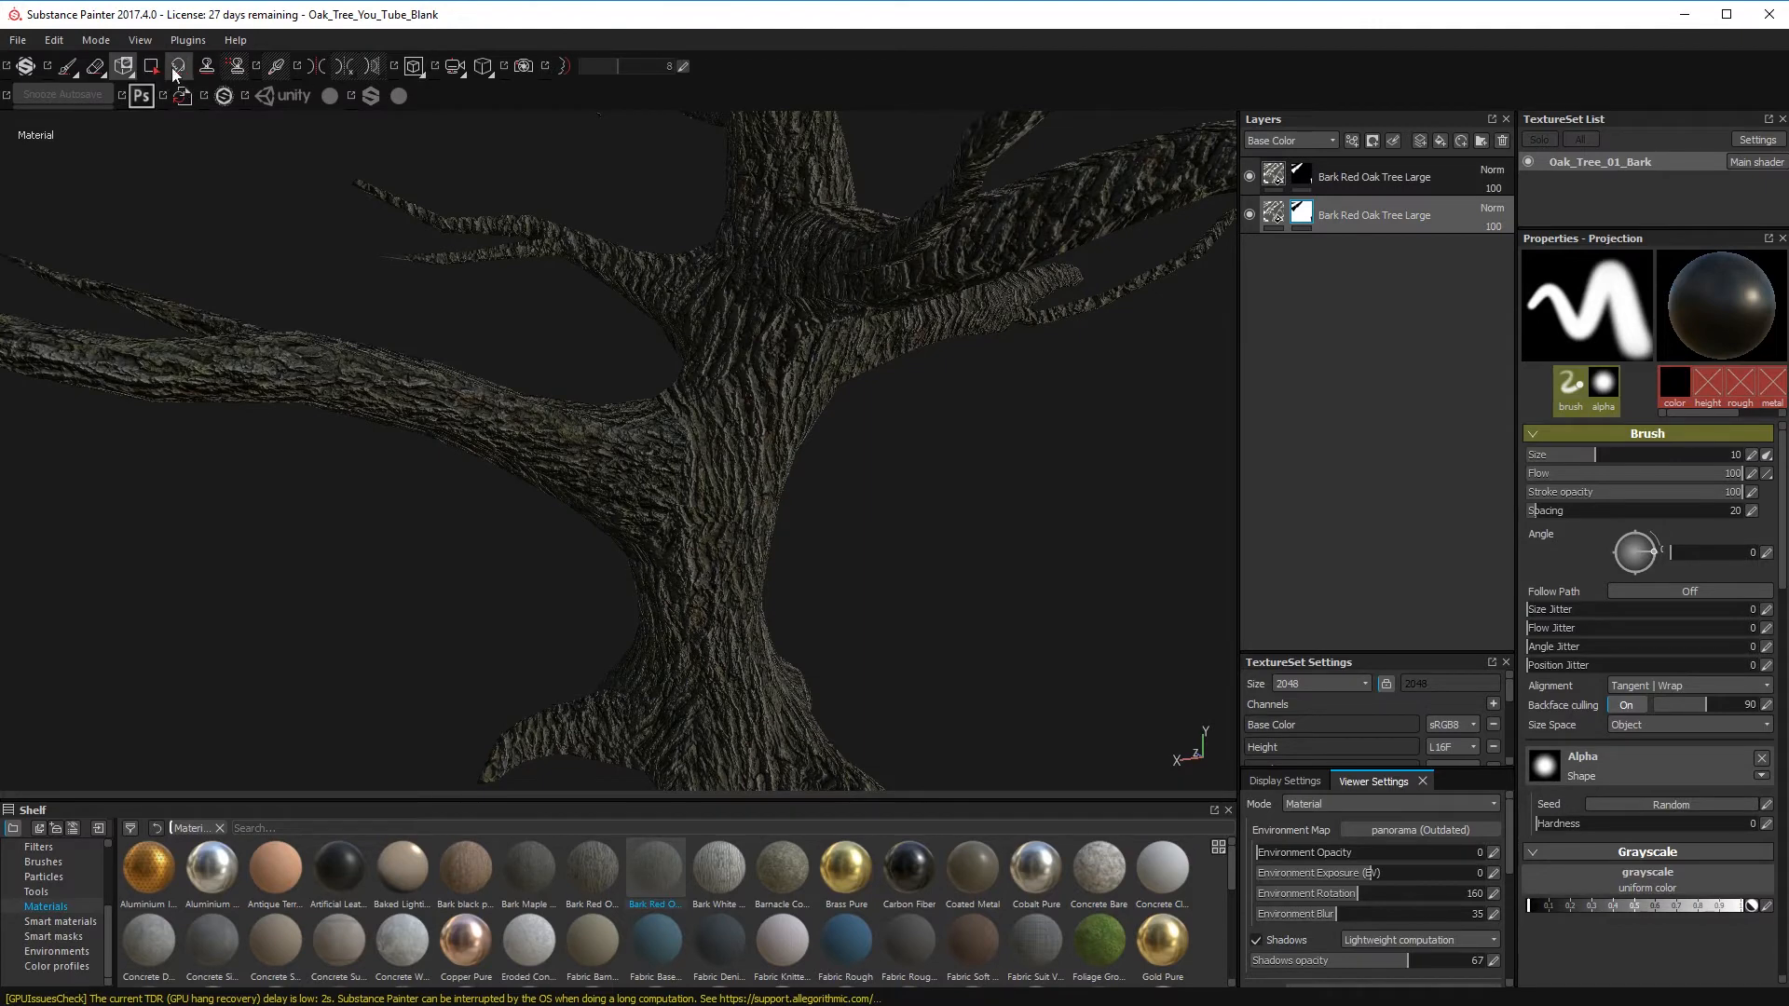
- Fill trunk and branch polygons into the lower bark layer's mask with Polygon Fill in triangle mode
{"action": "left_click", "coordinate": [149, 66]}
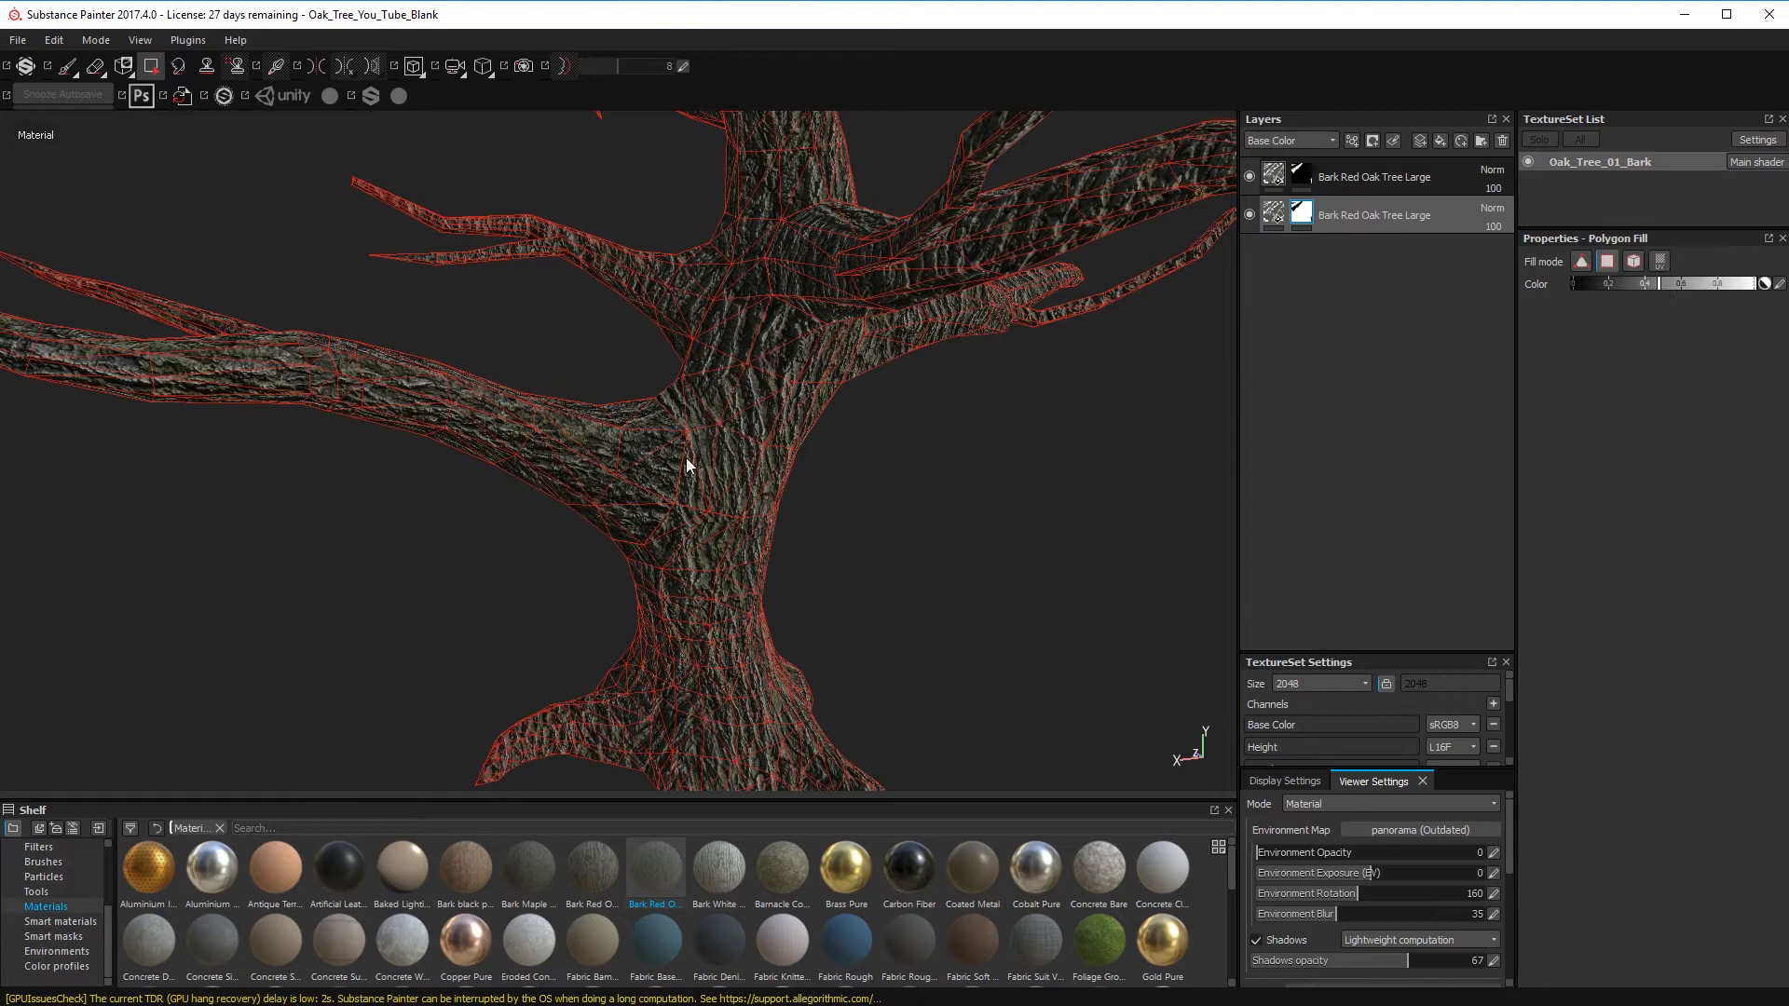
{"action": "left_click", "coordinate": [683, 456]}
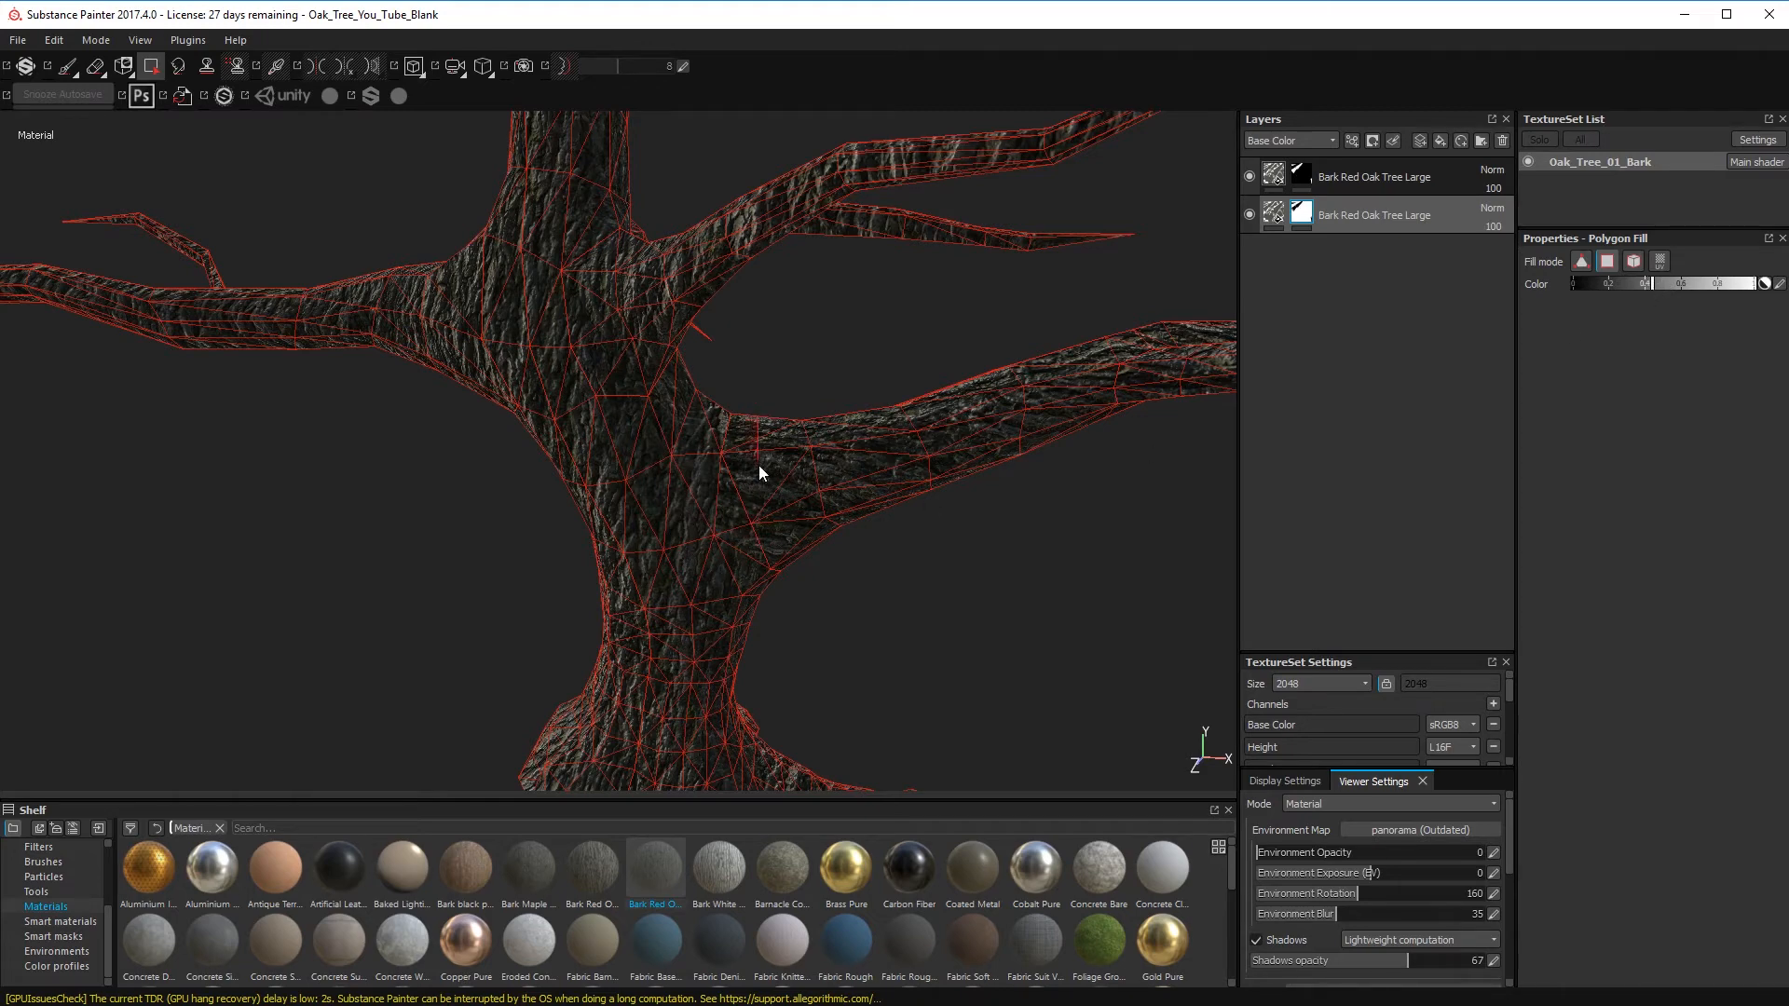
{"action": "mouse_move", "coordinate": [740, 546]}
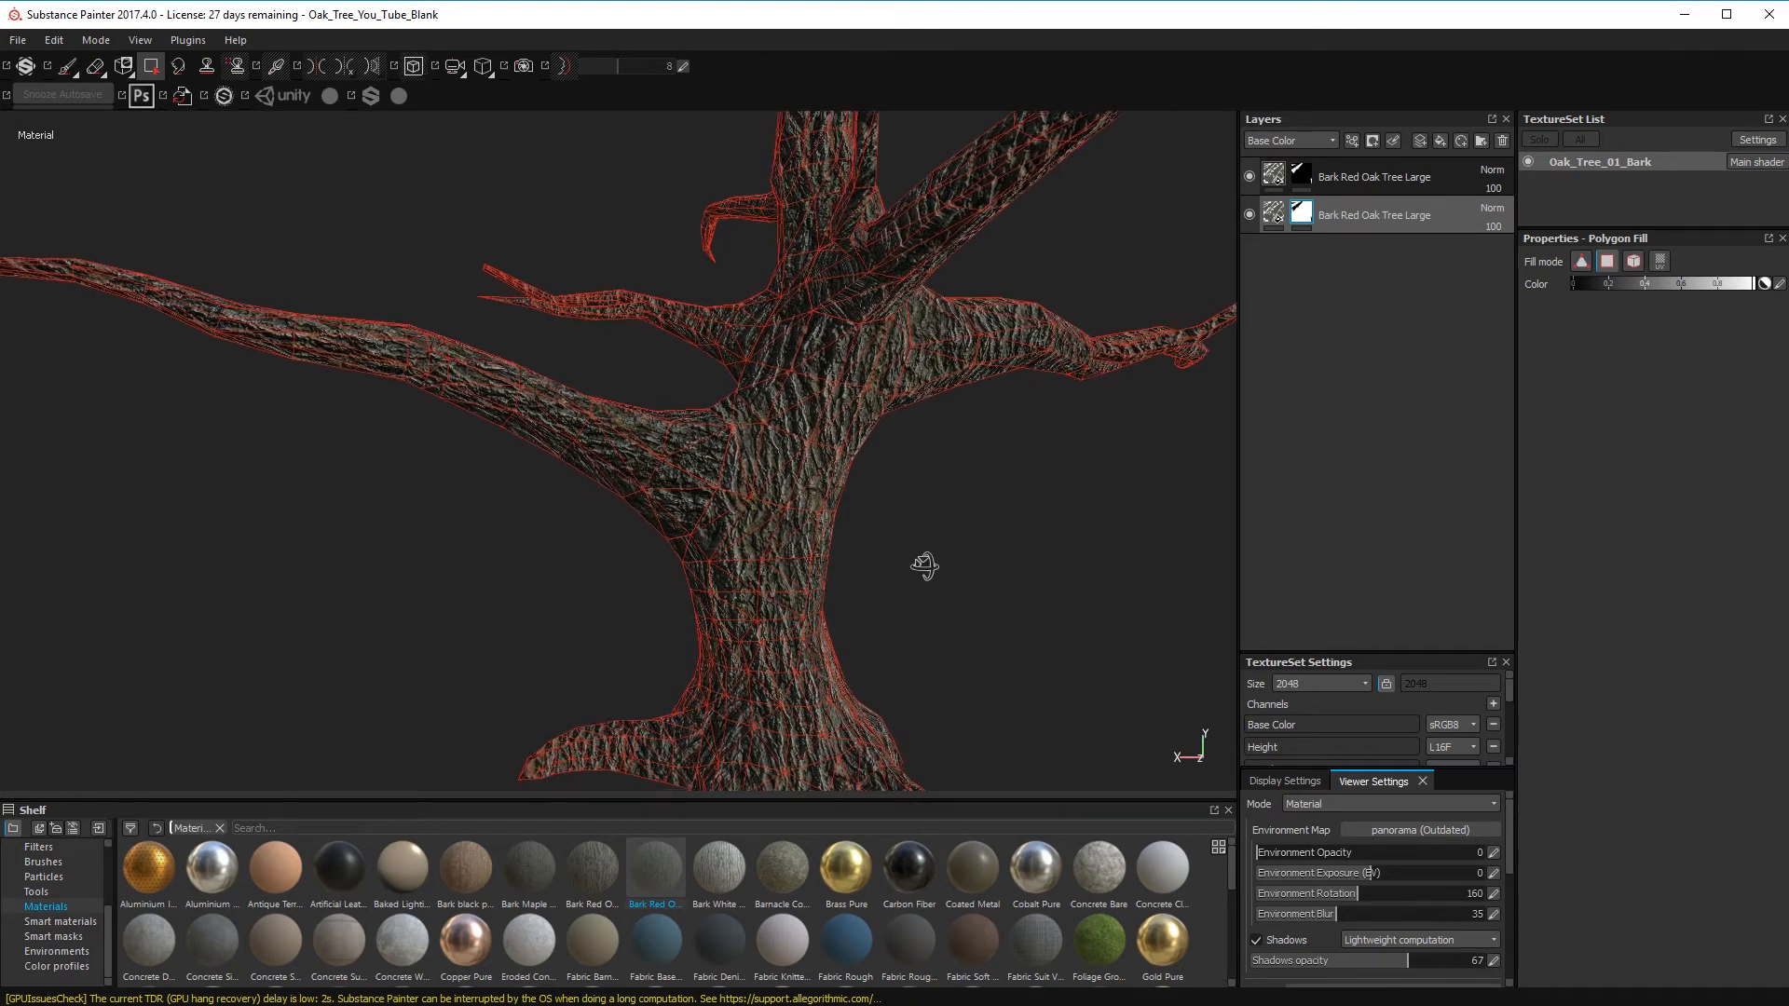
{"action": "left_click_drag", "start_coordinate": [924, 567], "coordinate": [1209, 181]}
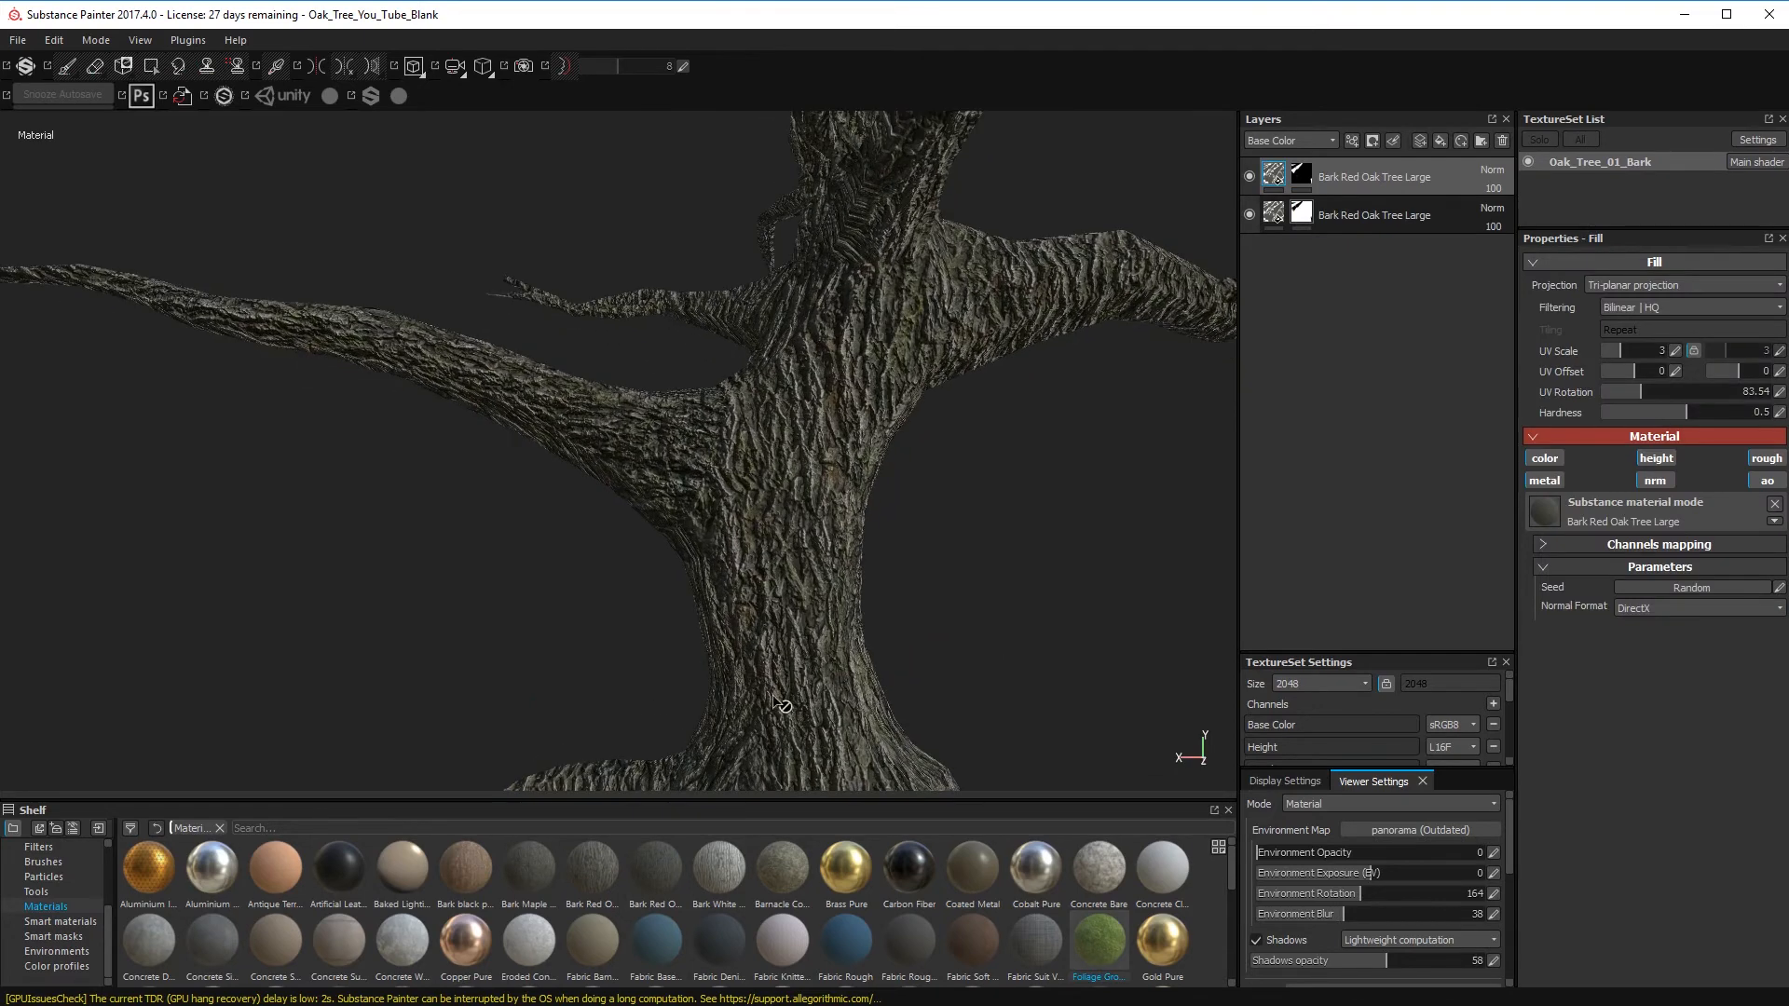
{"action": "mouse_move", "coordinate": [166, 298]}
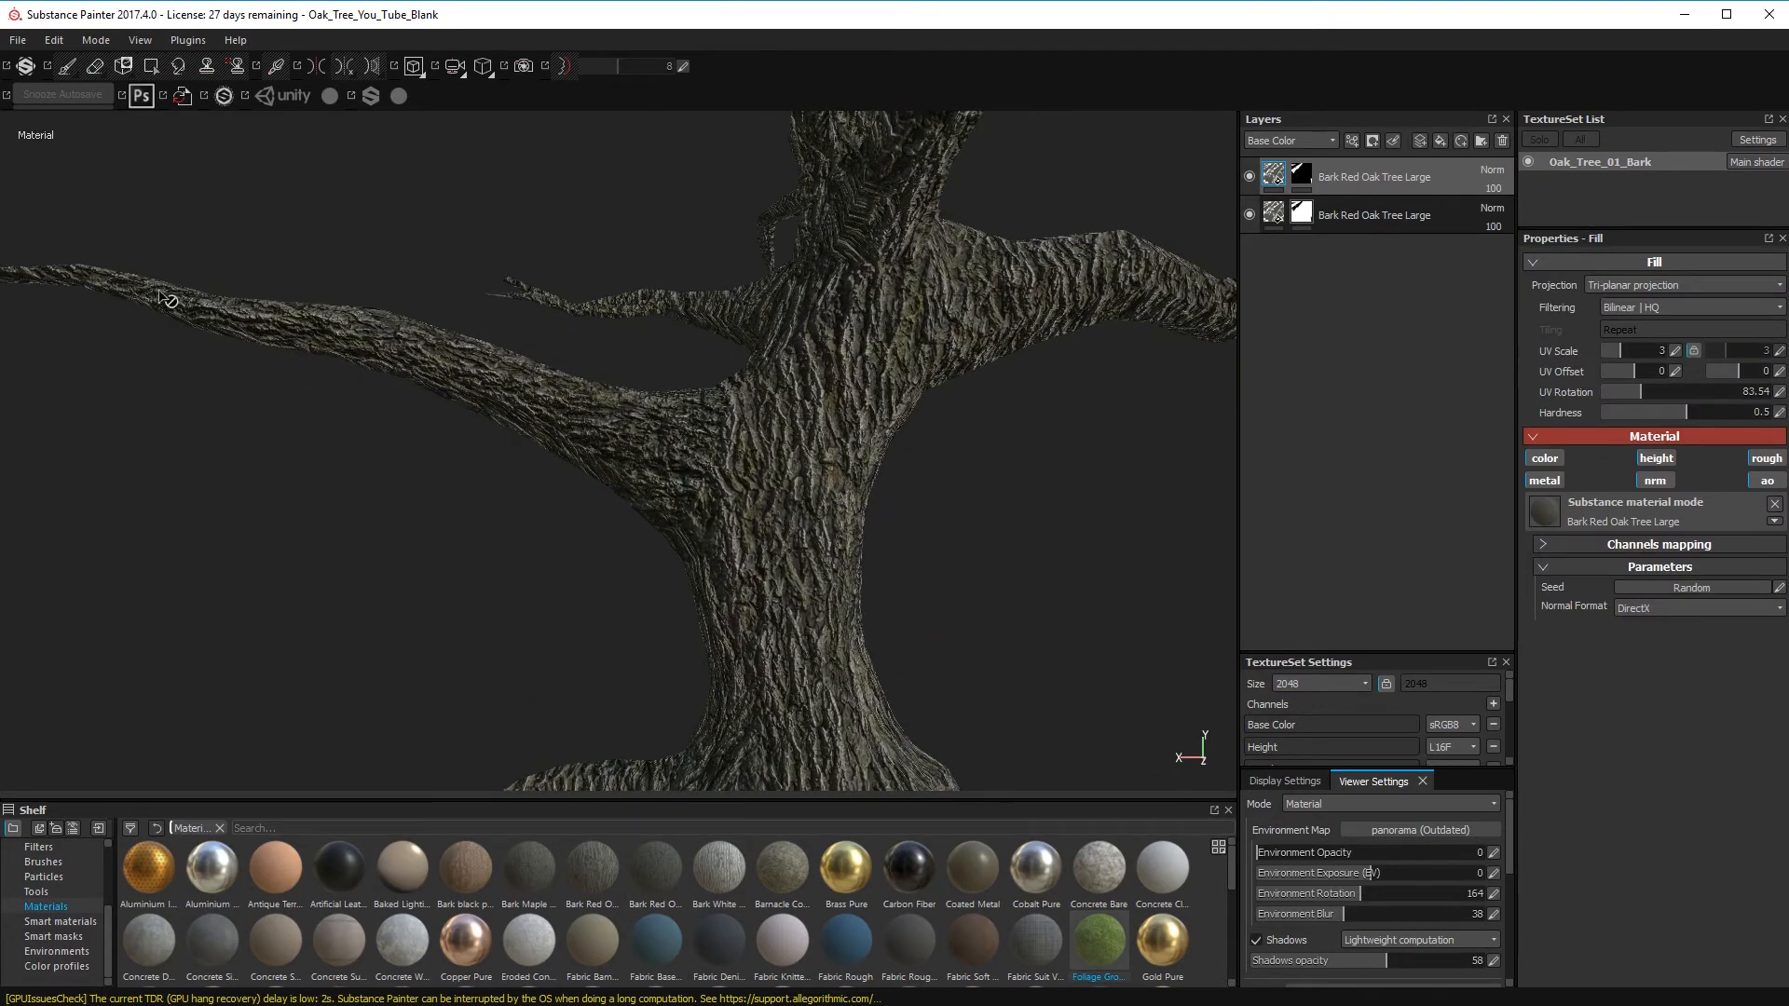
{"action": "mouse_move", "coordinate": [661, 466]}
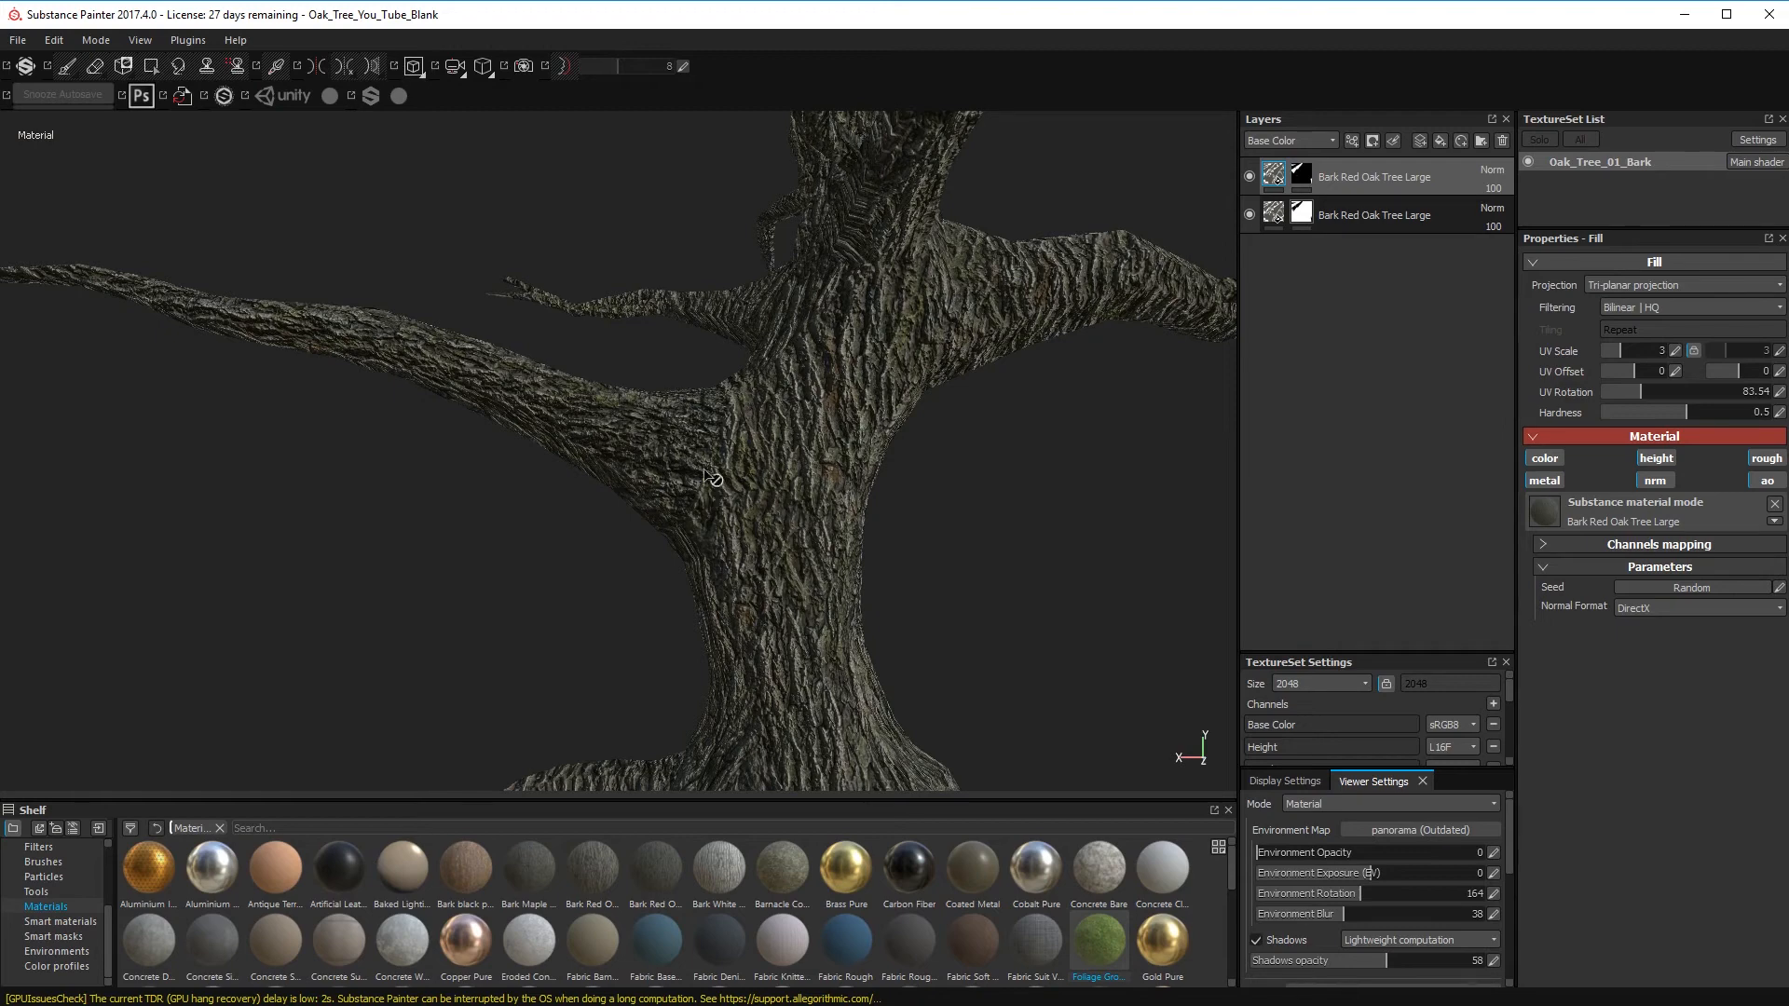
{"action": "left_click_drag", "start_coordinate": [708, 478], "coordinate": [695, 514]}
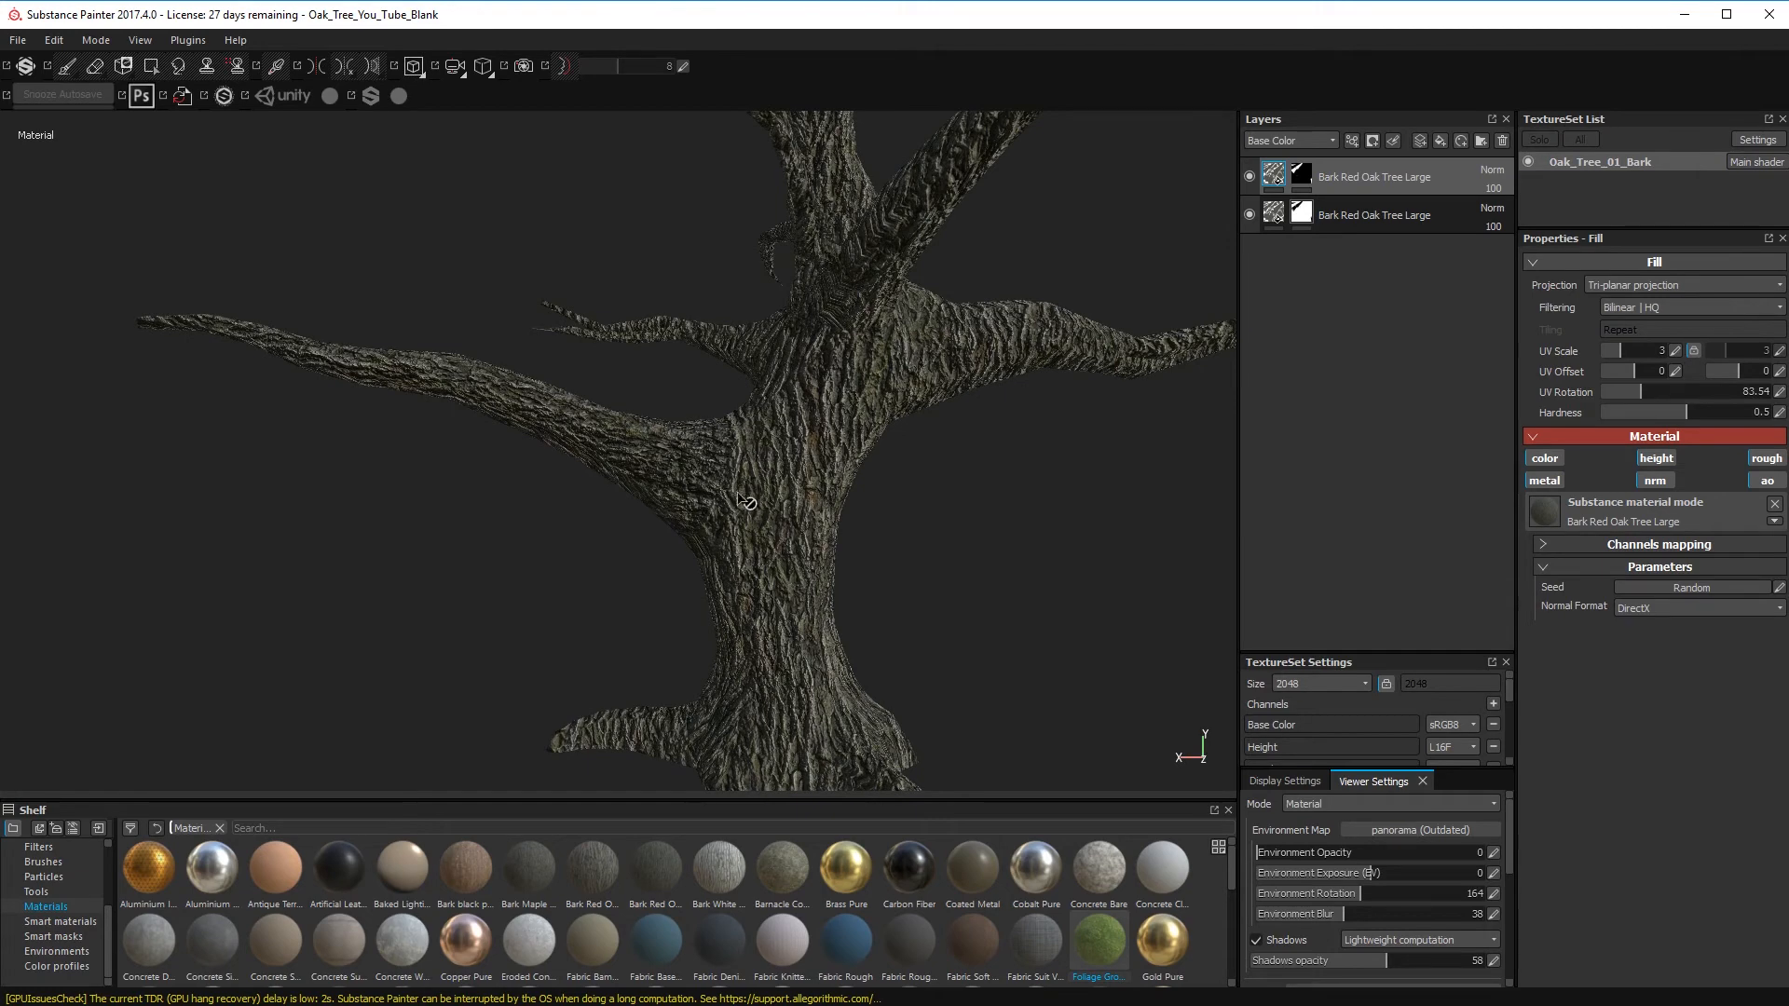
{"action": "mouse_move", "coordinate": [786, 566]}
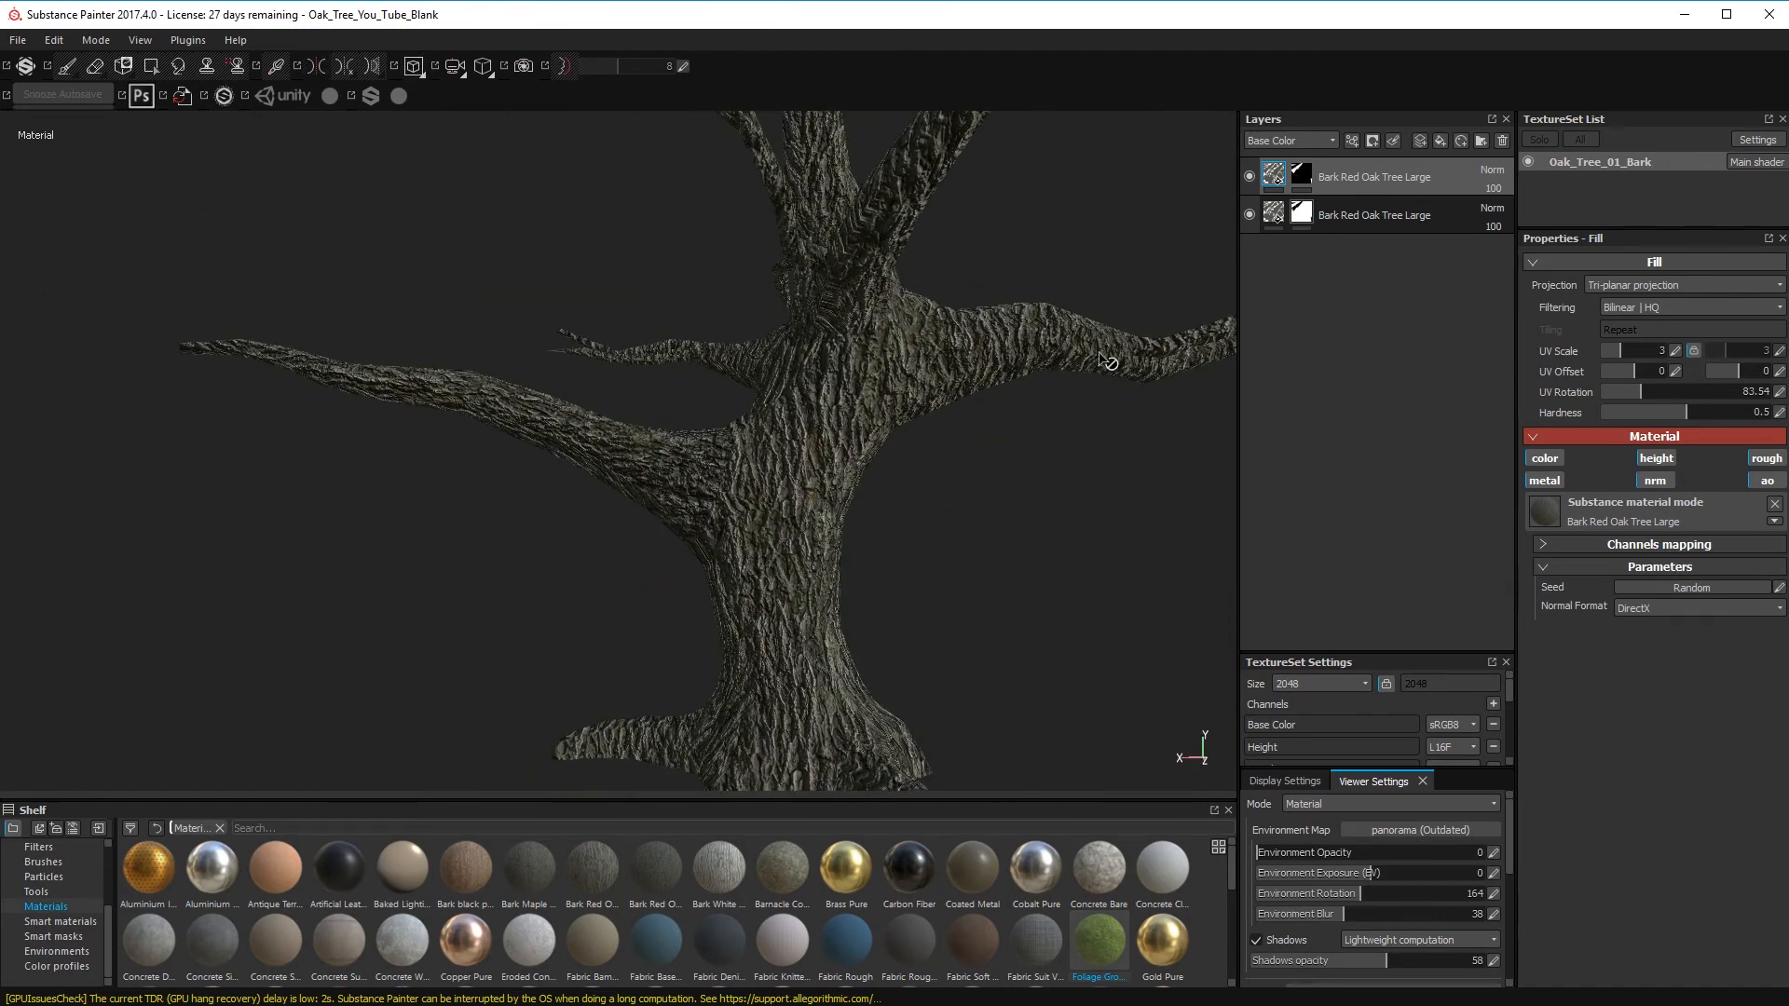
{"action": "left_click_drag", "start_coordinate": [1102, 360], "coordinate": [742, 343]}
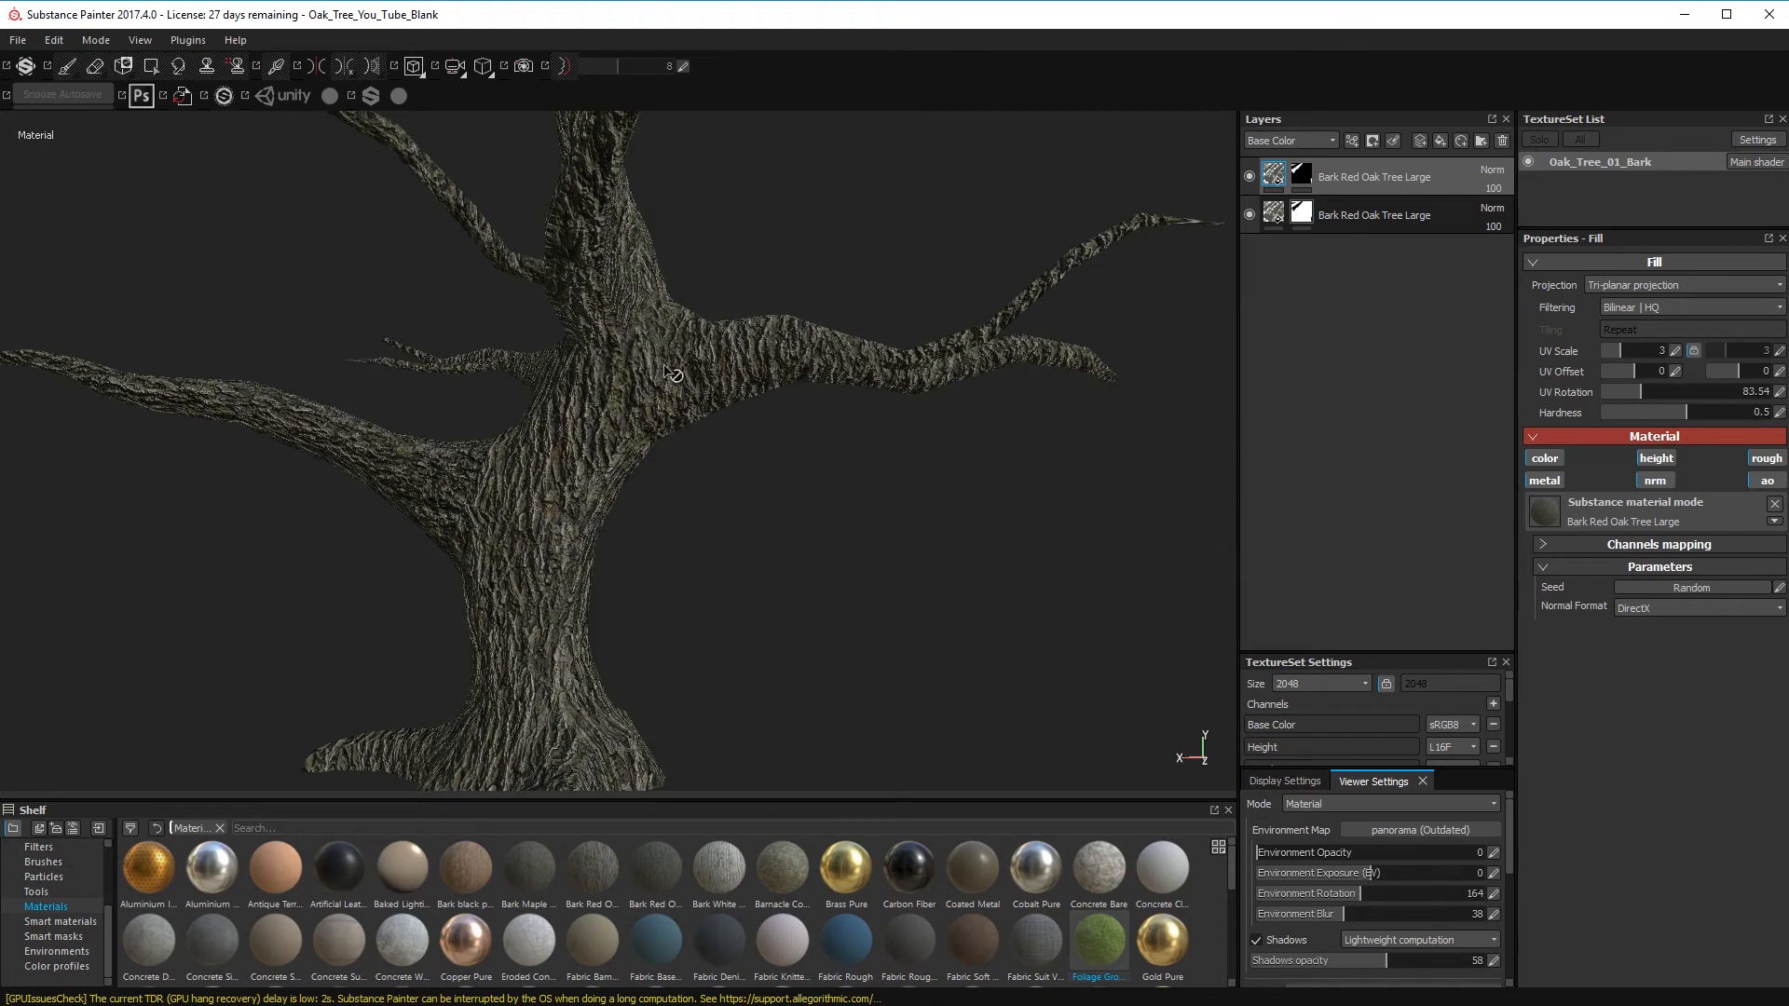
{"action": "left_click_drag", "start_coordinate": [672, 375], "coordinate": [885, 503]}
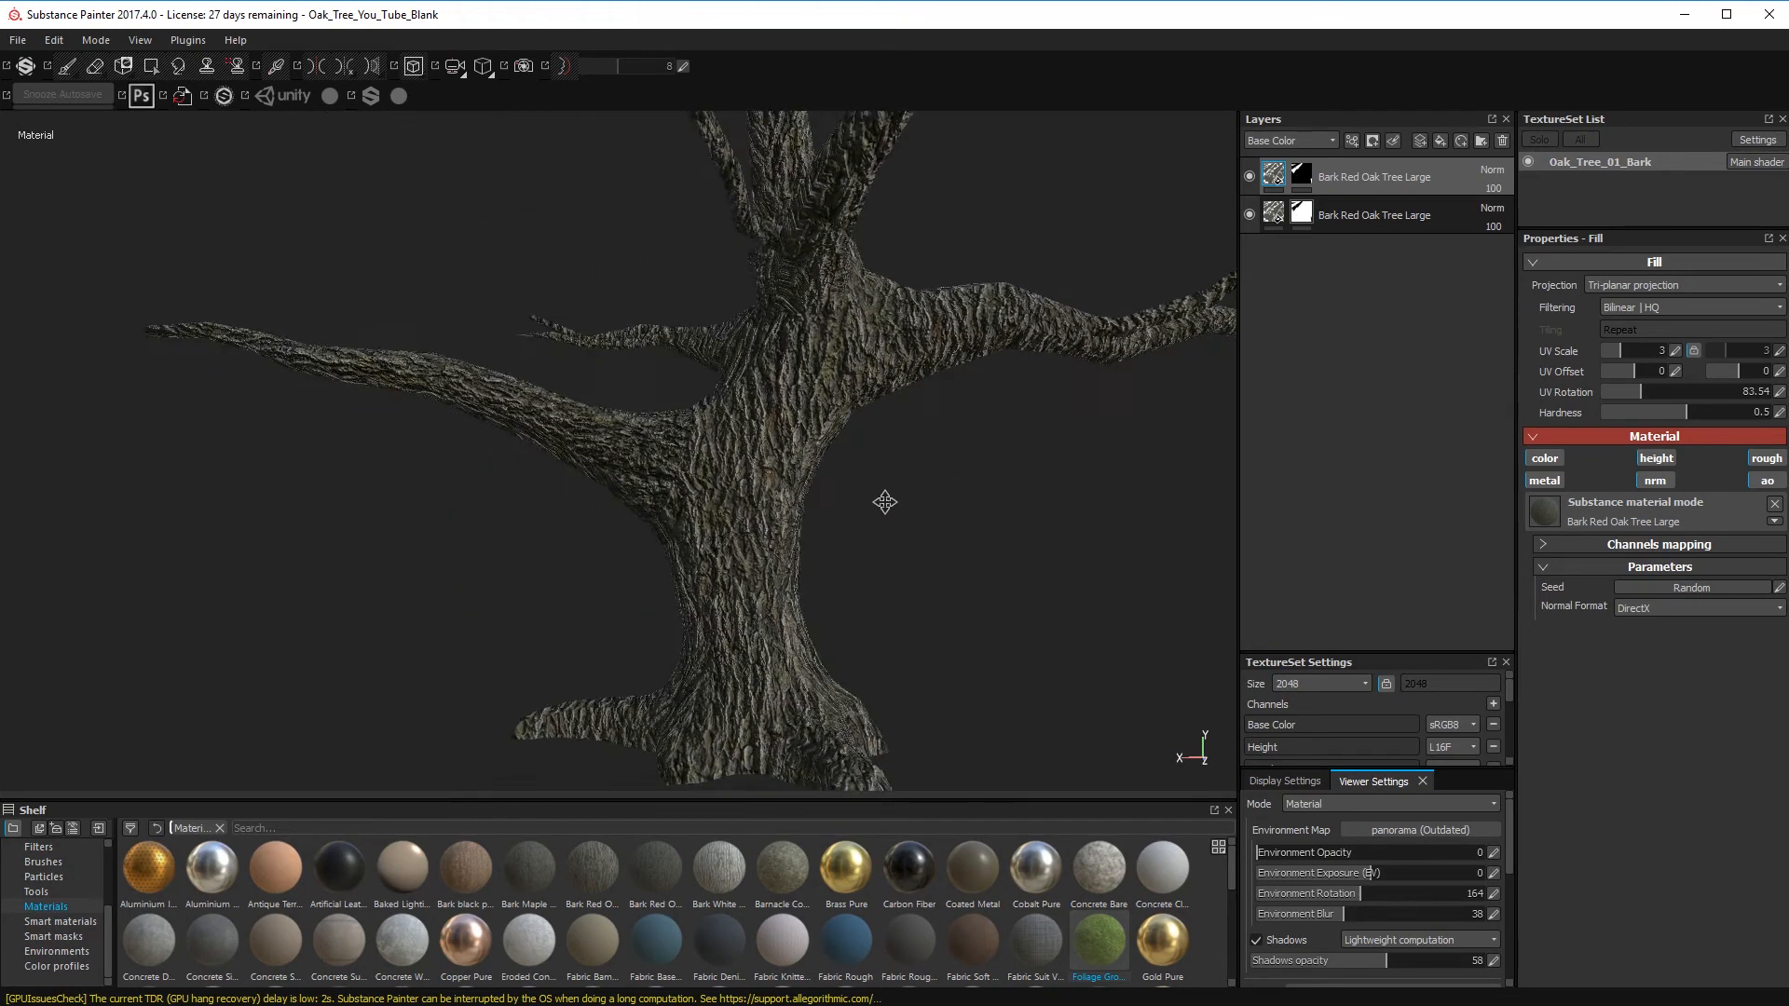
{"action": "left_click_drag", "start_coordinate": [885, 501], "coordinate": [764, 376]}
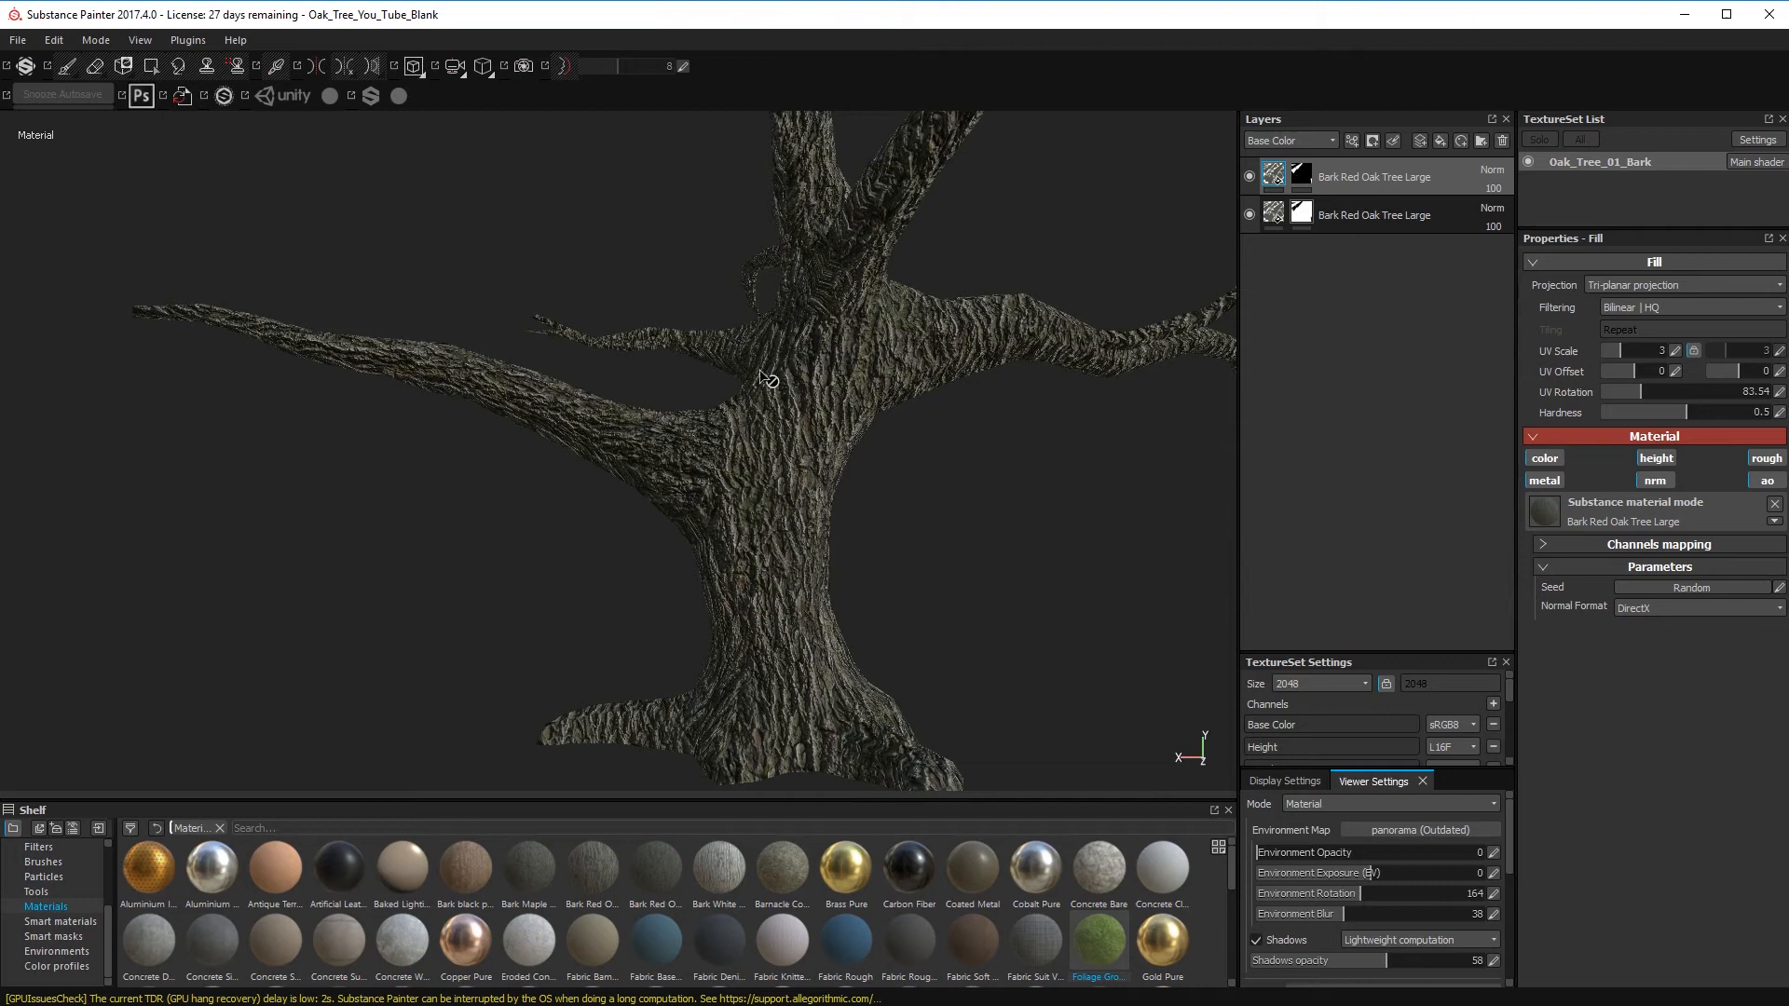
{"action": "mouse_move", "coordinate": [715, 431]}
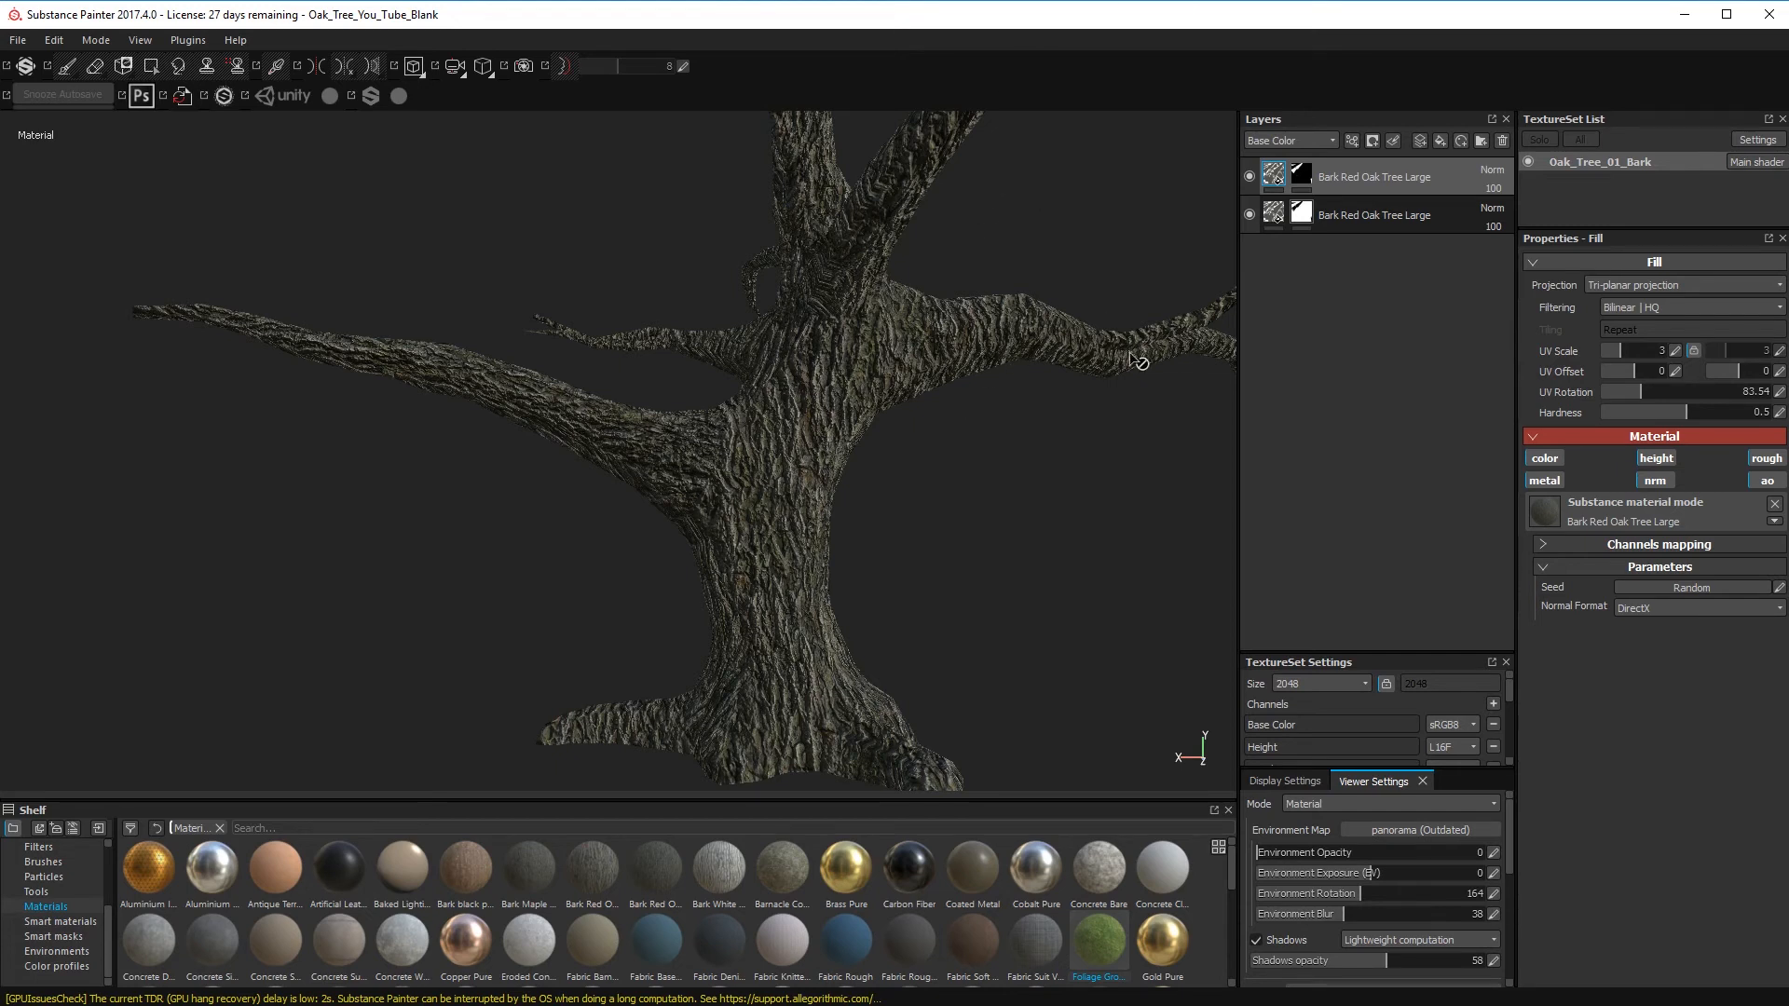
{"action": "mouse_move", "coordinate": [1729, 755]}
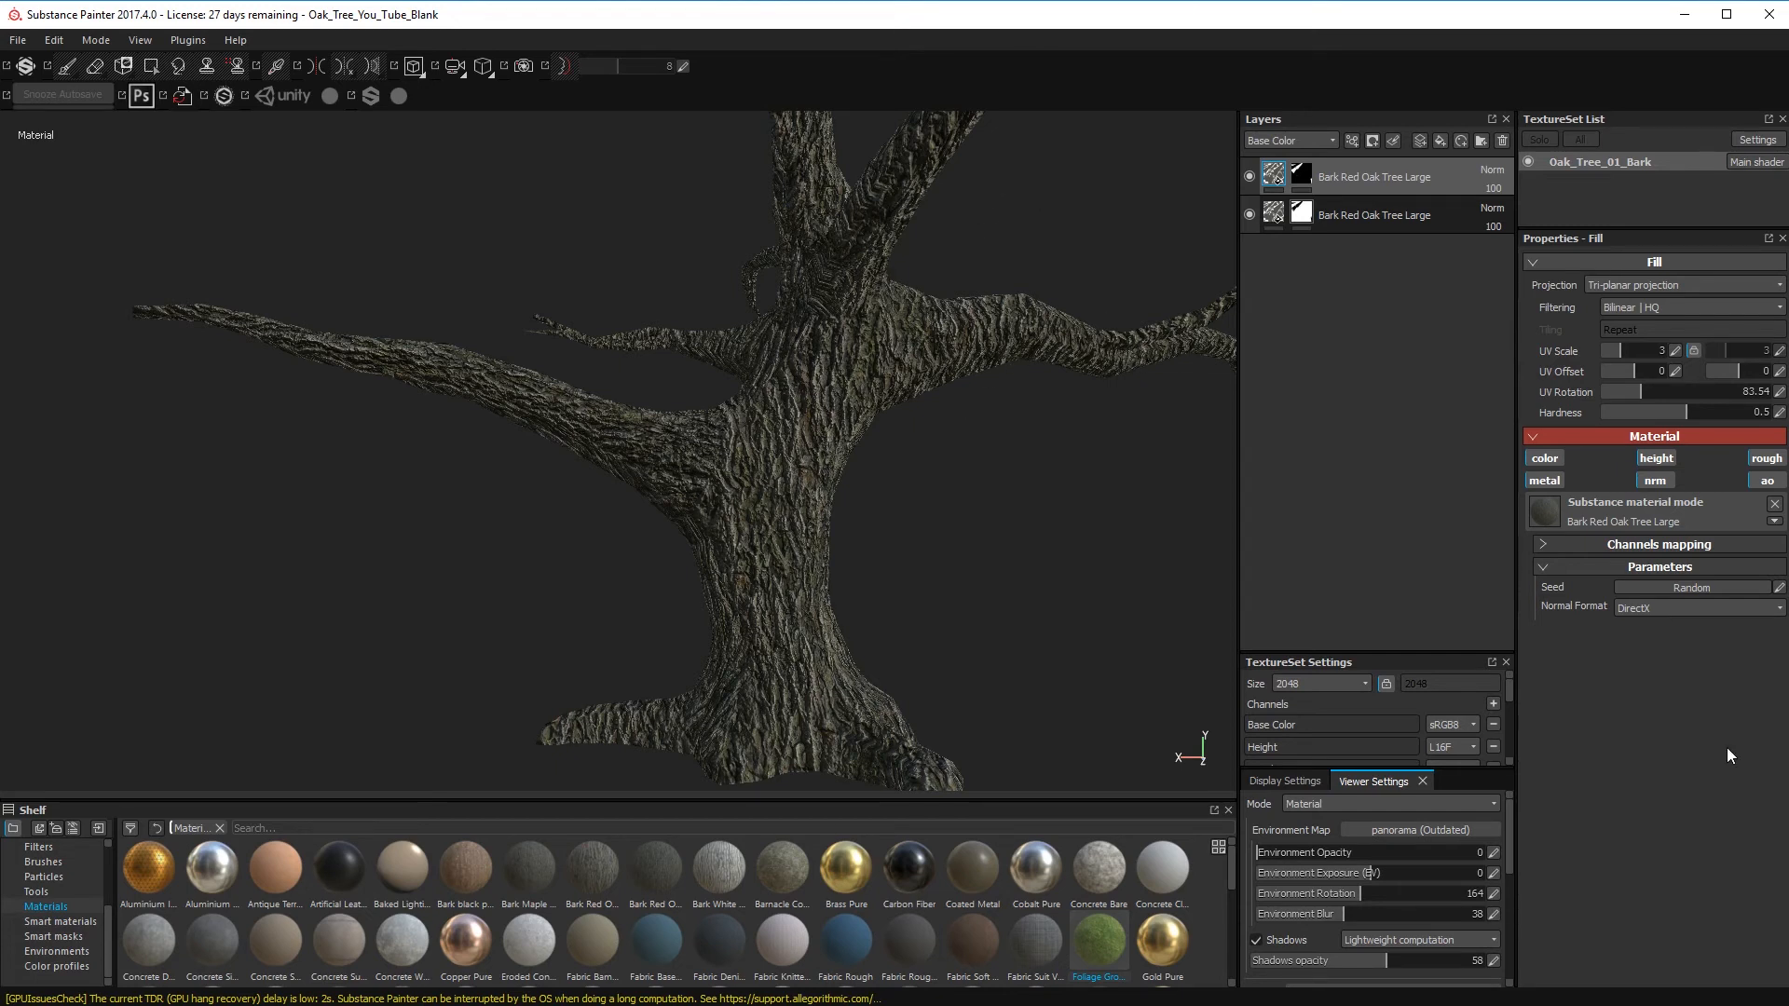